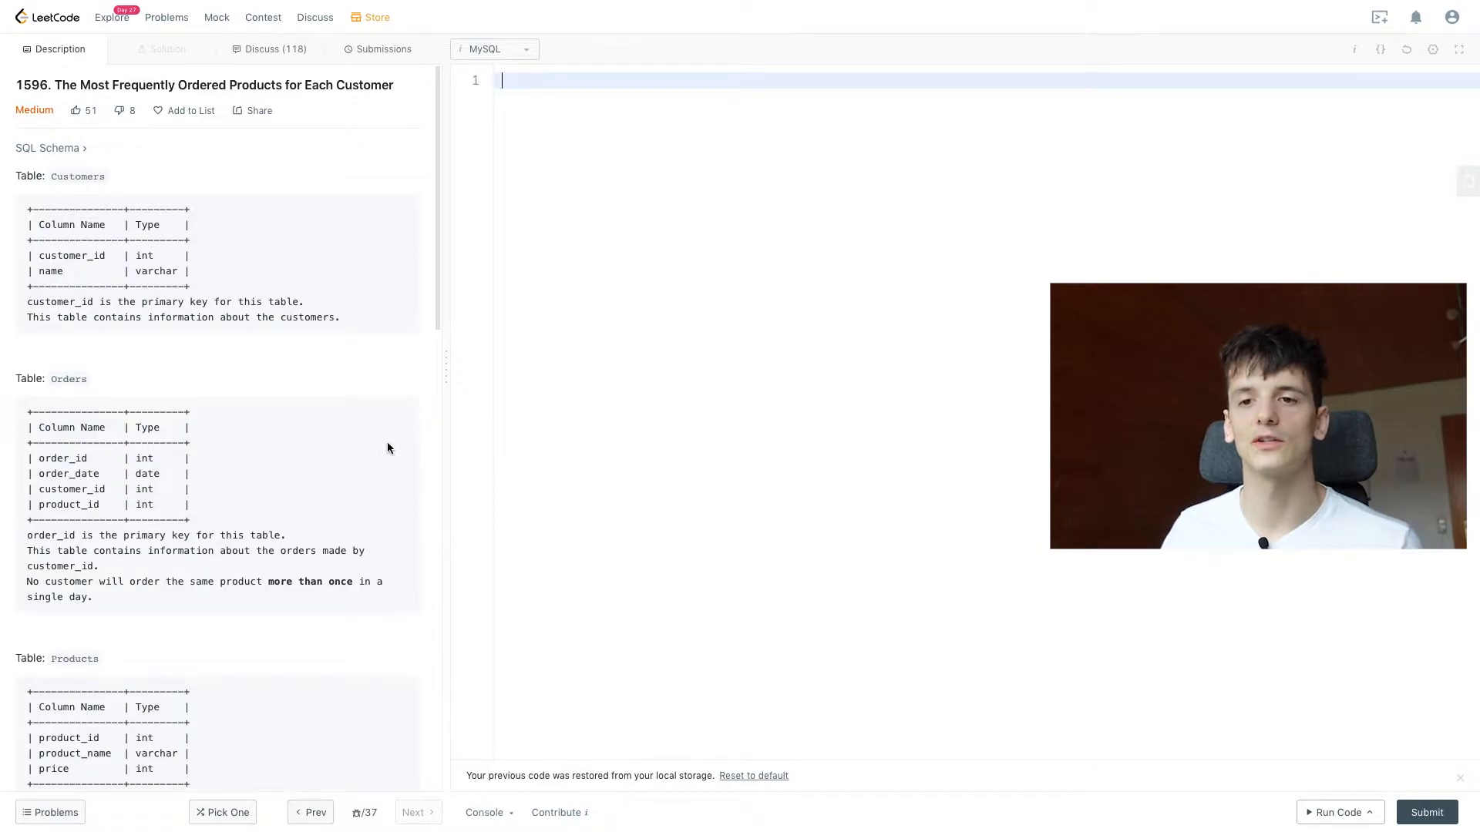
Read through the problem description and example tables for Orders and Products
scroll(down, 3)
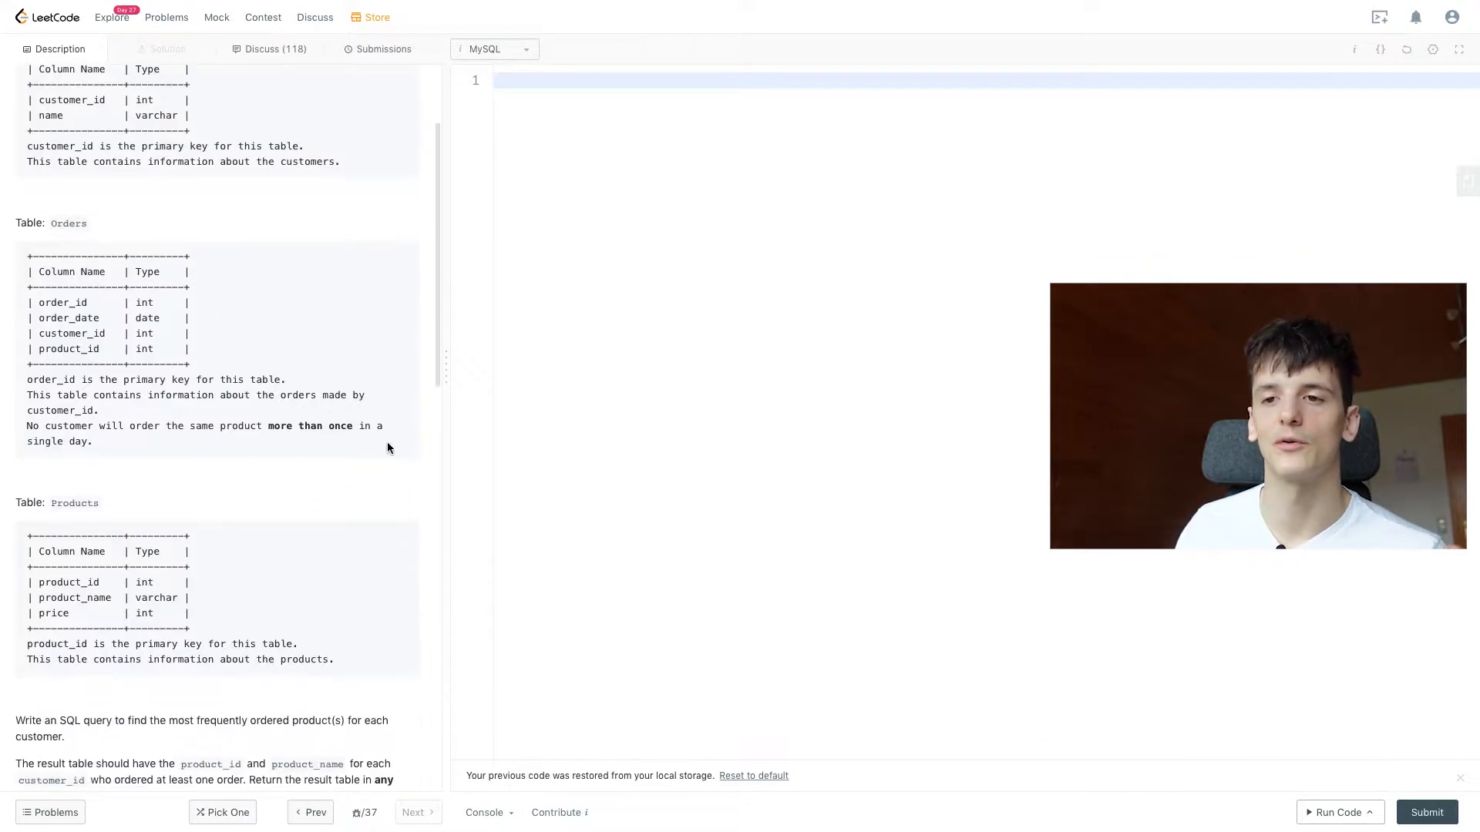
scroll(down, 3)
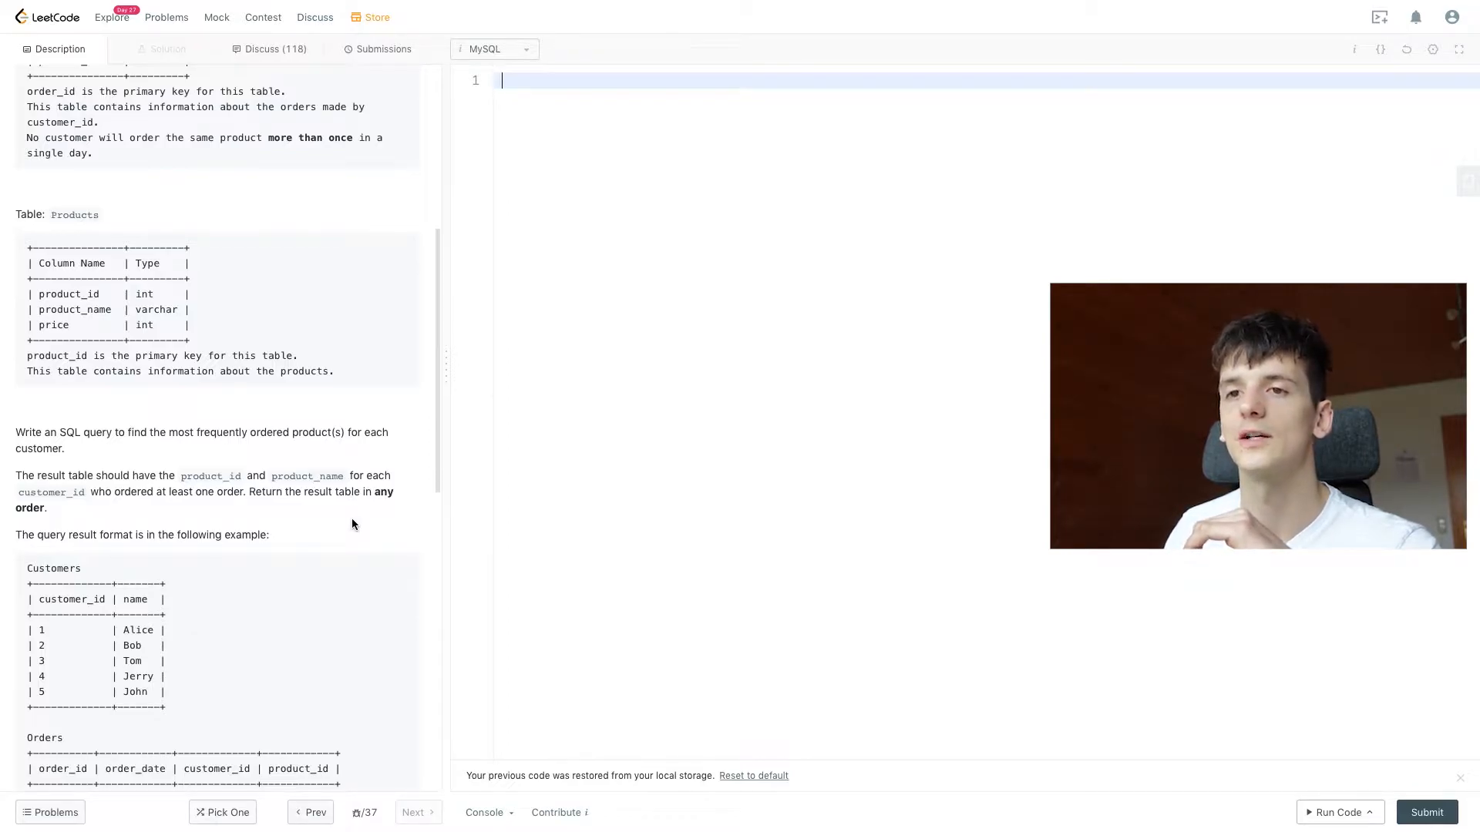
scroll(down, 3)
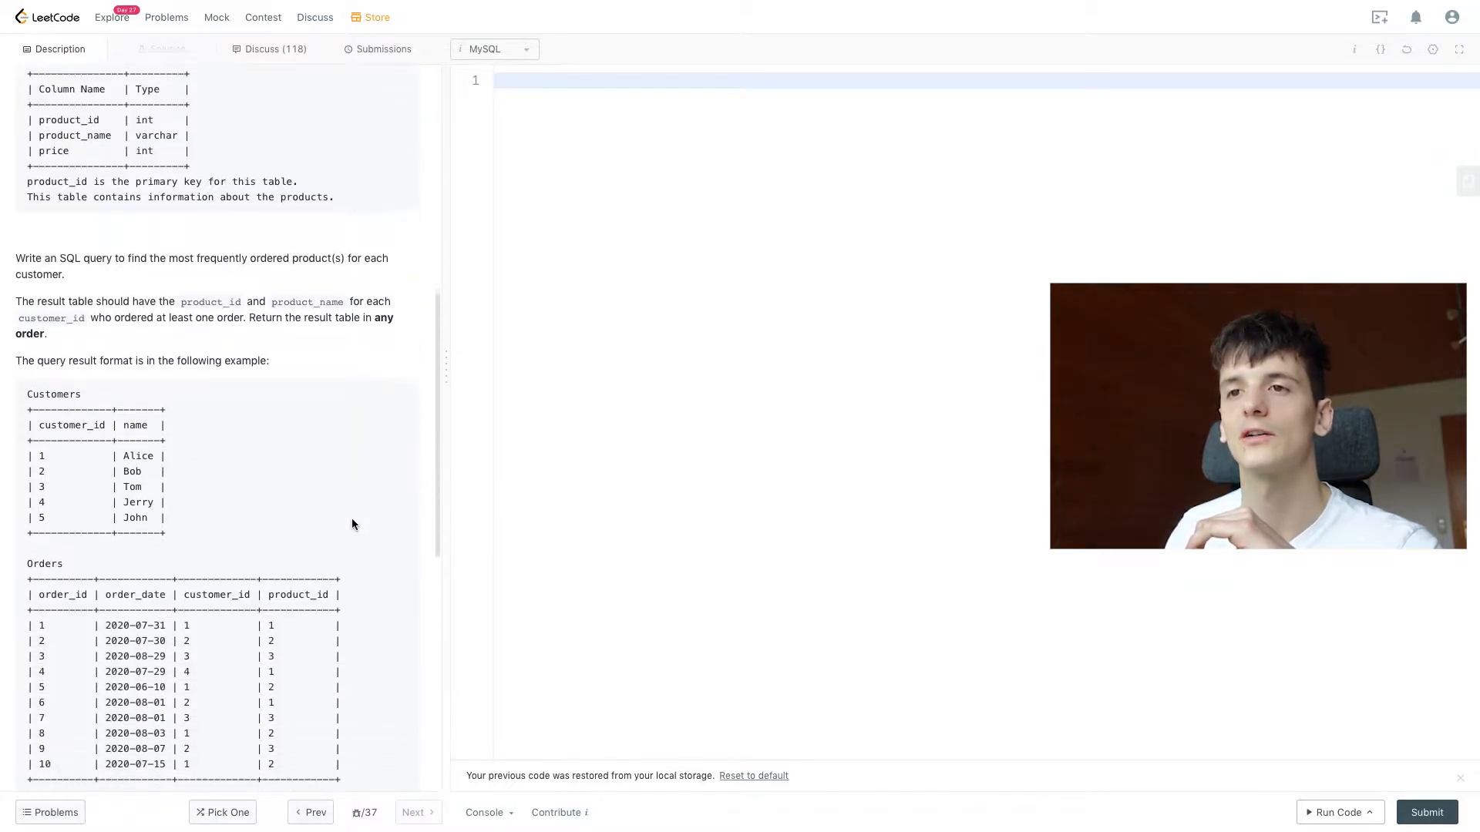
scroll(down, 3)
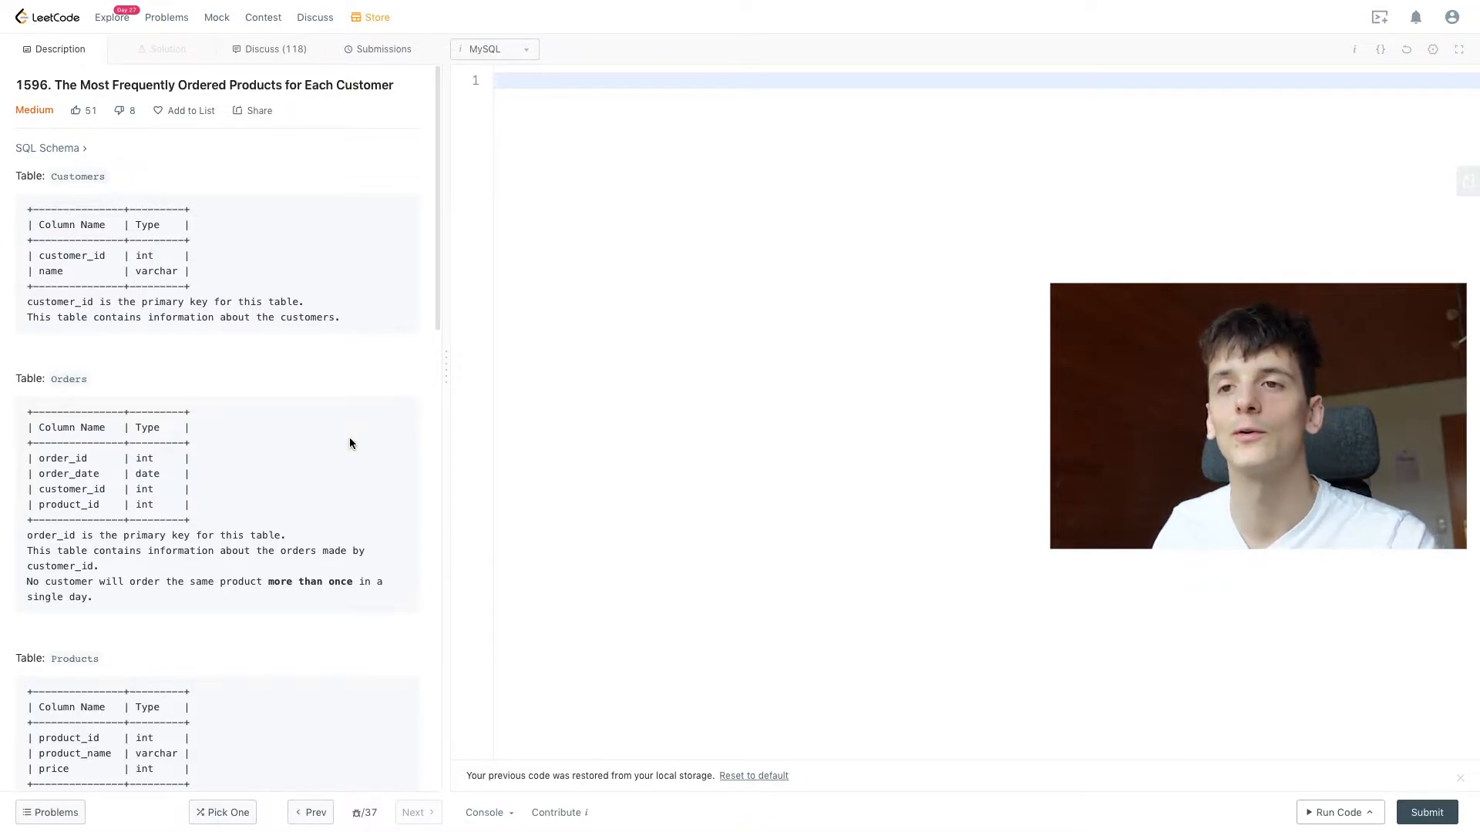
mouse_move(356, 451)
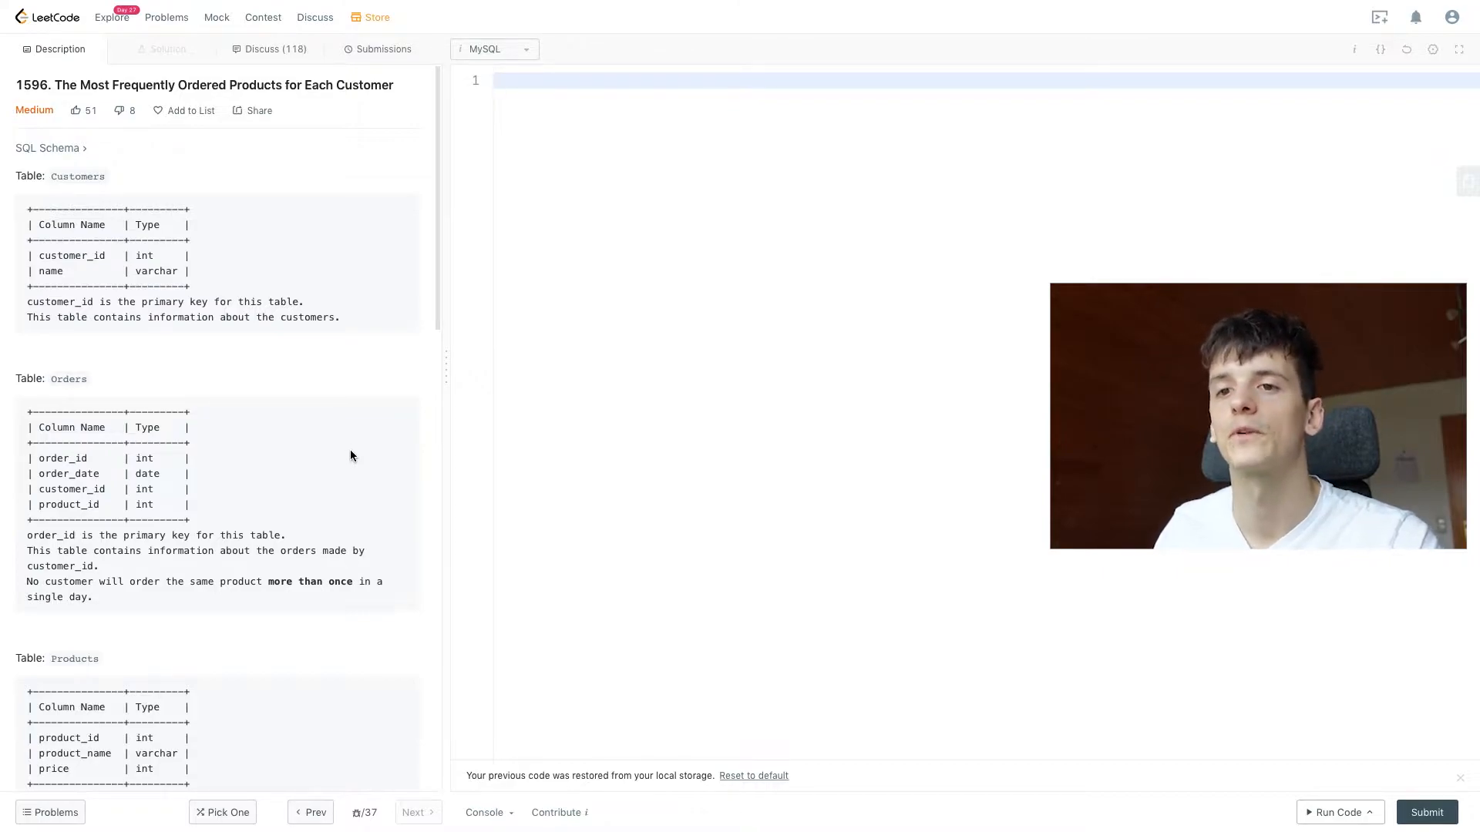
scroll(down, 3)
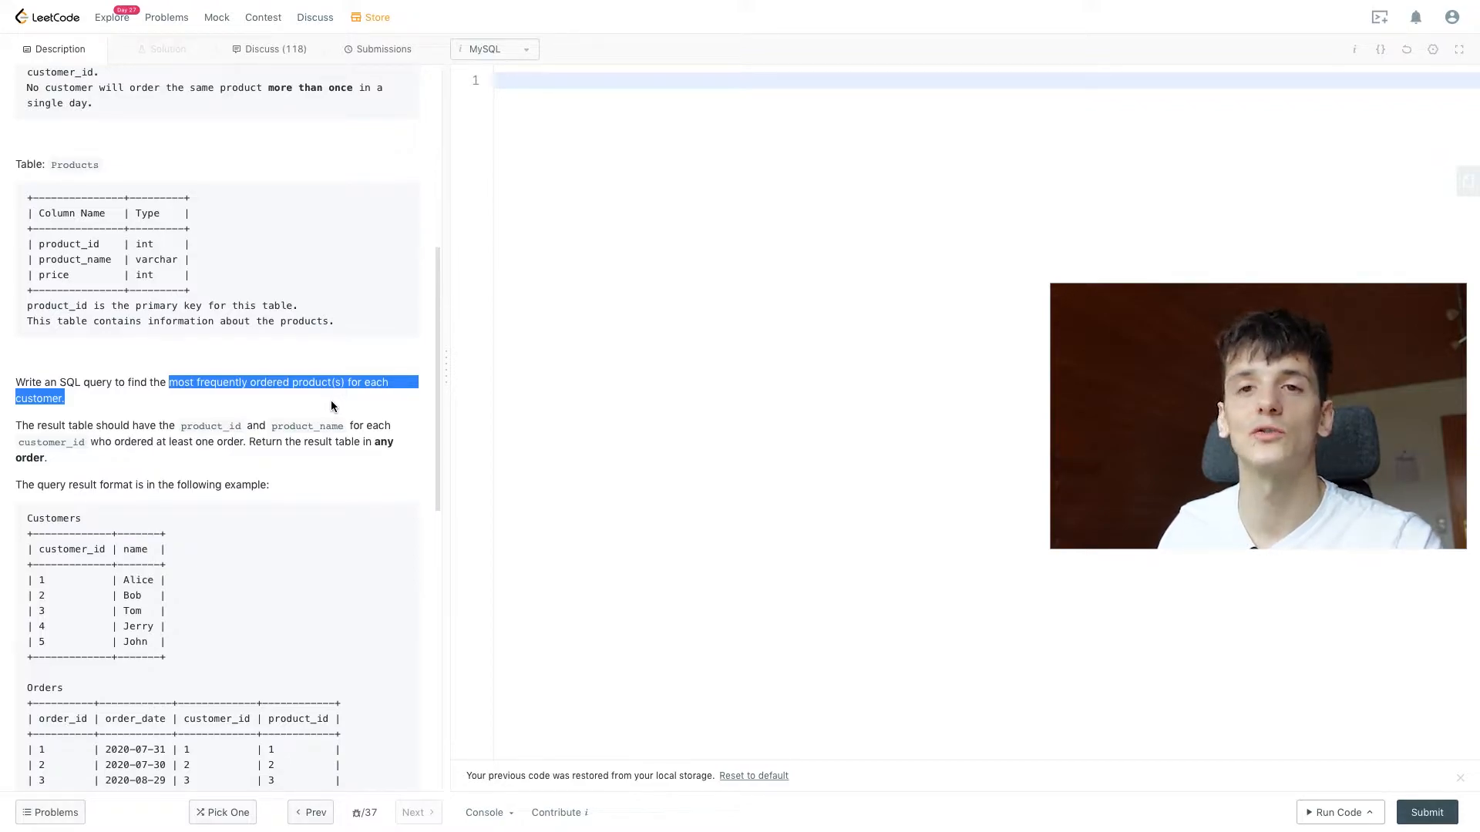
click(259, 398)
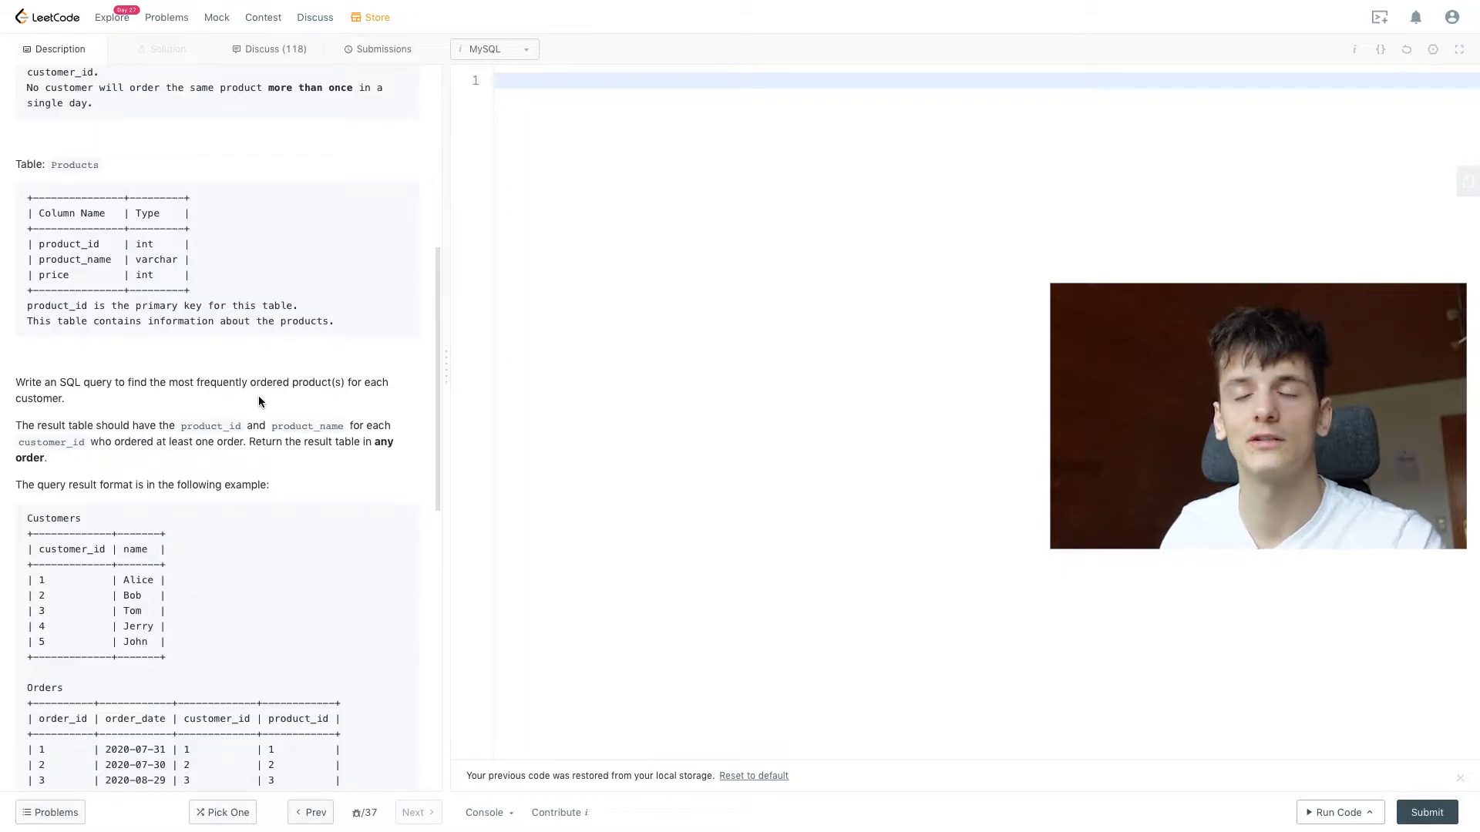
Write SELECT customer_id, product_id, COUNT(DISTINCT order_id) FROM Orders grouped by customer_id
text(SELE)
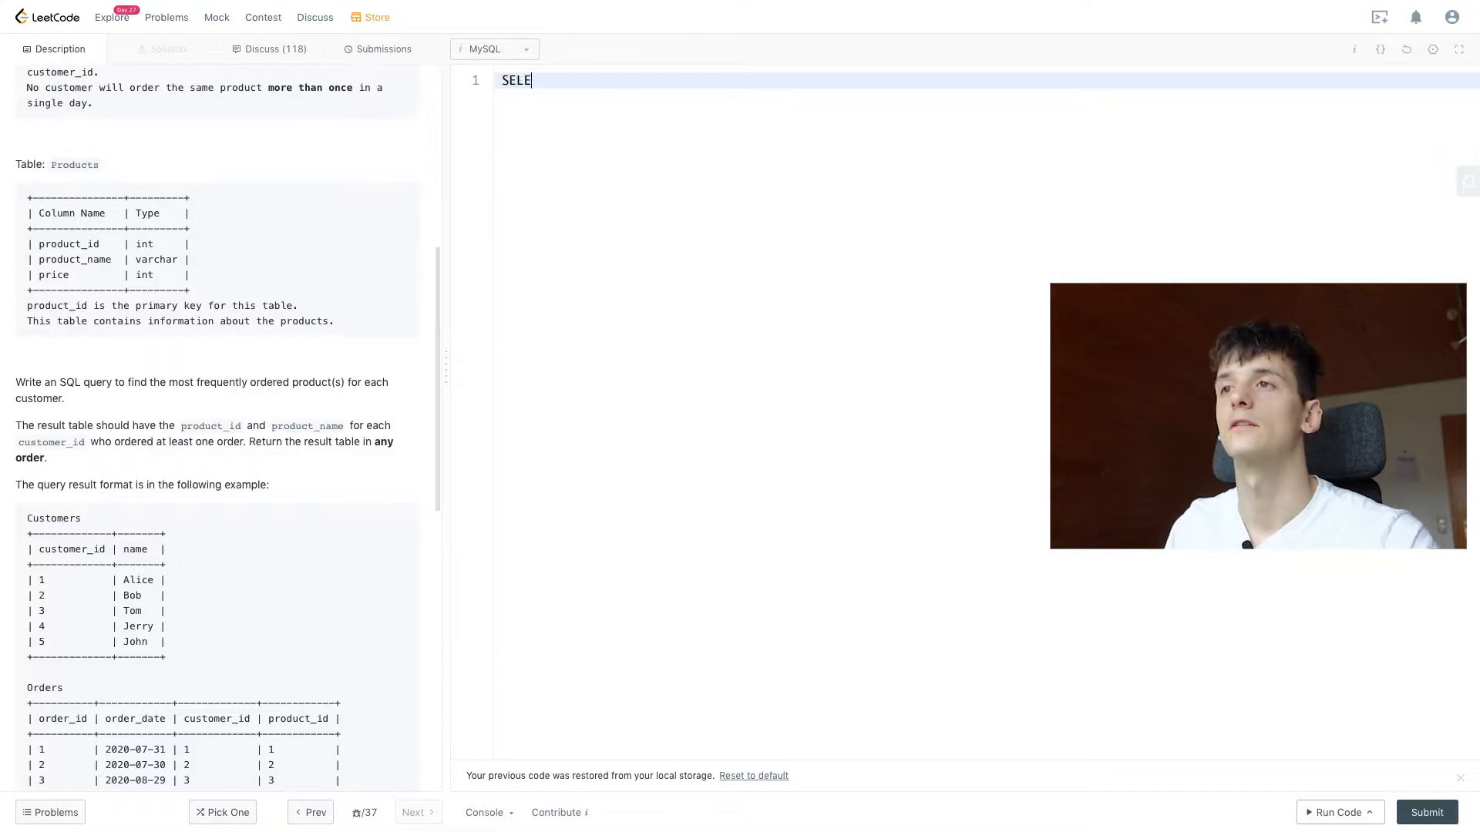
text(CT FROM Or)
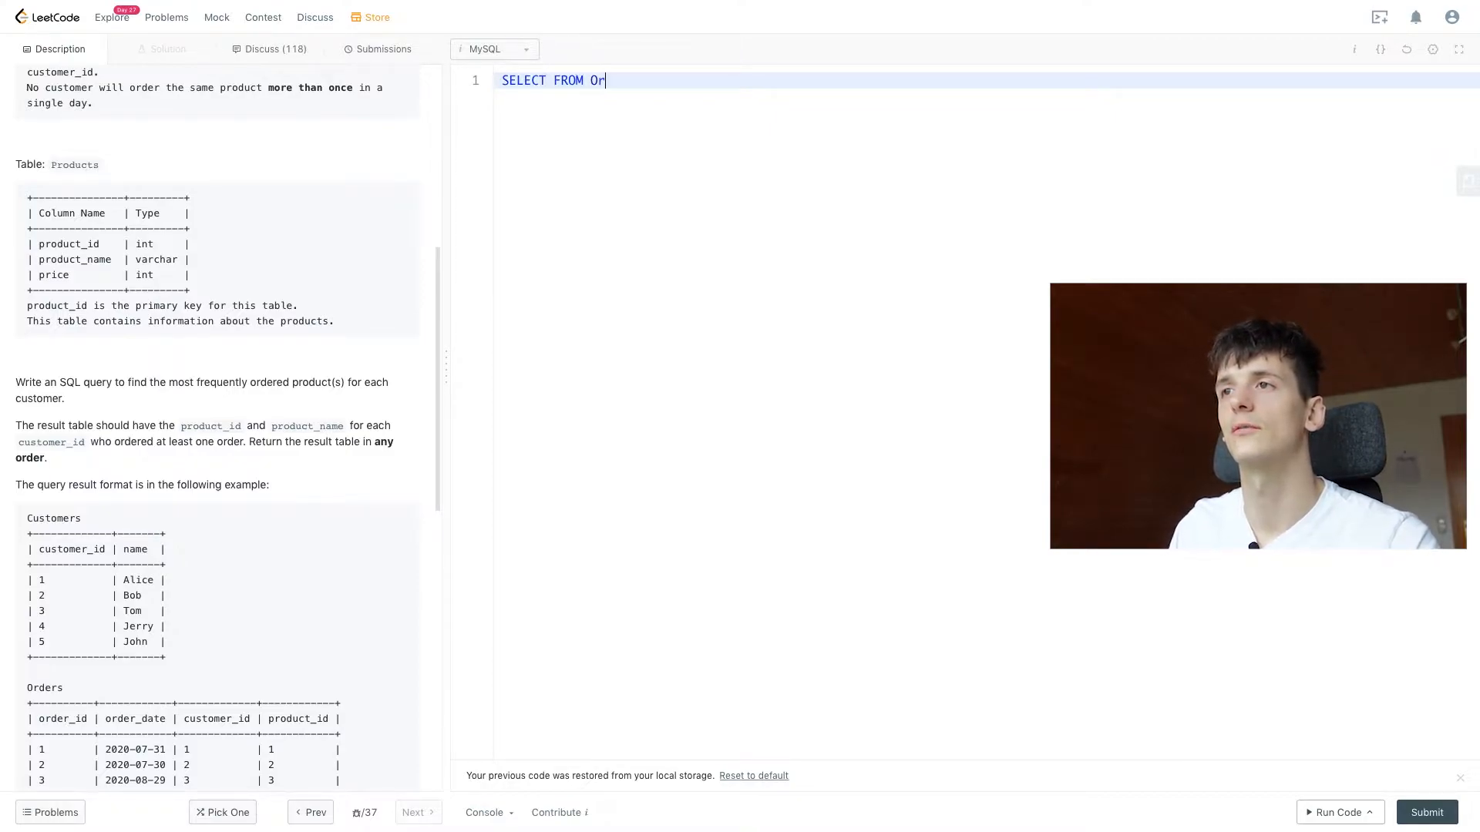
text(ders)
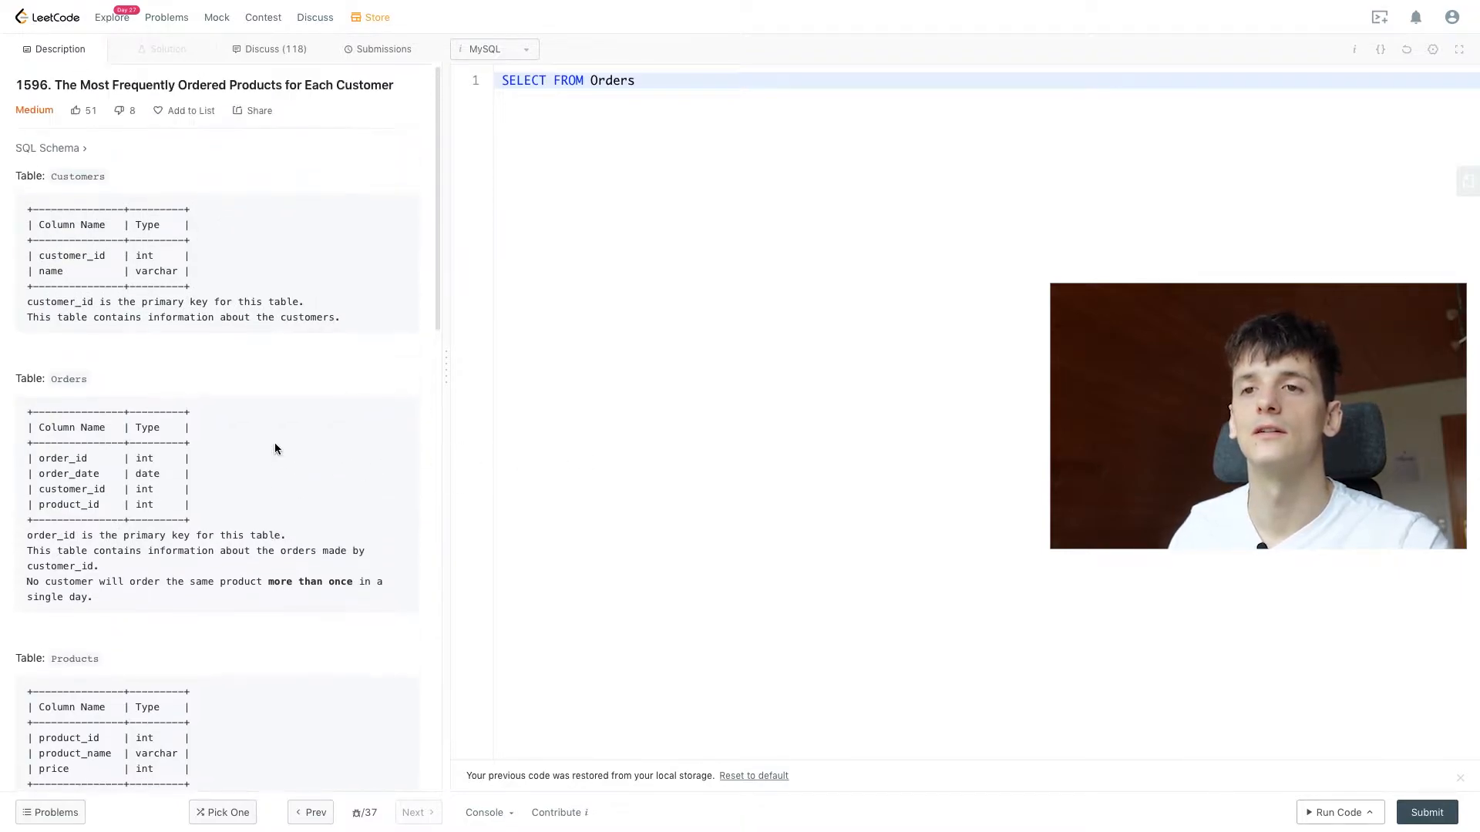
text(customer_id, product_id,)
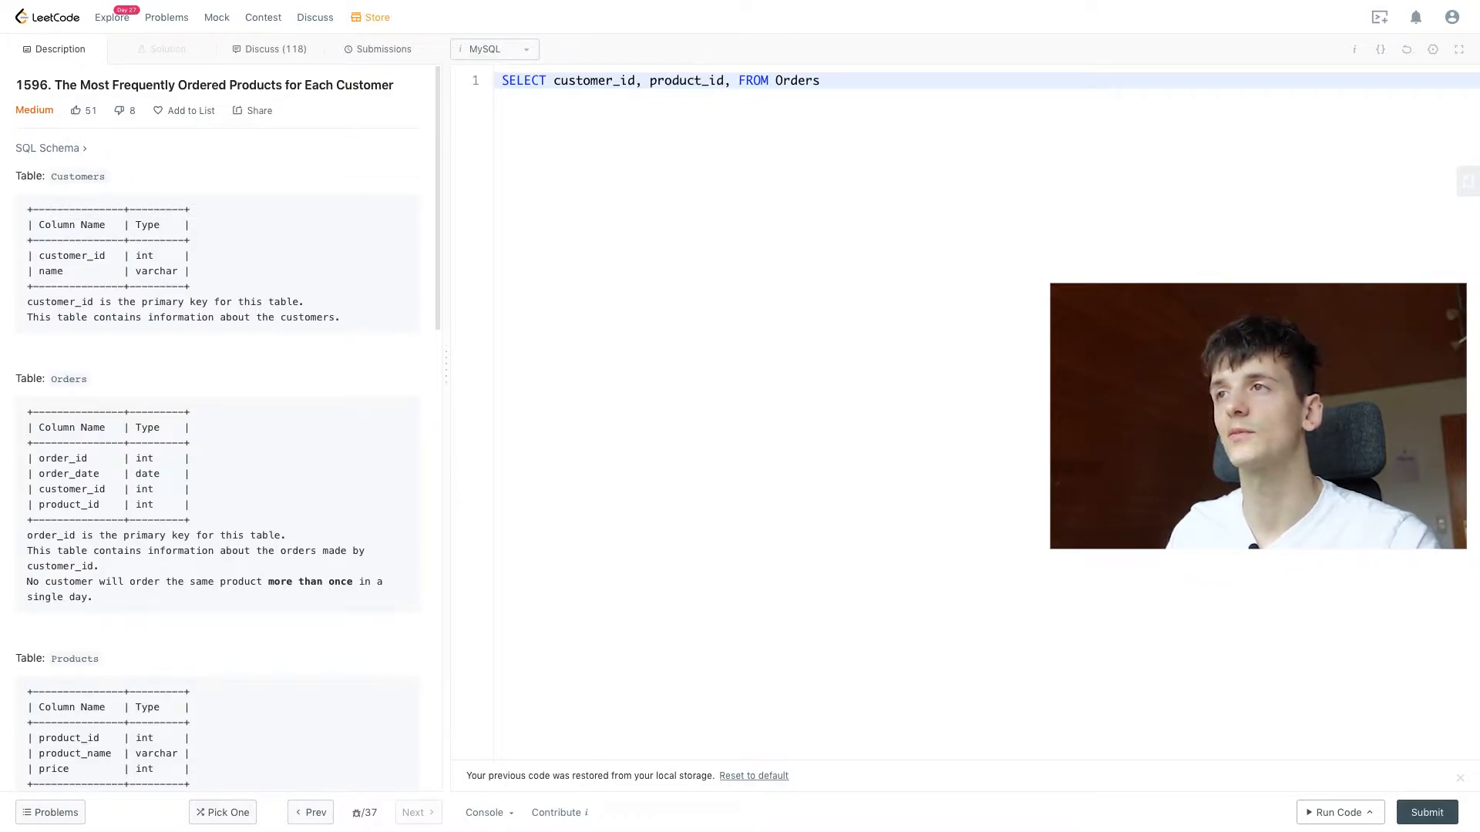
text(COUNT)
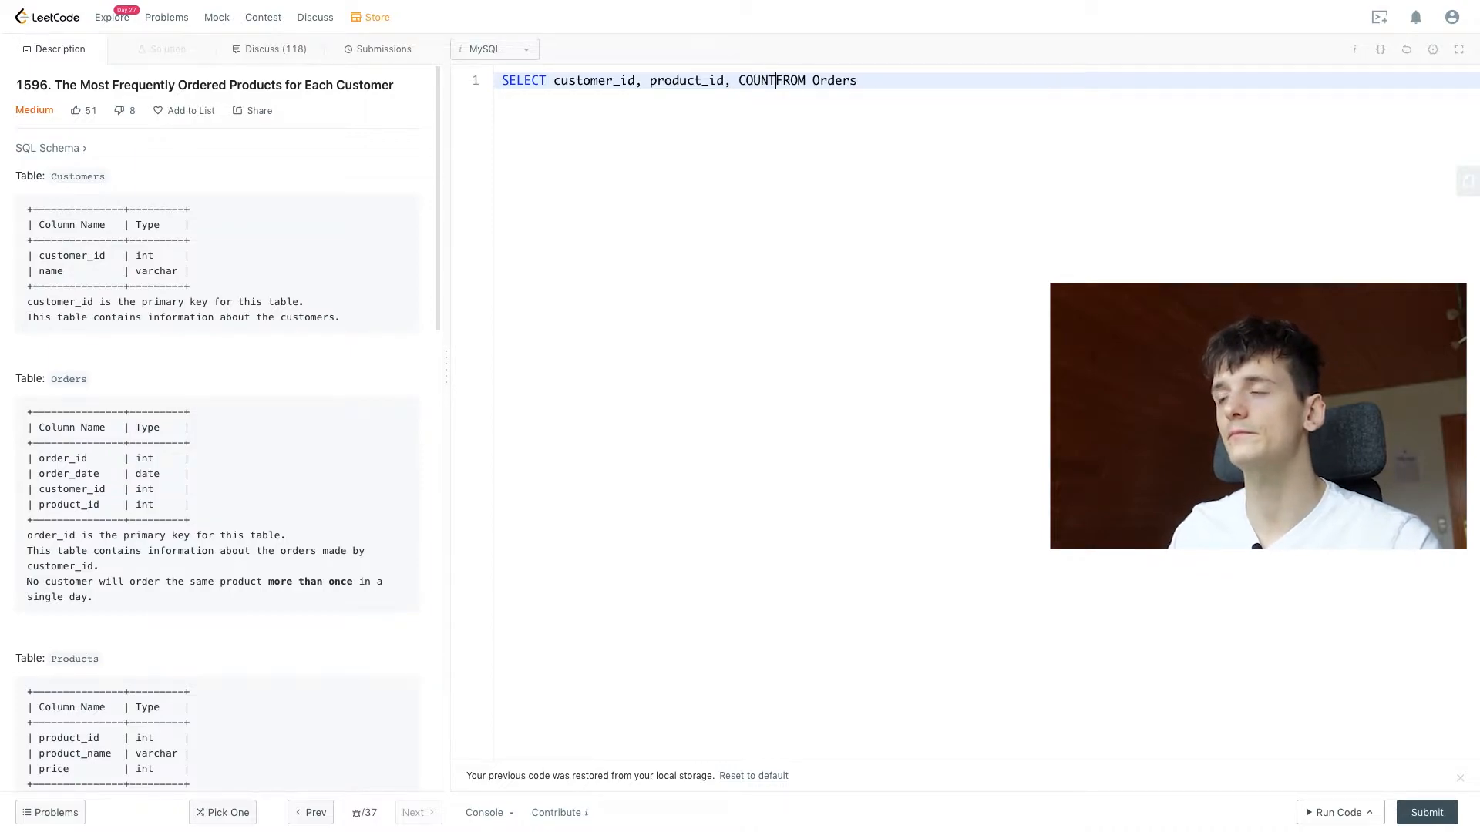
text(())
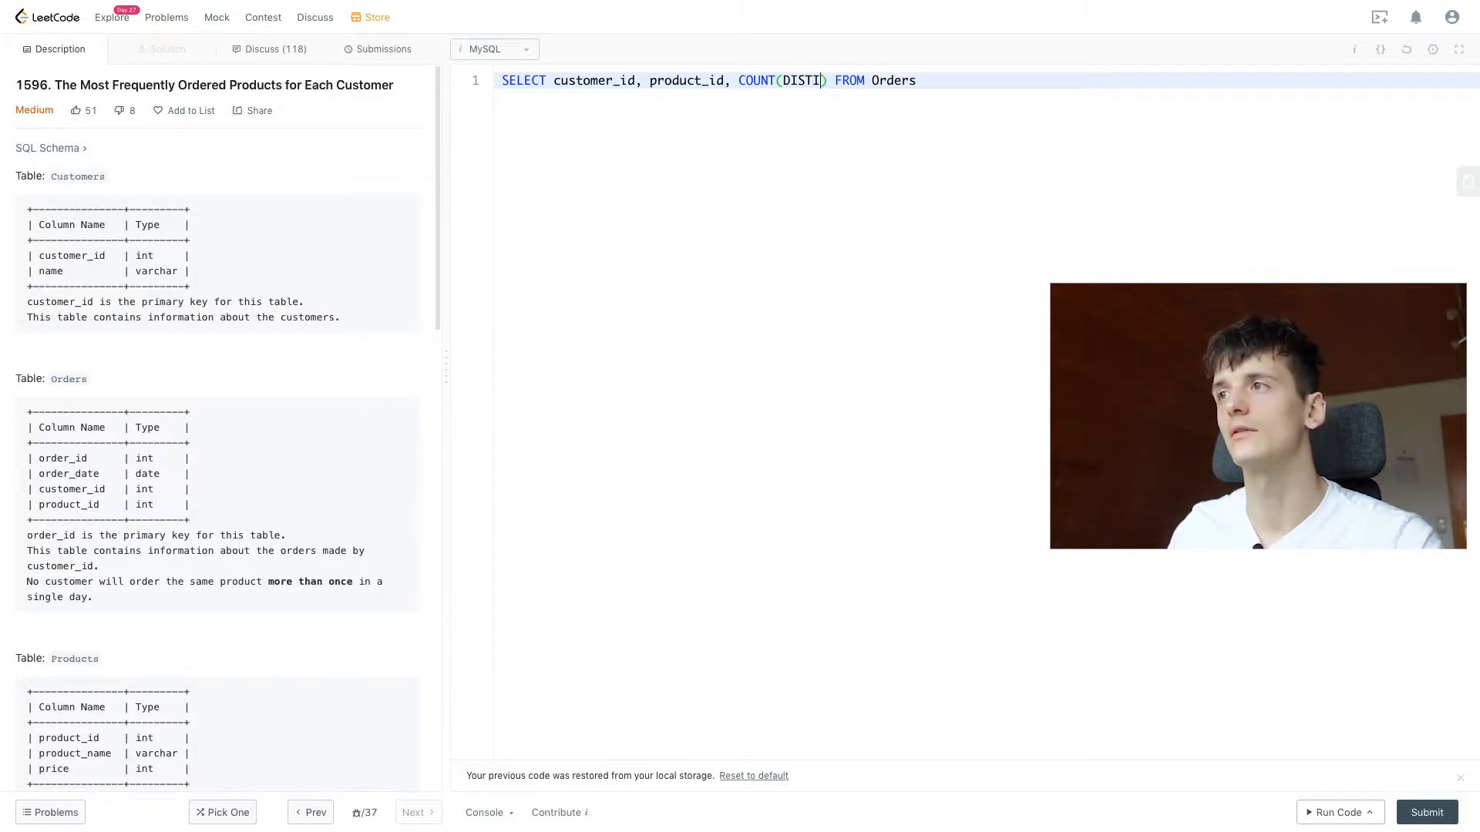
text(NCT order_id)
text(GROUP BY)
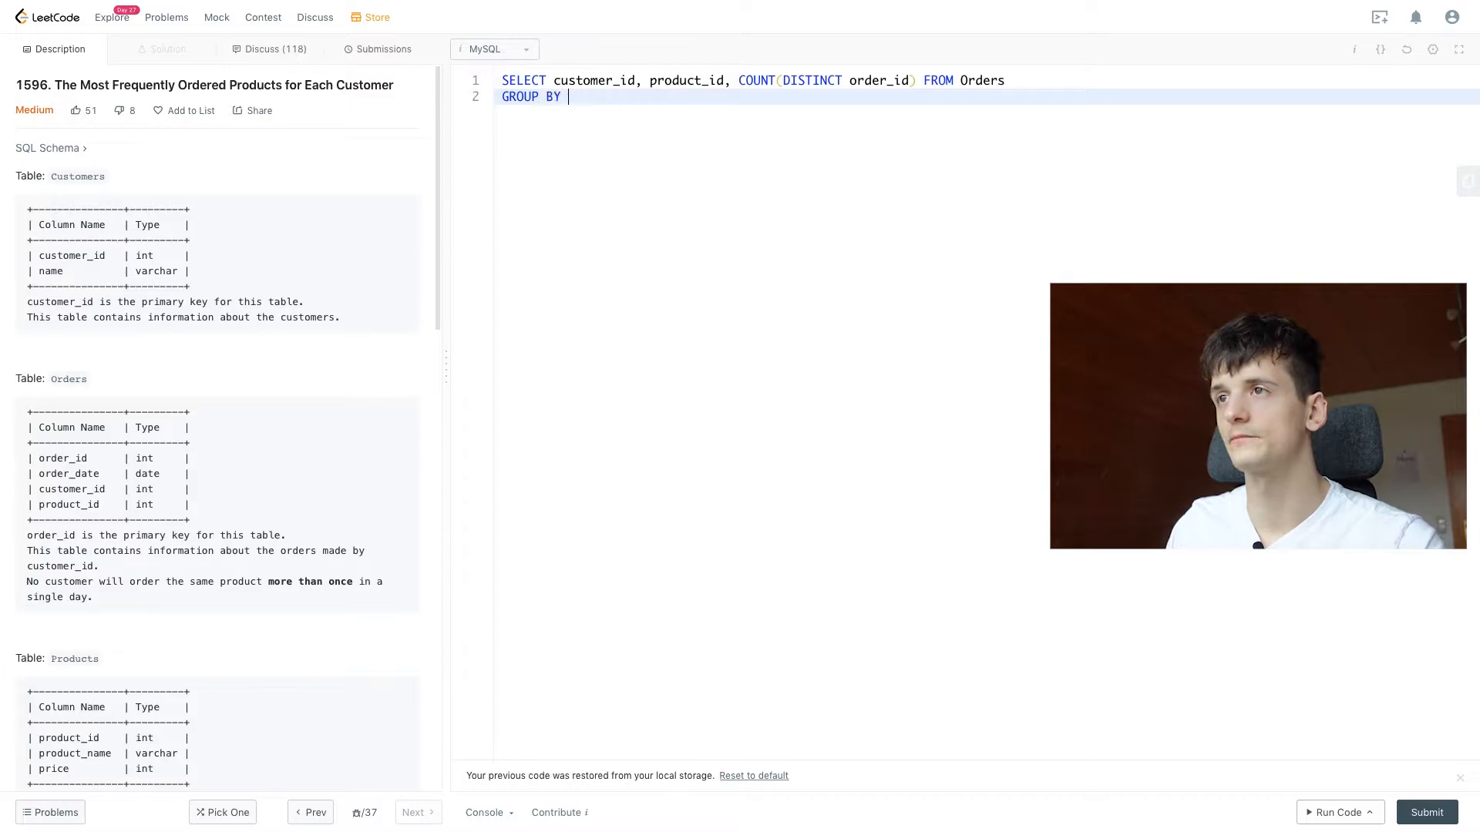
text(customer_id,)
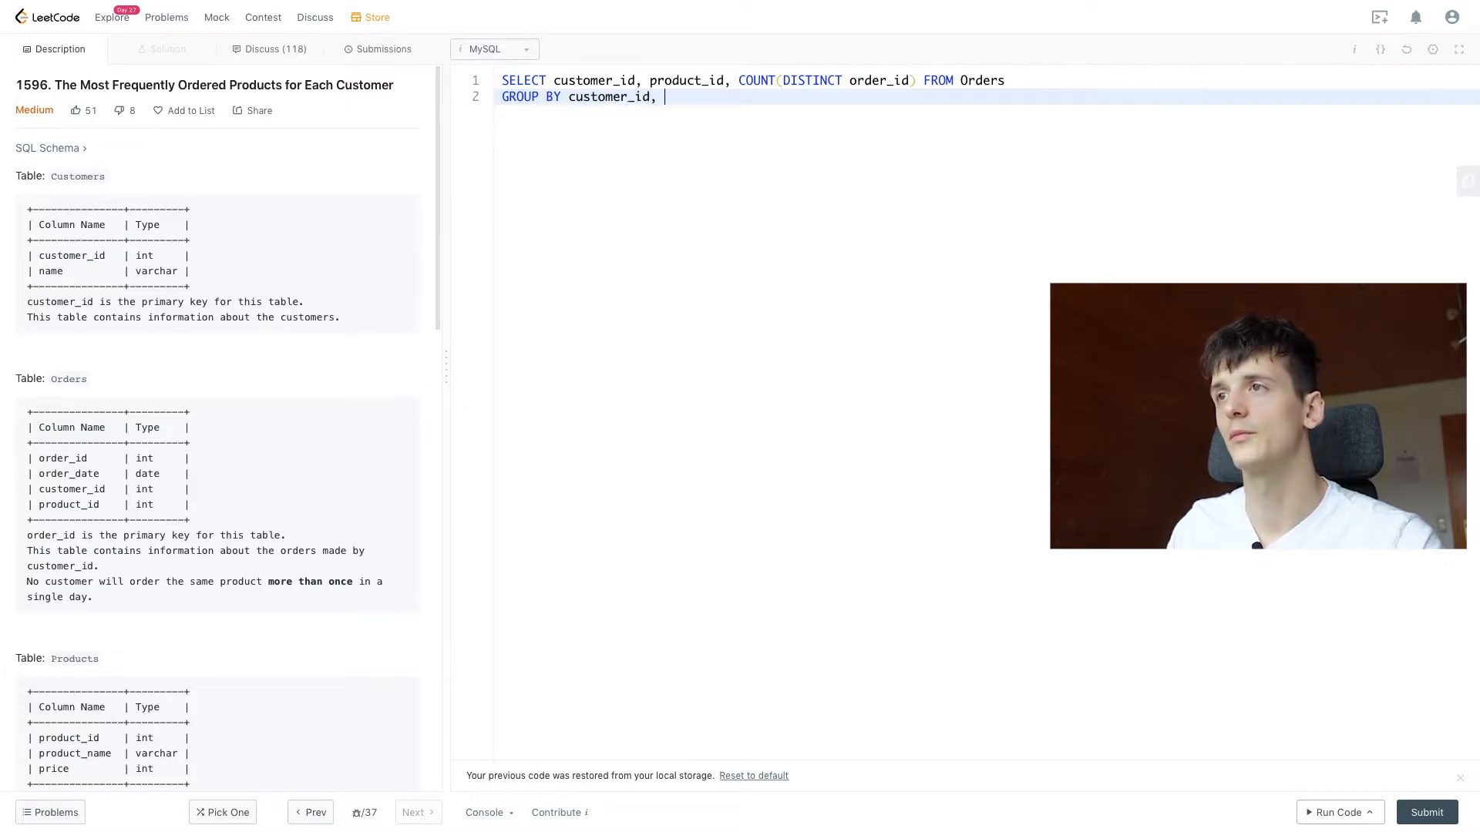
Complete the GROUP BY with product_id, run the example test and compare the per-pair counts against Expected
text(product_i)
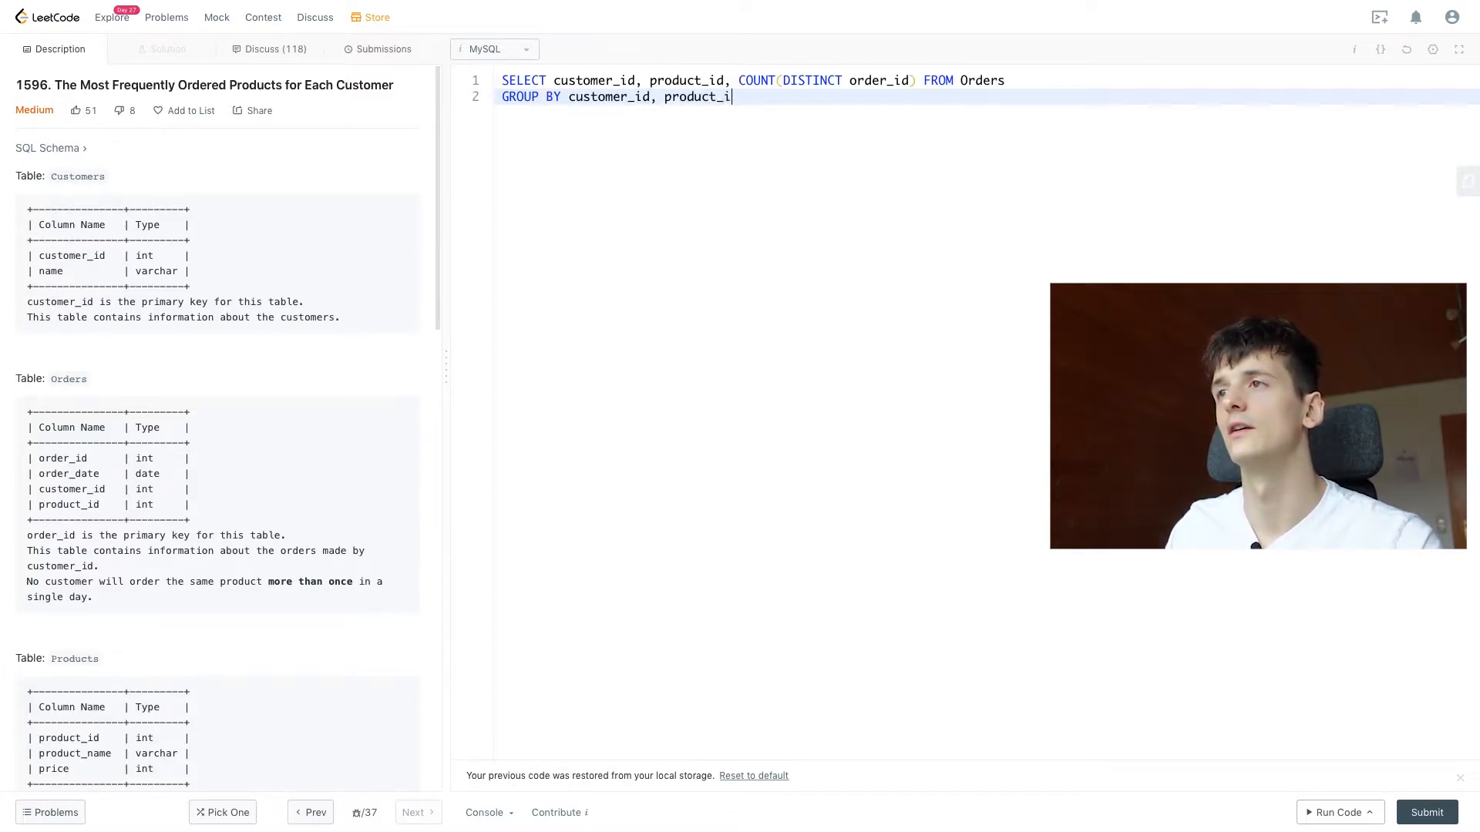
text(d)
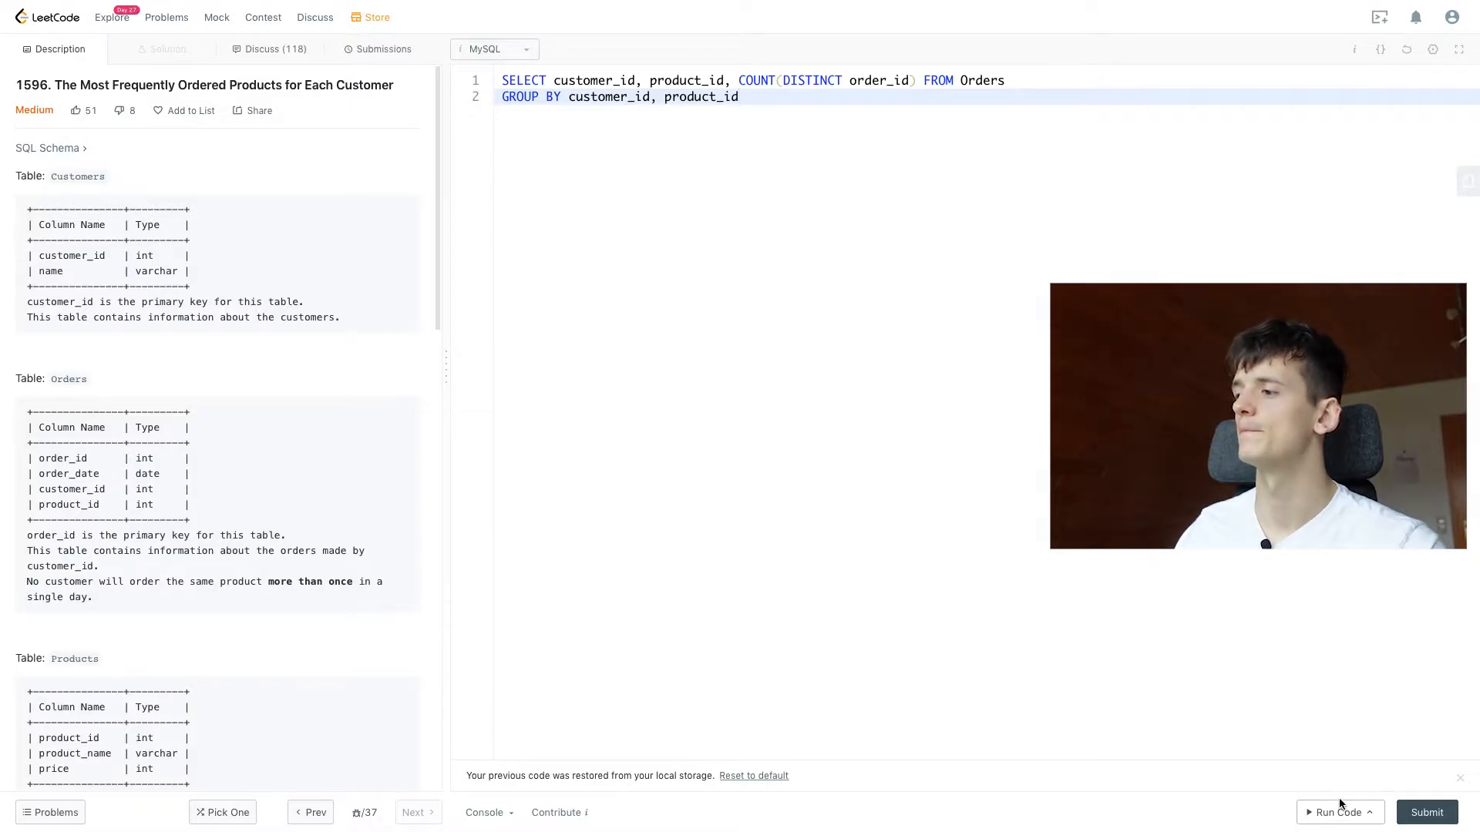
click(1336, 812)
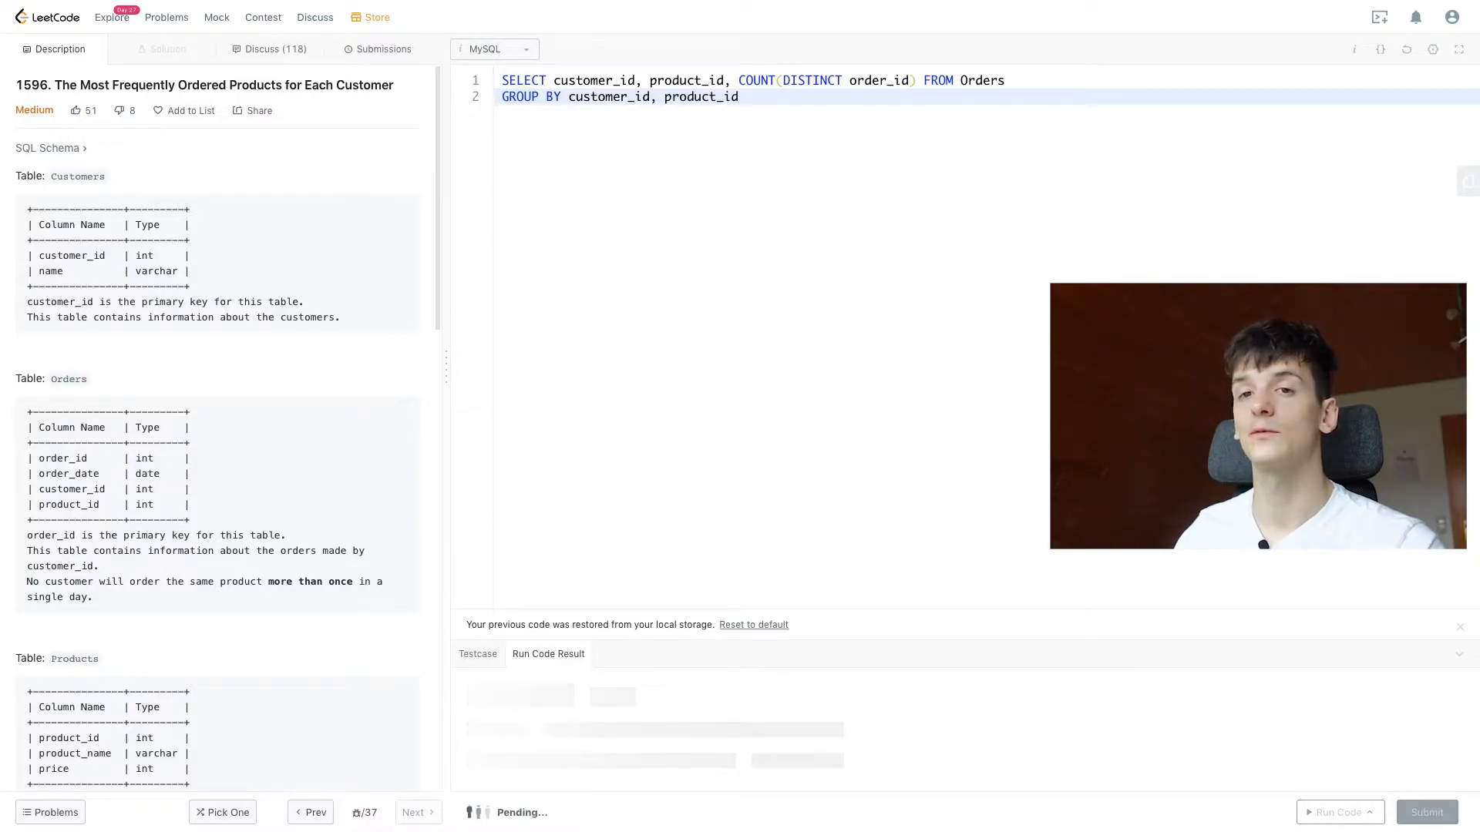
click(1337, 813)
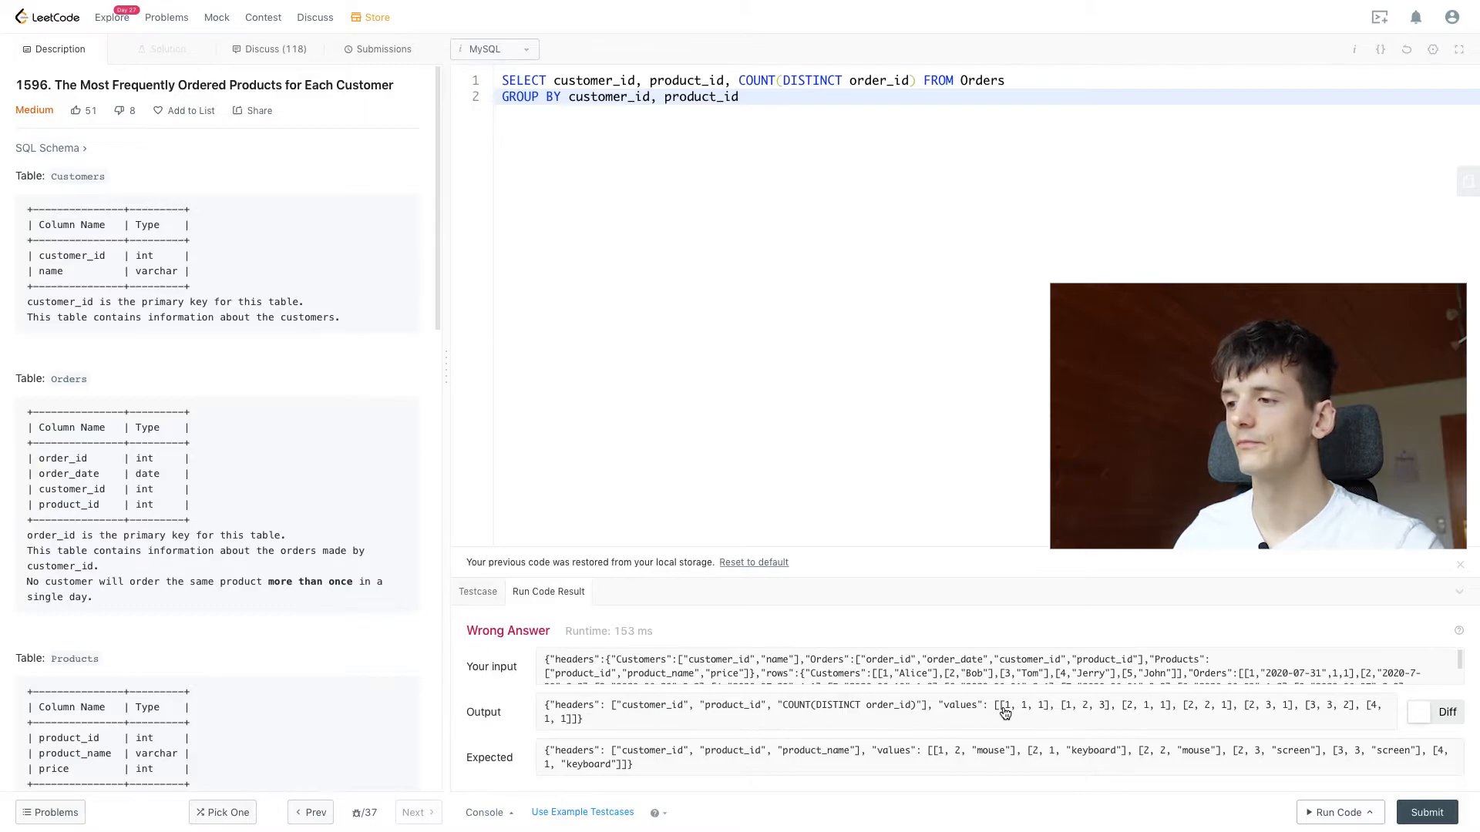
mouse_move(1007, 706)
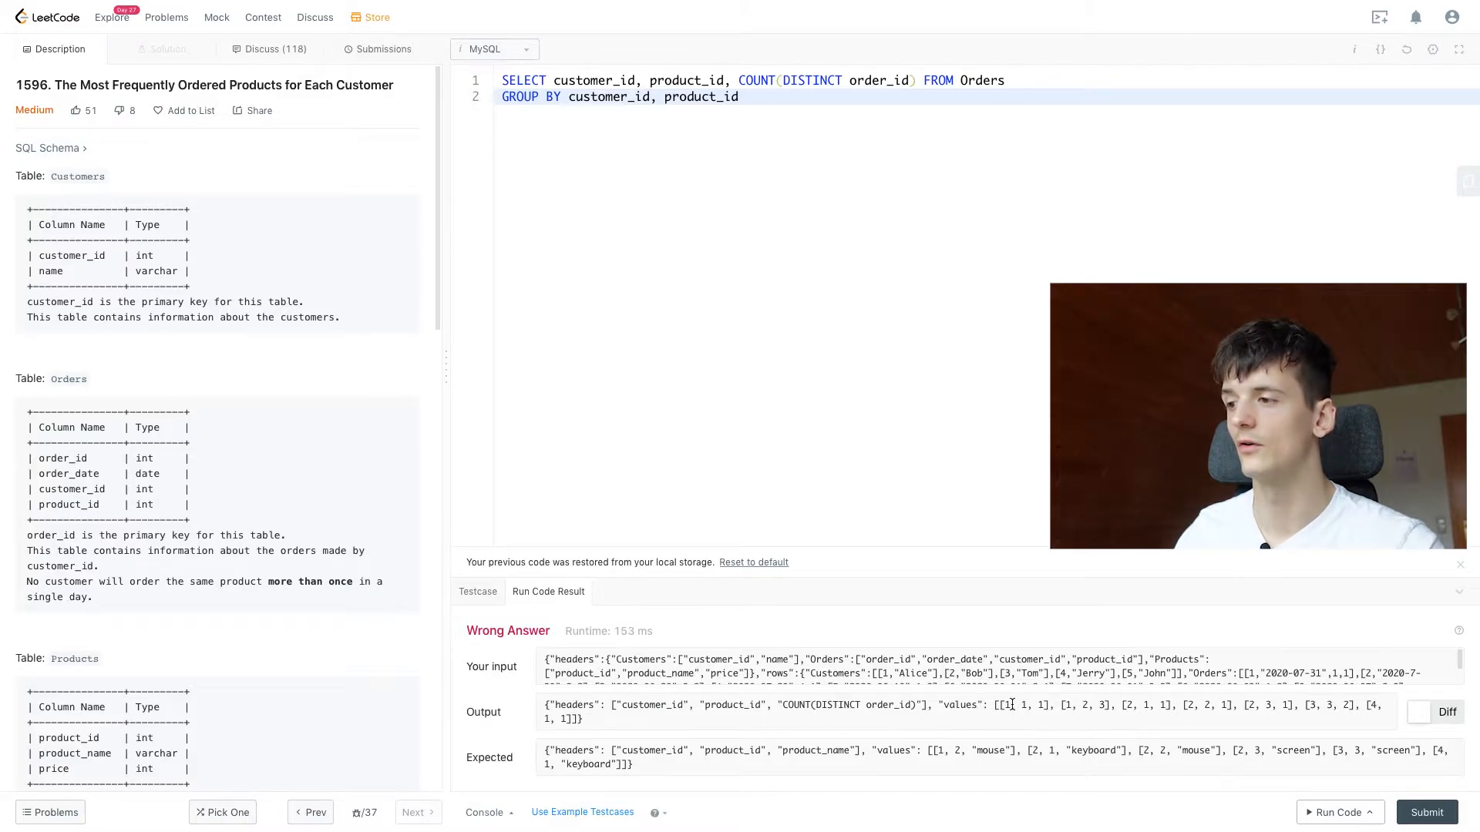
mouse_move(1045, 712)
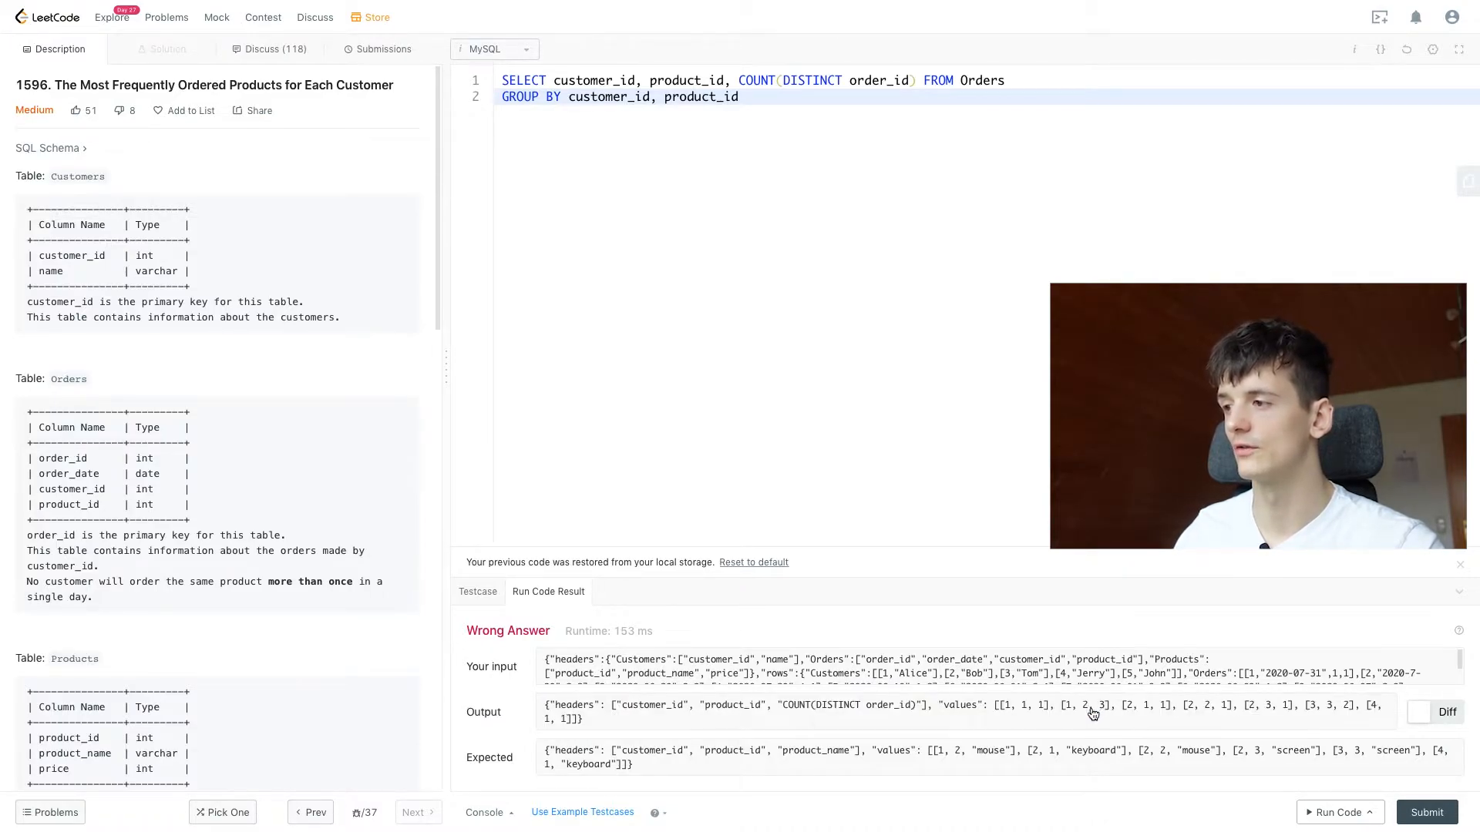
double_click(1103, 705)
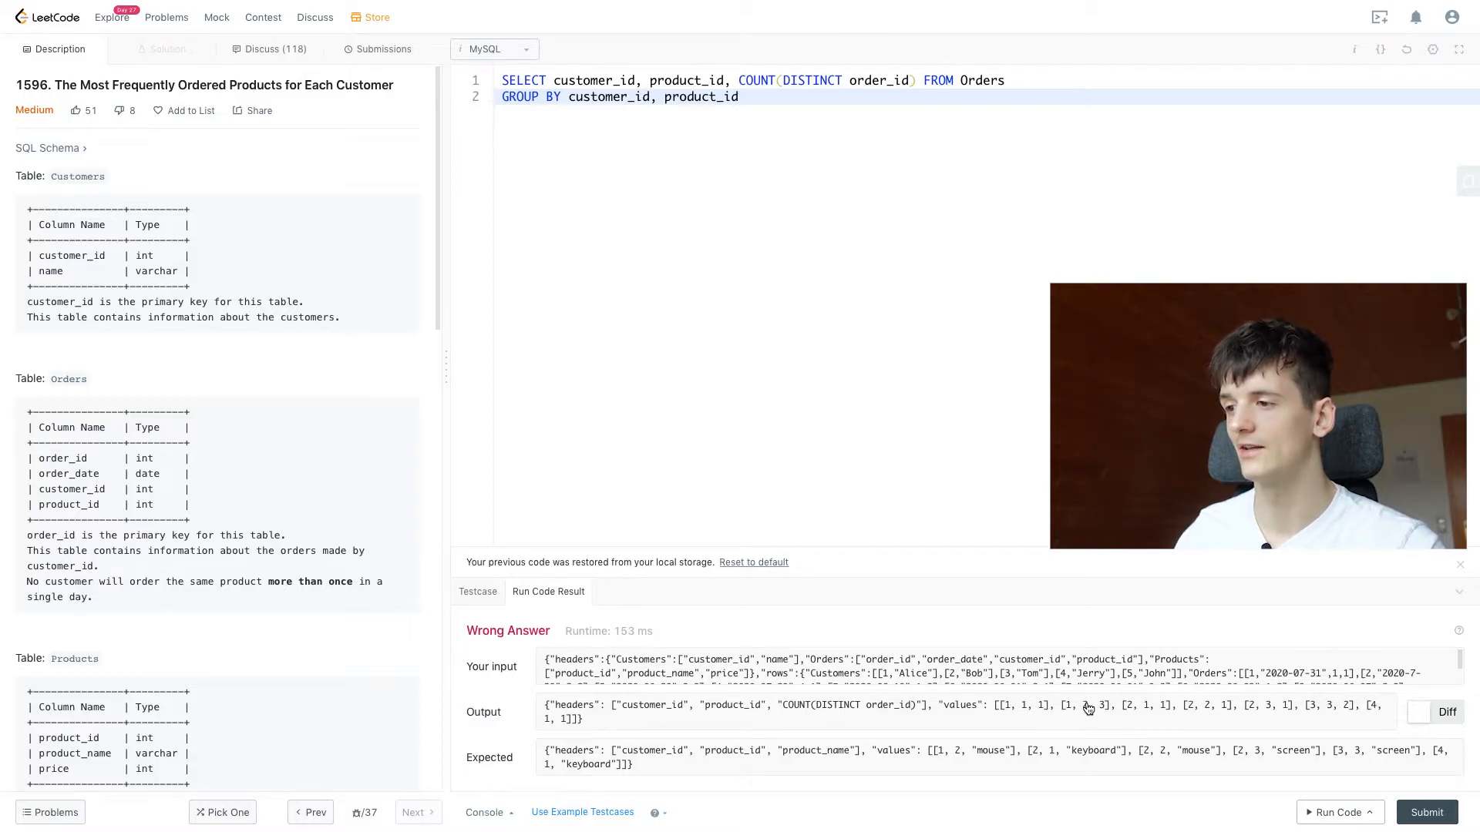
drag(928, 751, 991, 750)
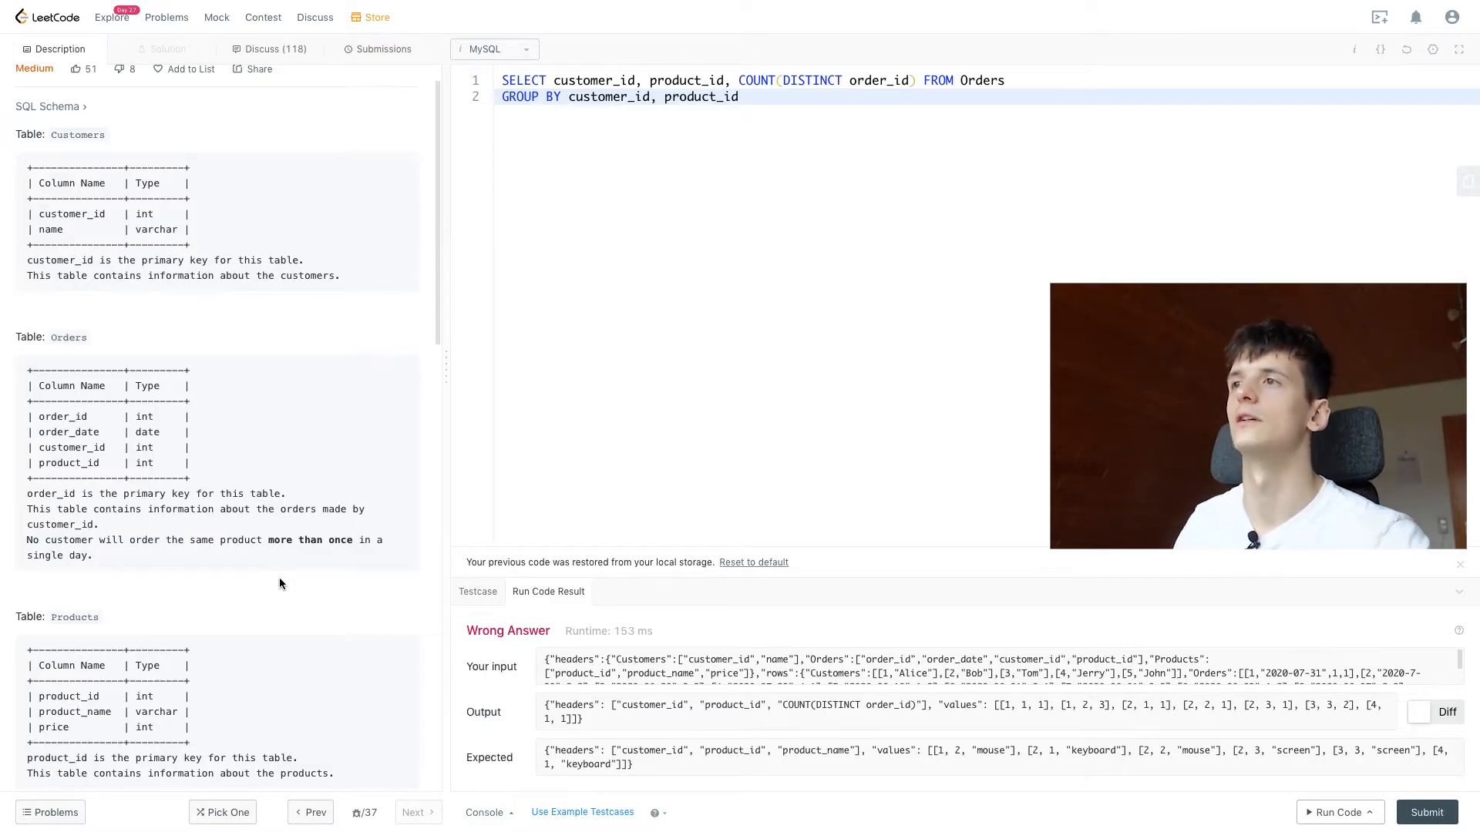
Parenthesise the query as derived table order_counts with the count aliased order_count
text())
click(988, 80)
text(()
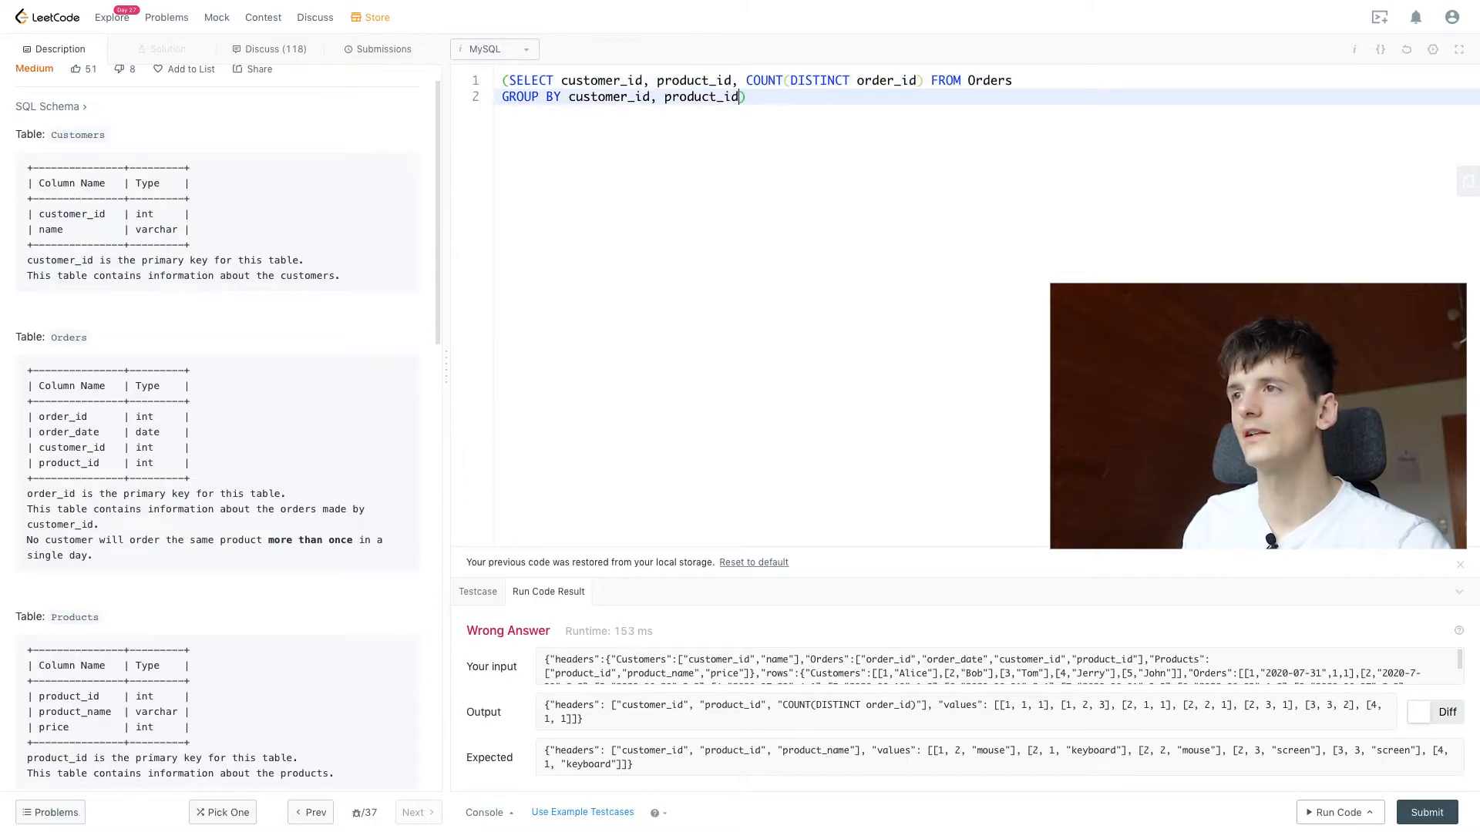
text(order)
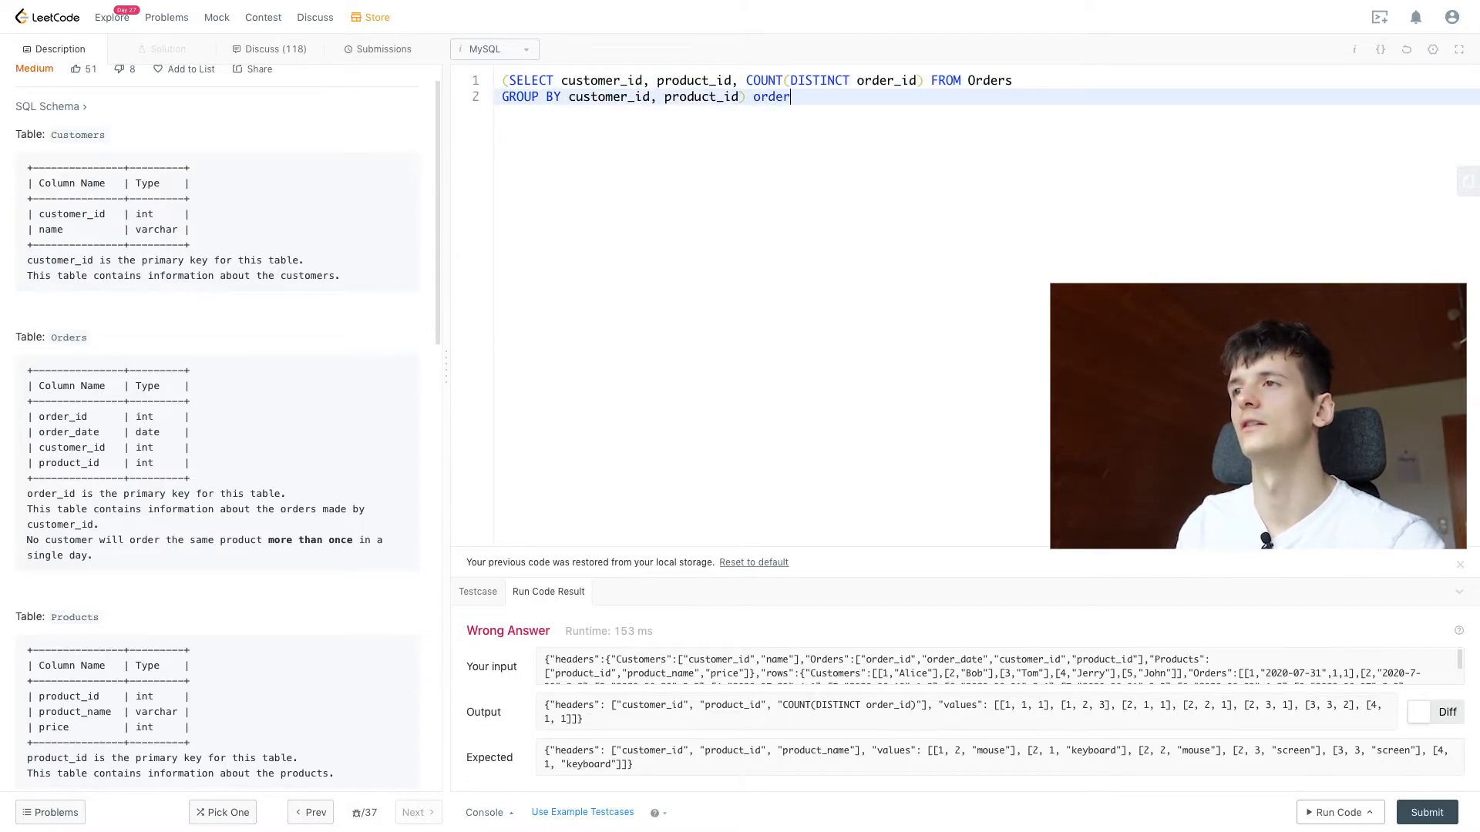
text(_counts)
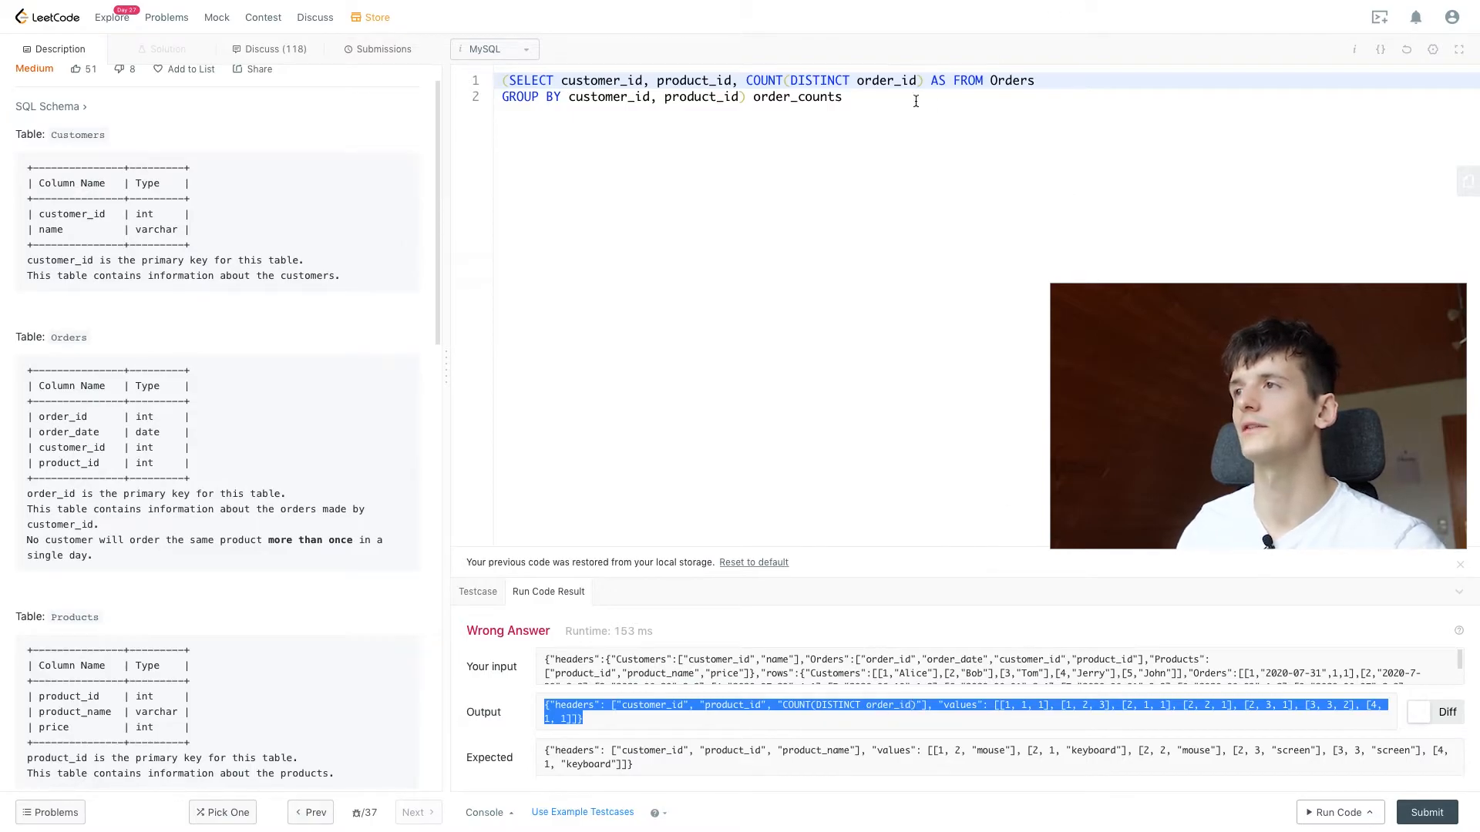
text(order_count)
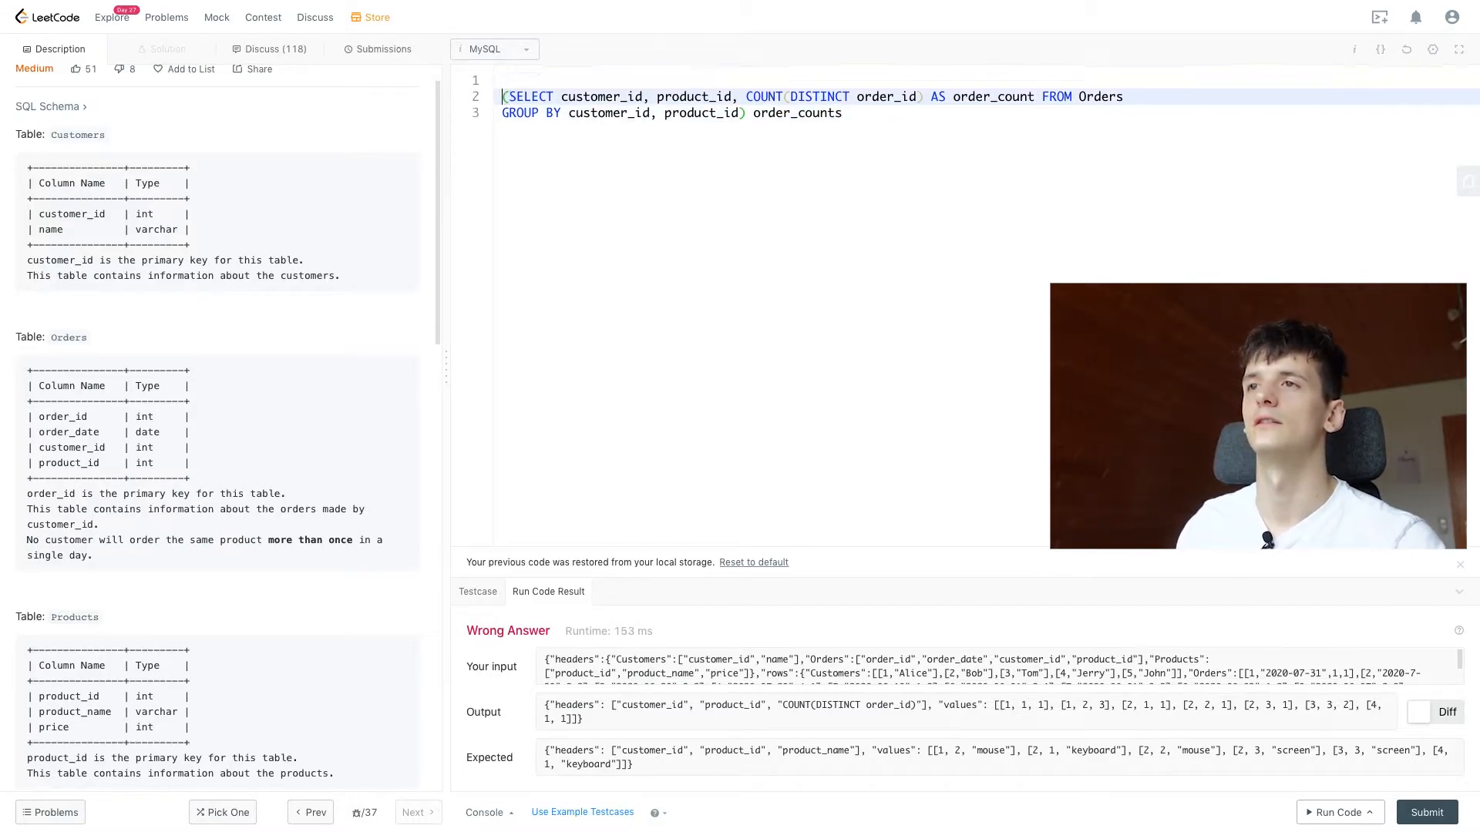
Start the outer query selecting customer_id, product_id and RANK() OVER ()
text(SELECT)
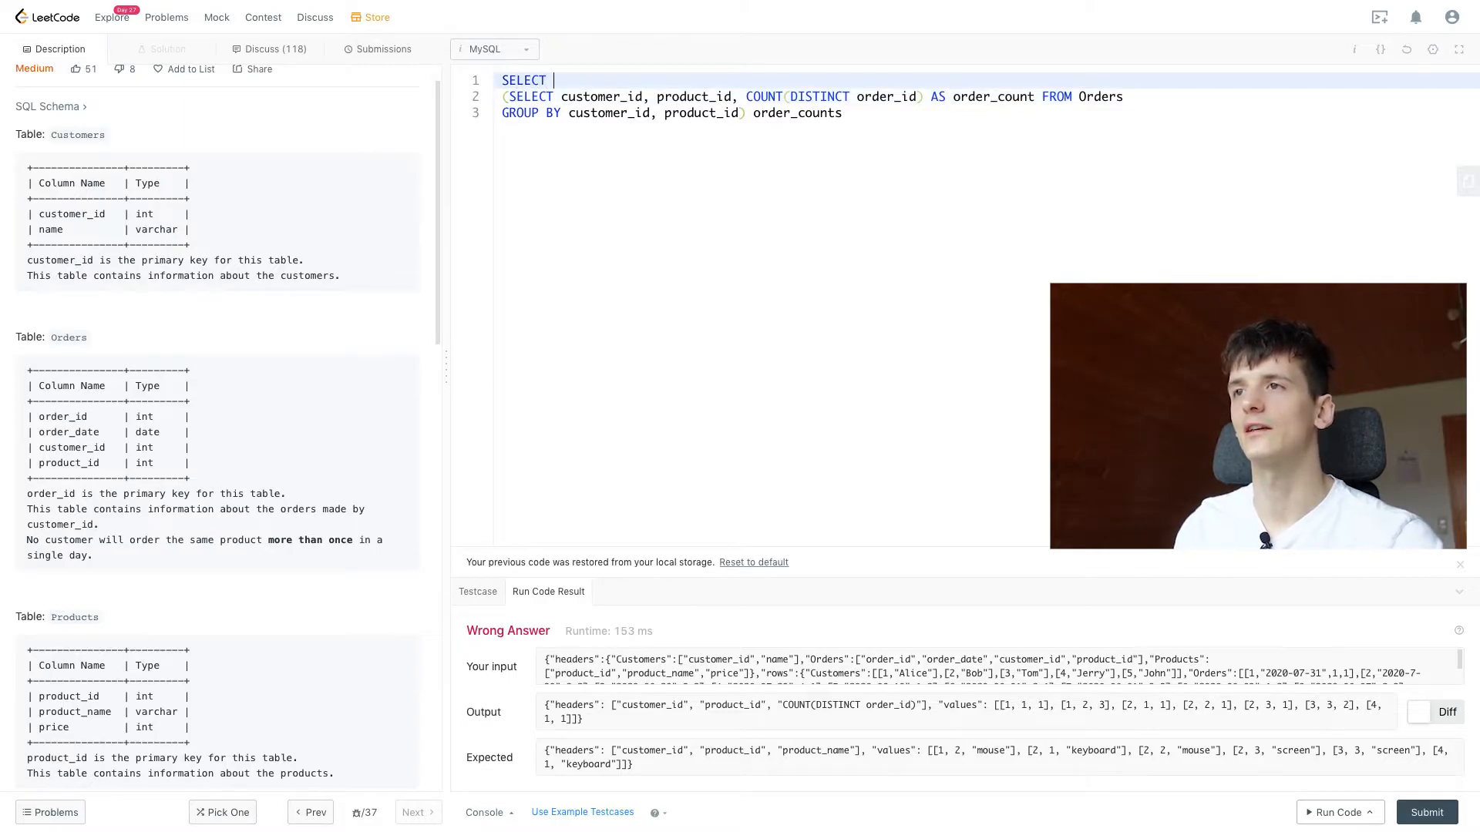
text(customer_id, product)
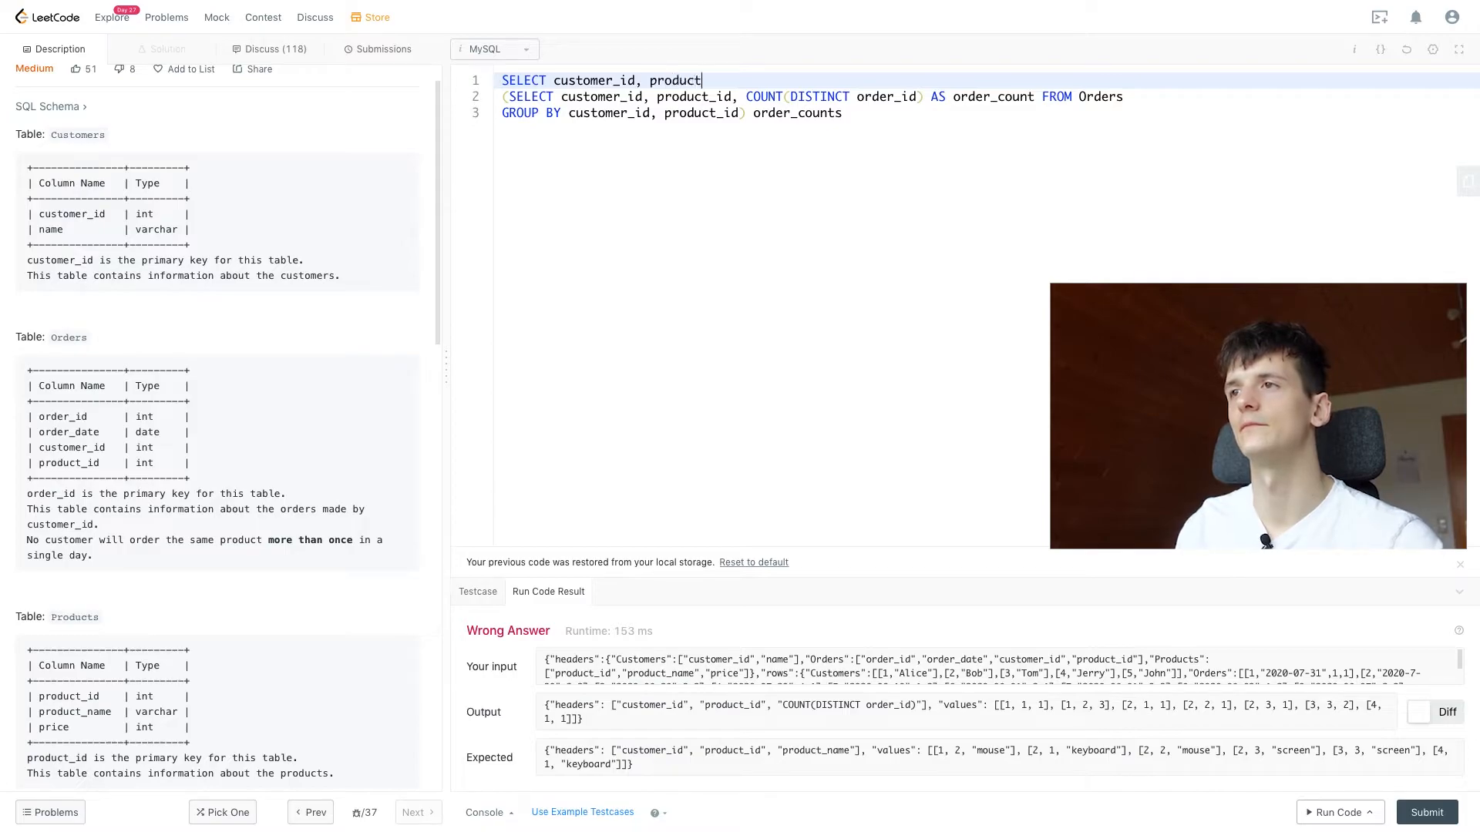
text(_id,)
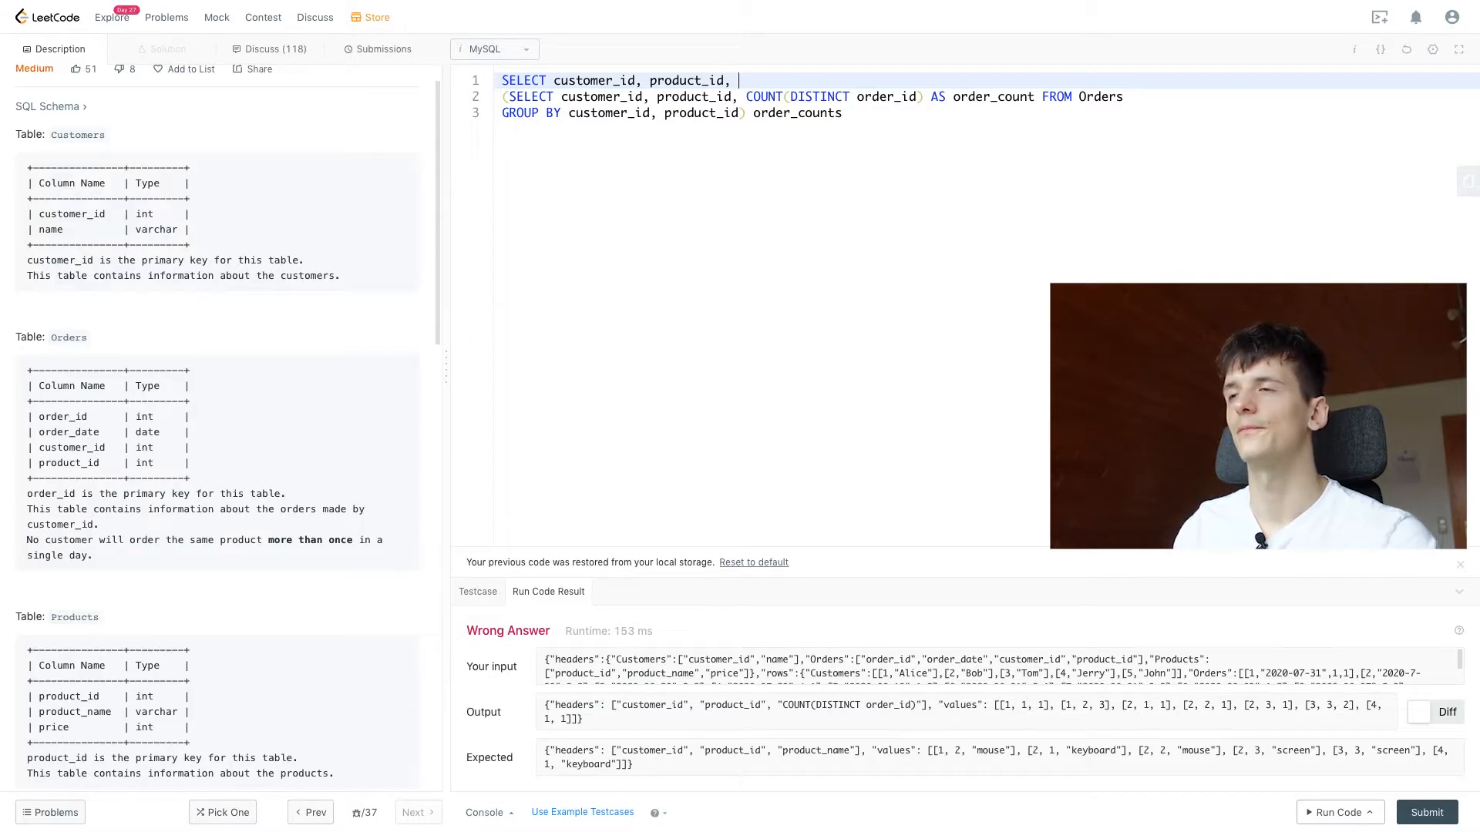
text(RANK())
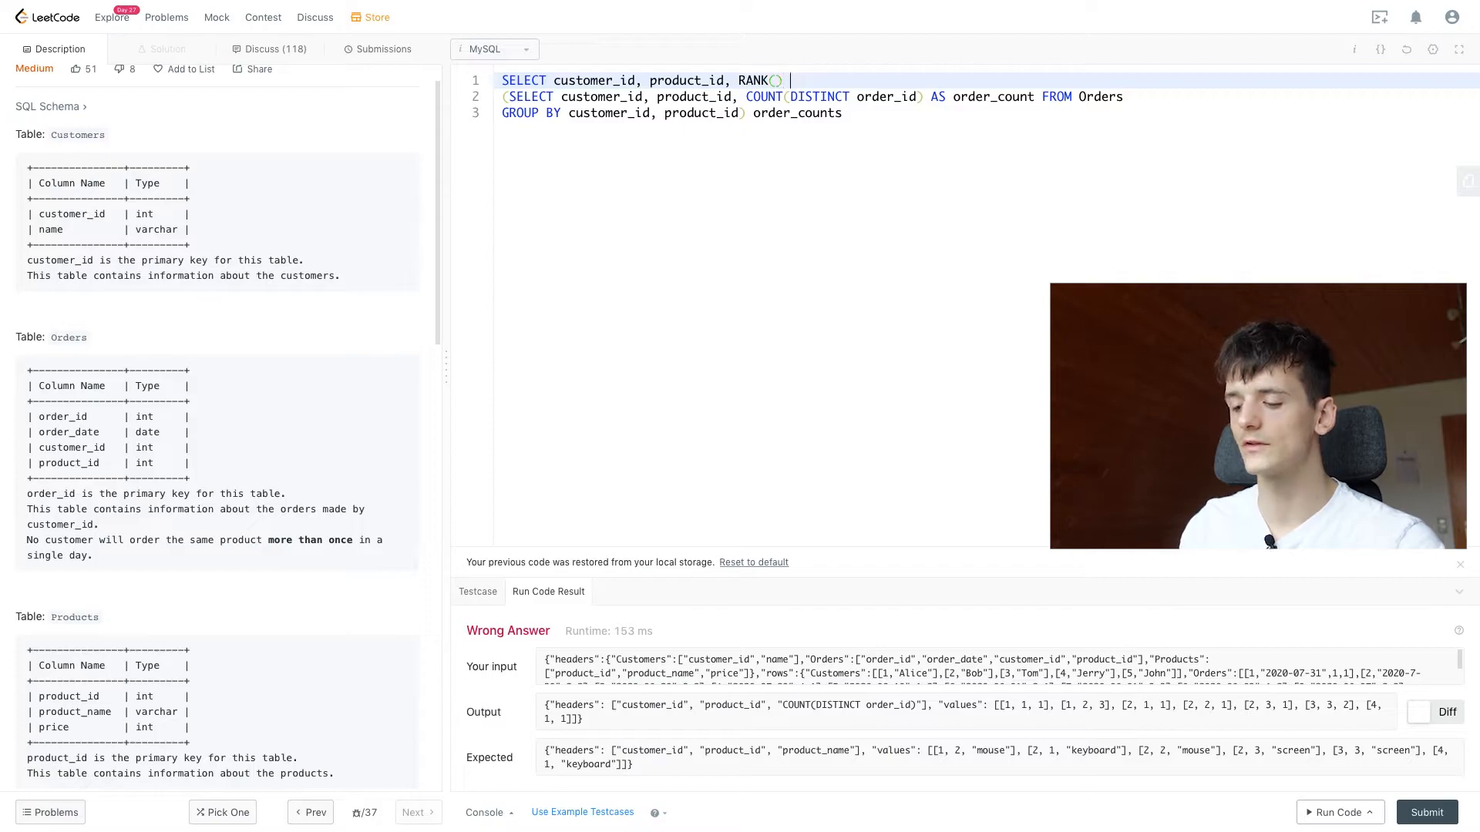
text(OVER)
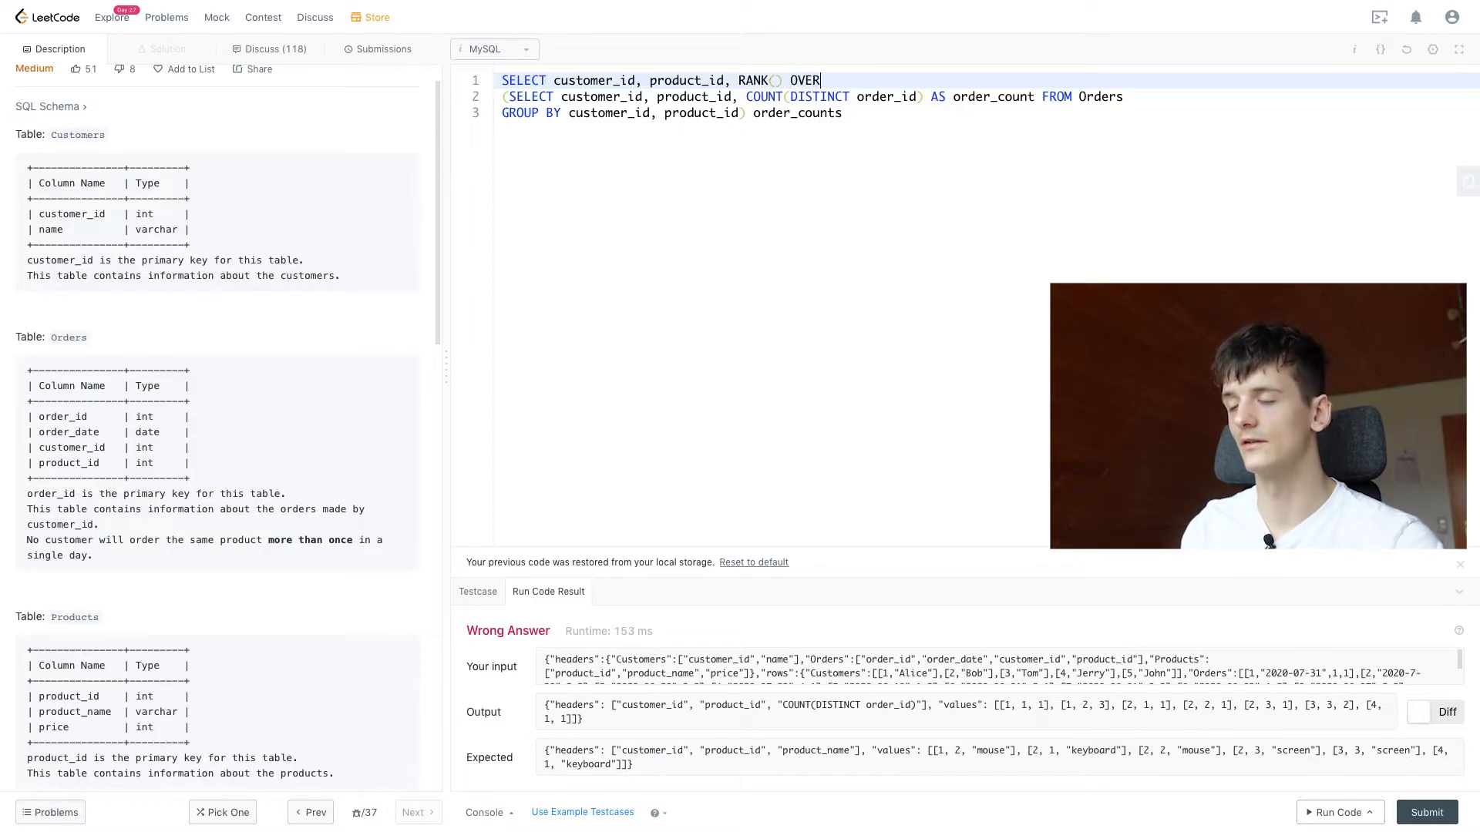
text(())
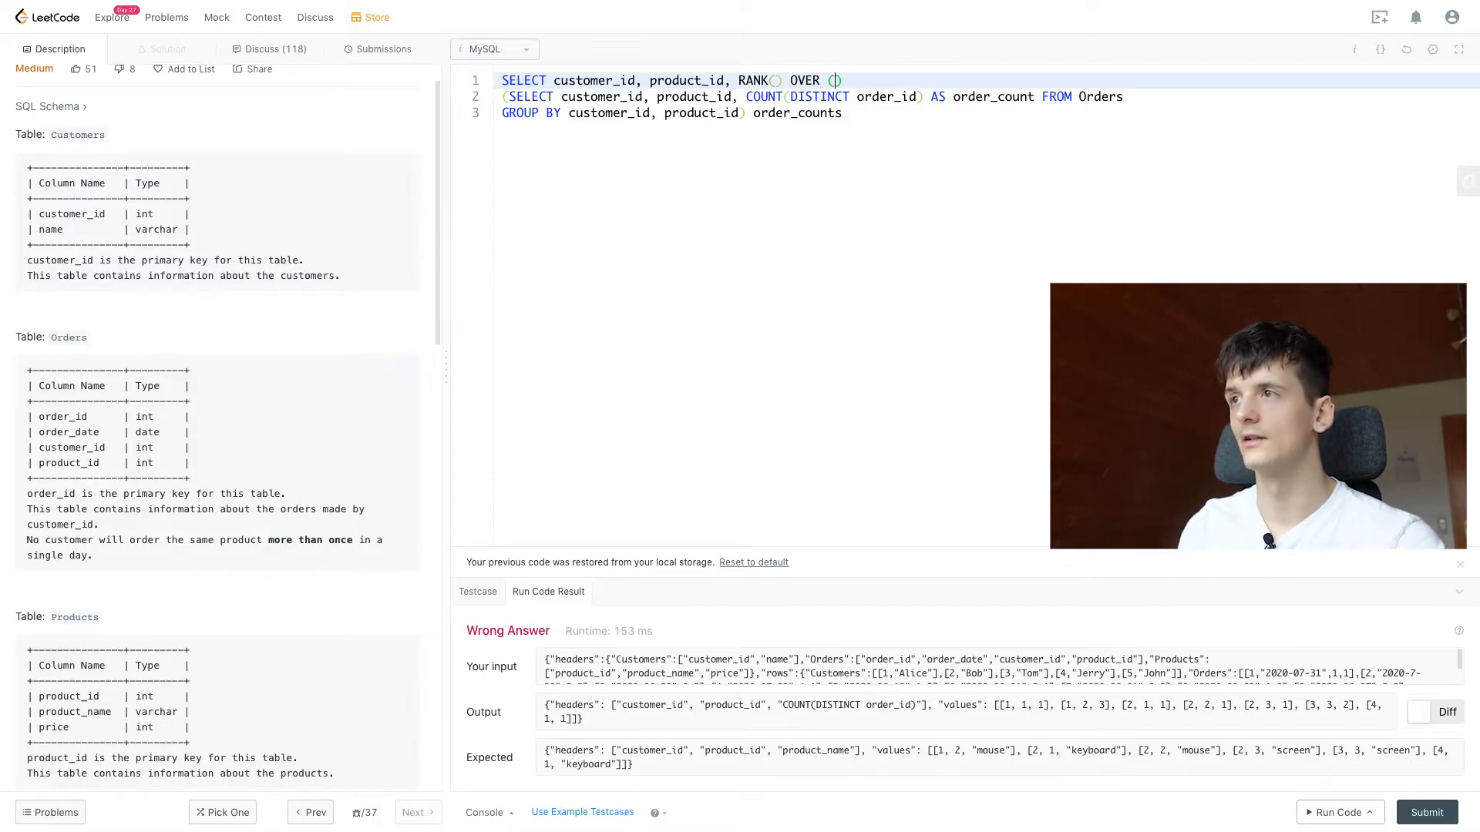
Fill the window as PARTITION BY customer_id ORDER BY order_count DESC, aliased r, FROM order_counts
text(PARTITION)
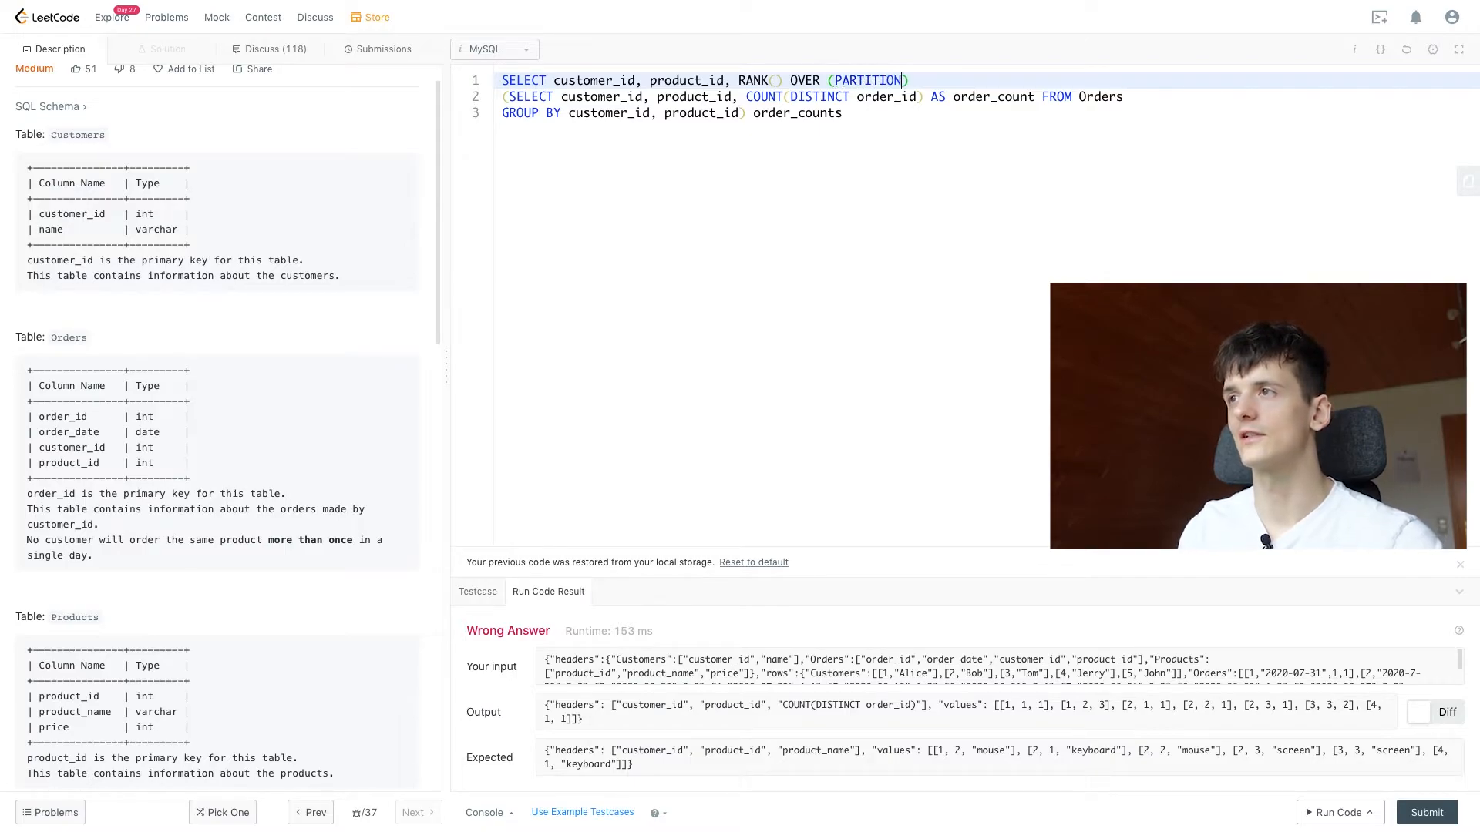
text(BY ORDER BY)
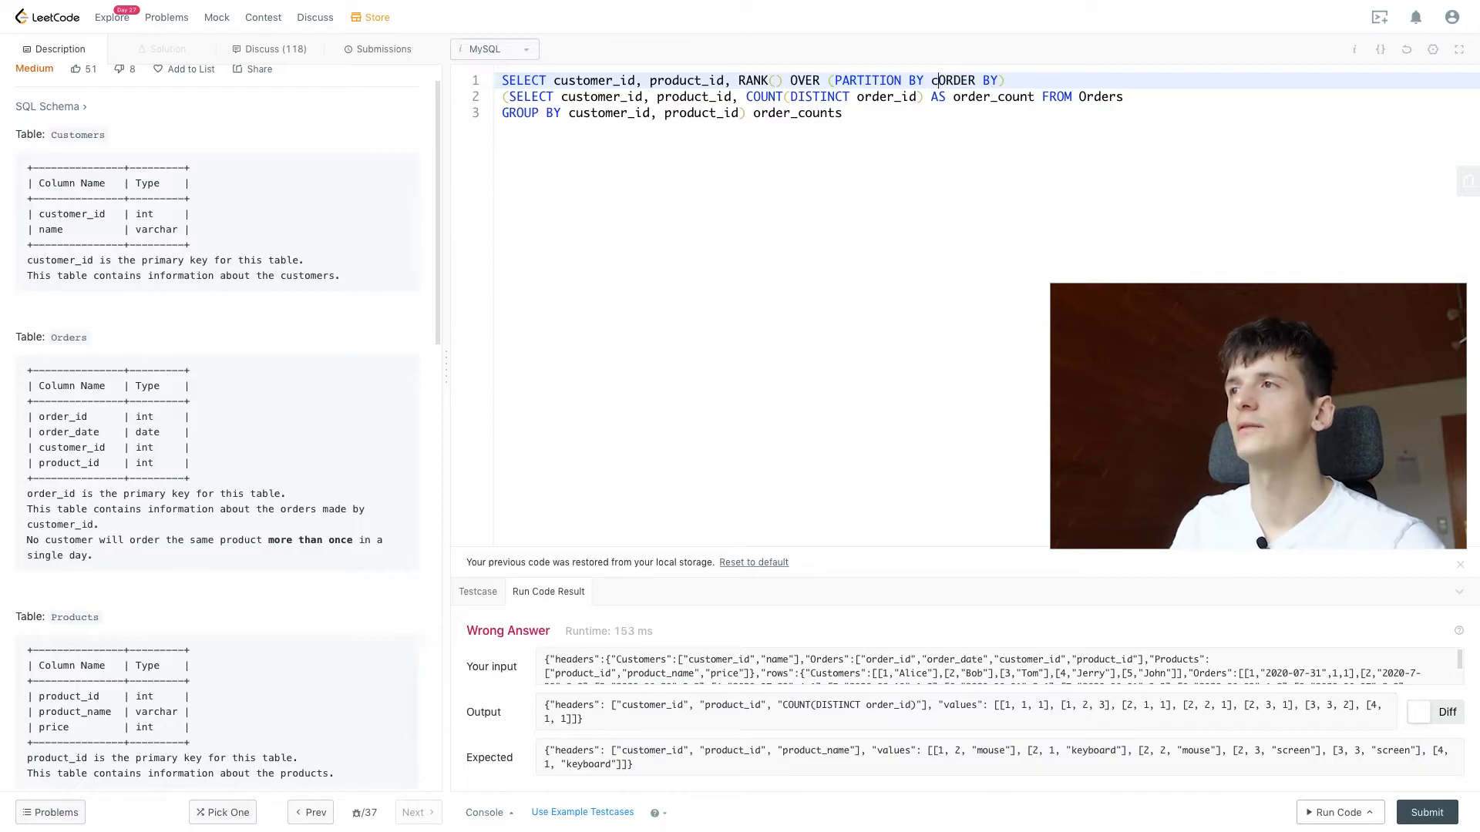
text(ustomer_id)
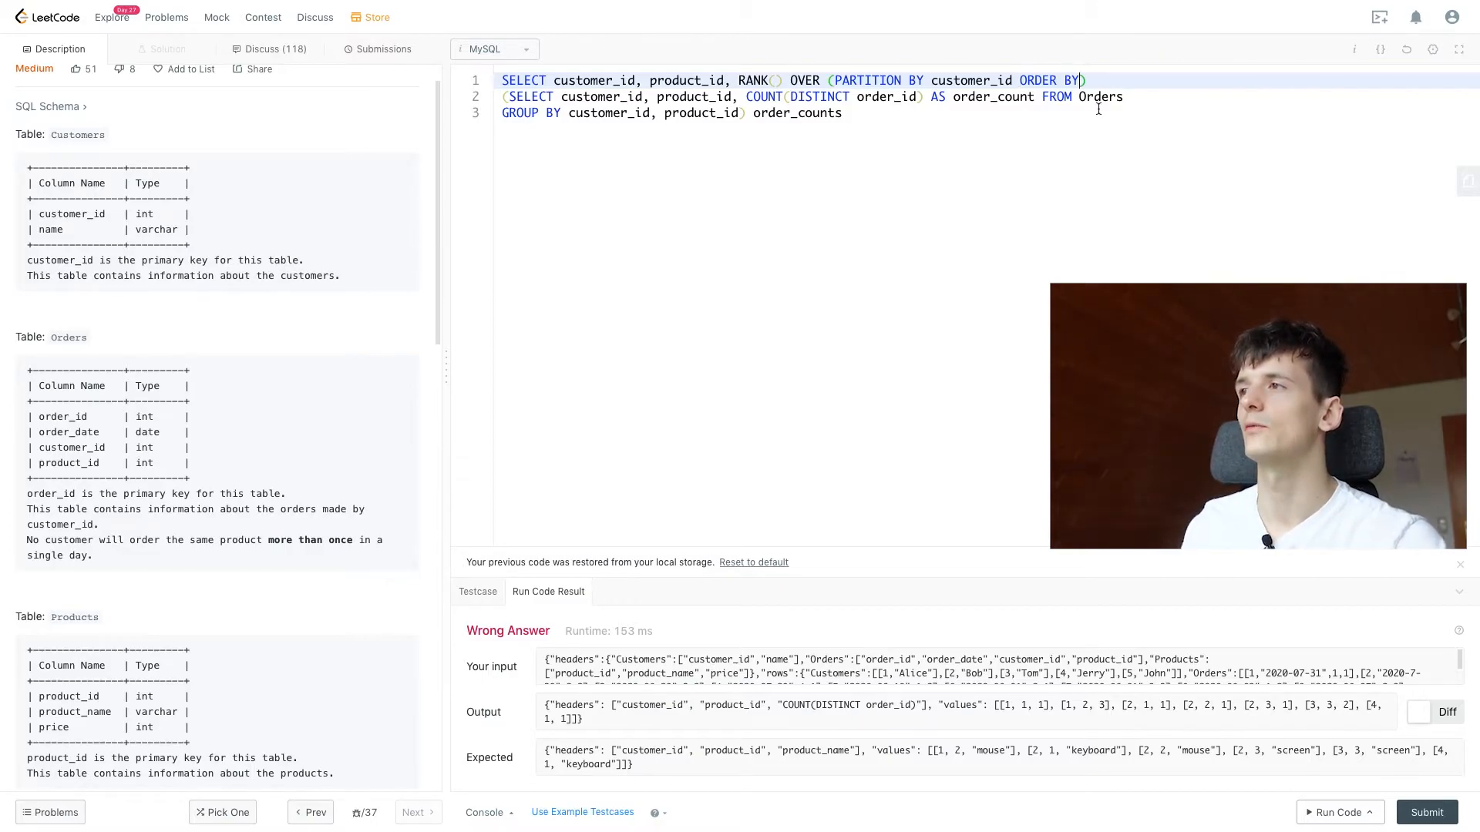
text(order_count)
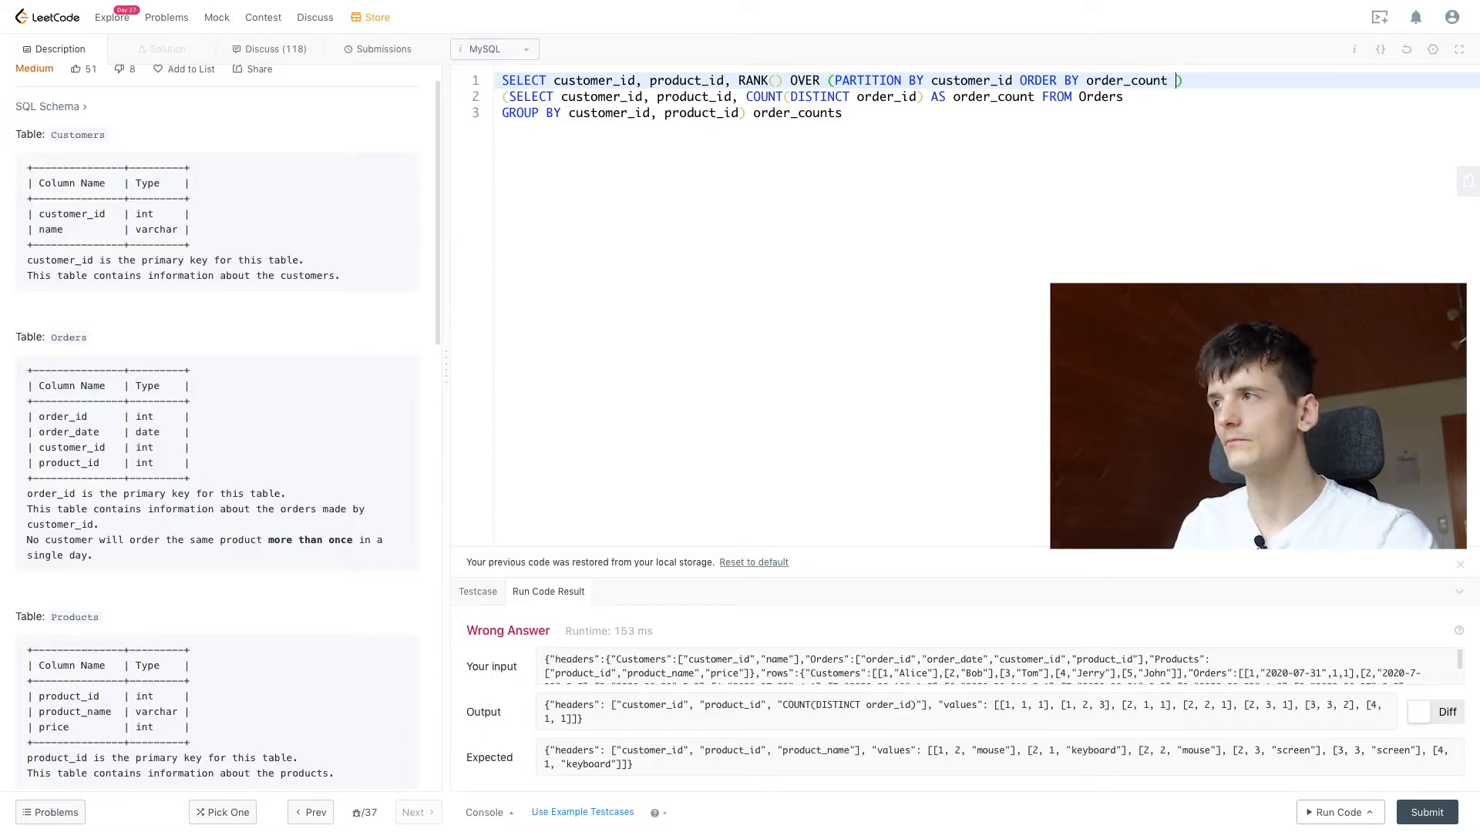
text(DESC)
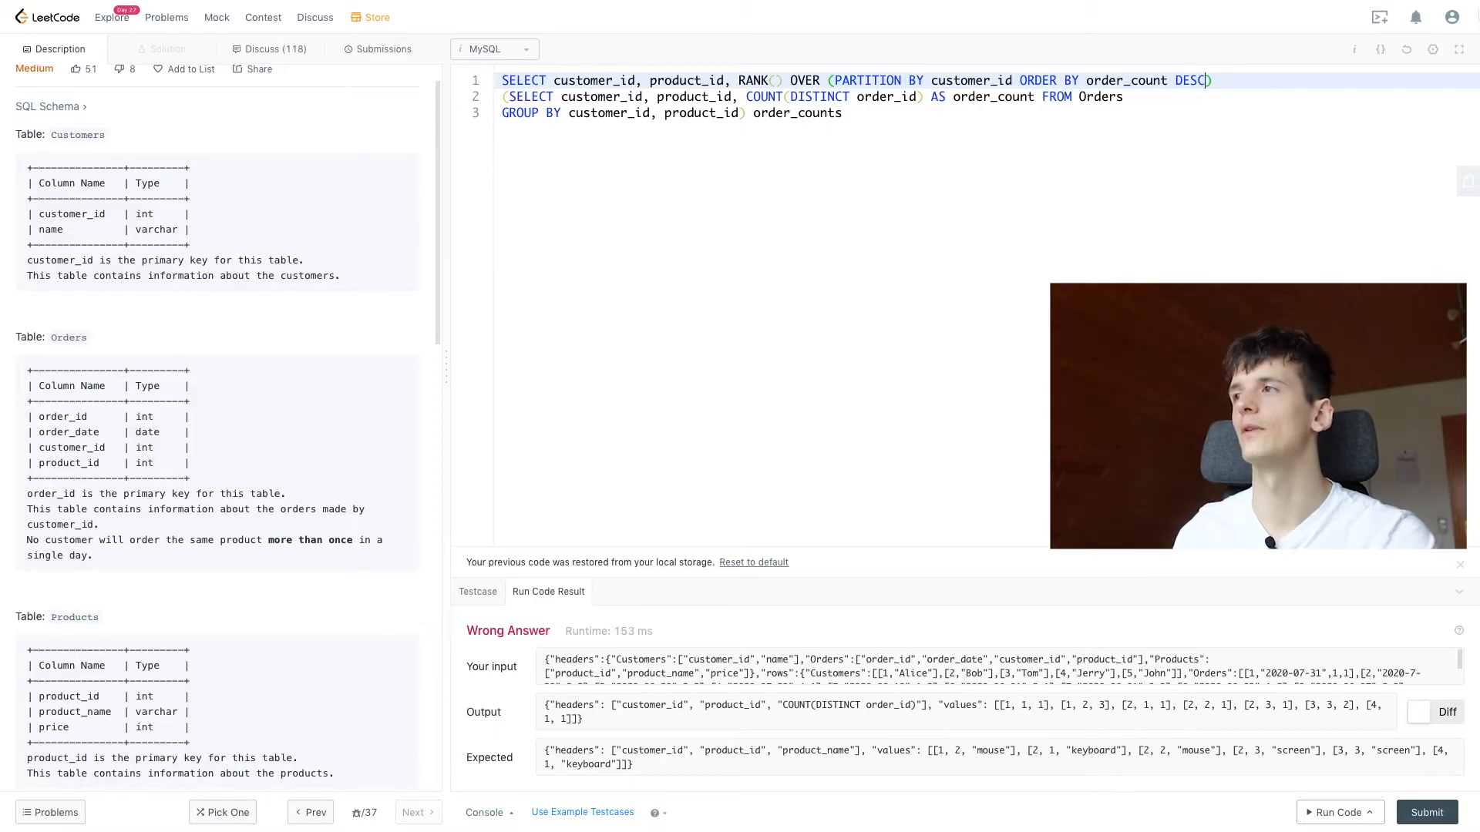
text(r)
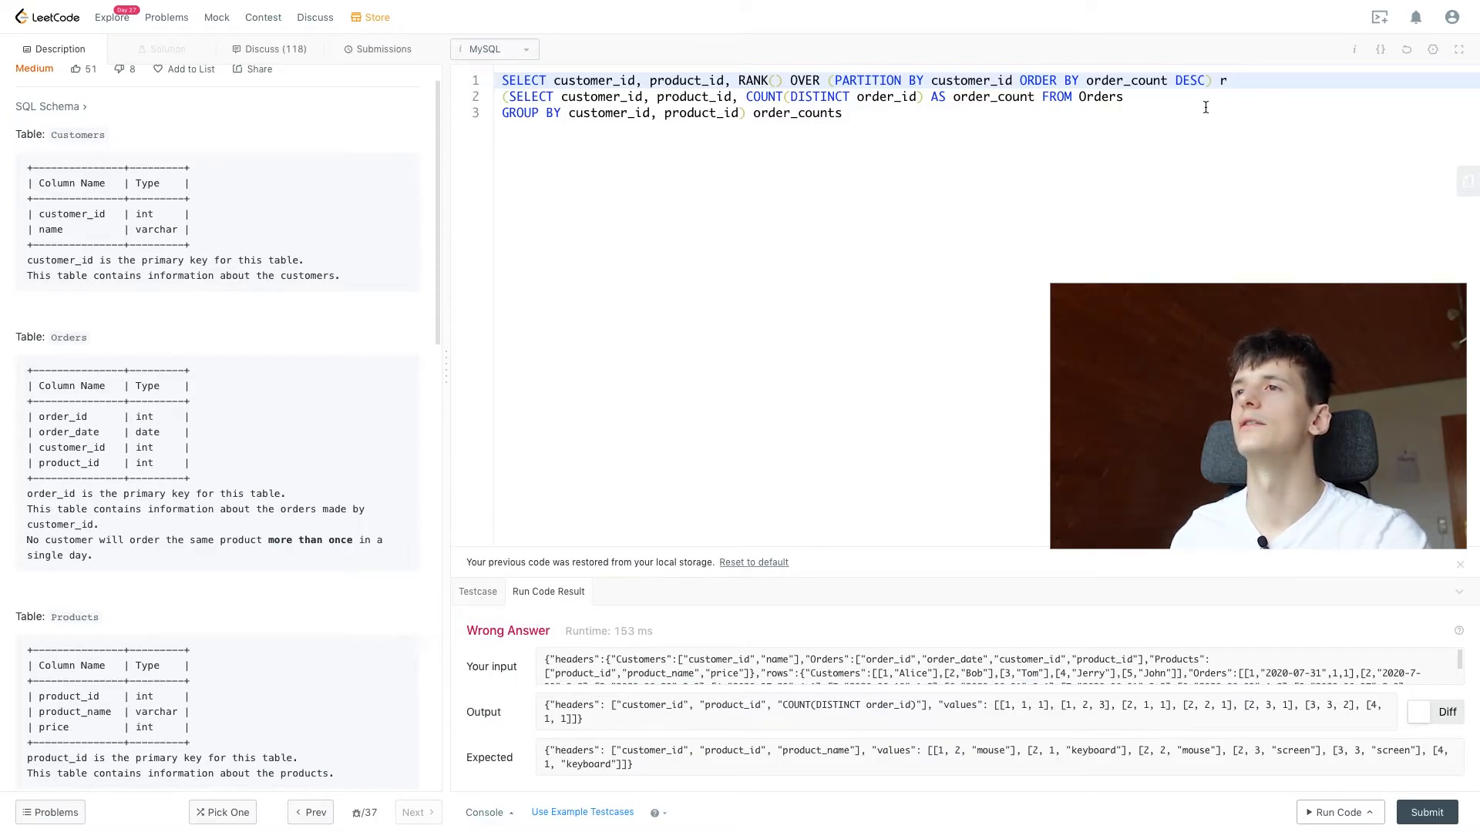
text(FROM)
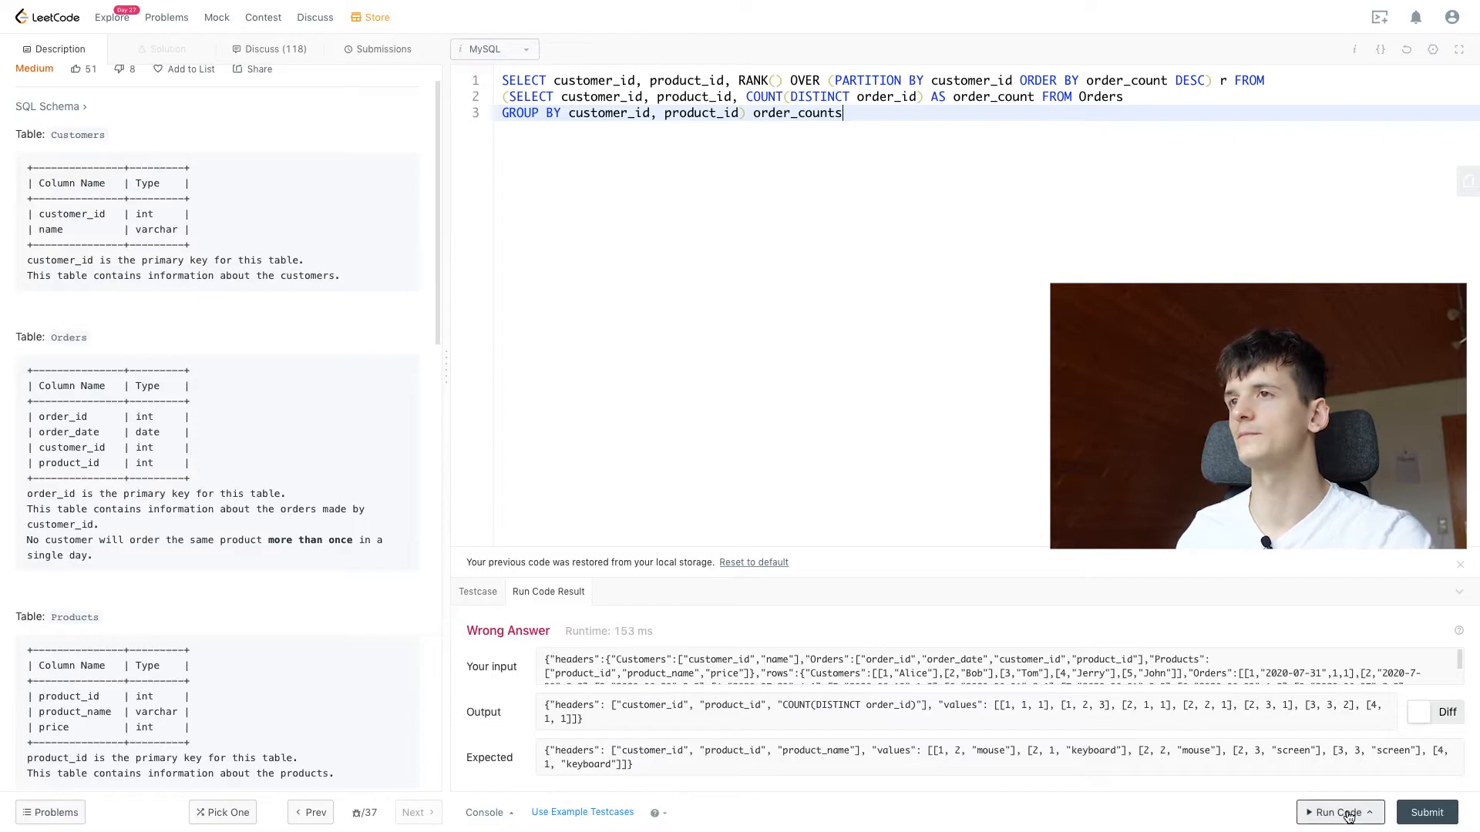
Run the ranking query, add order_count to the outer SELECT and rerun to see counts with ranks
click(1336, 813)
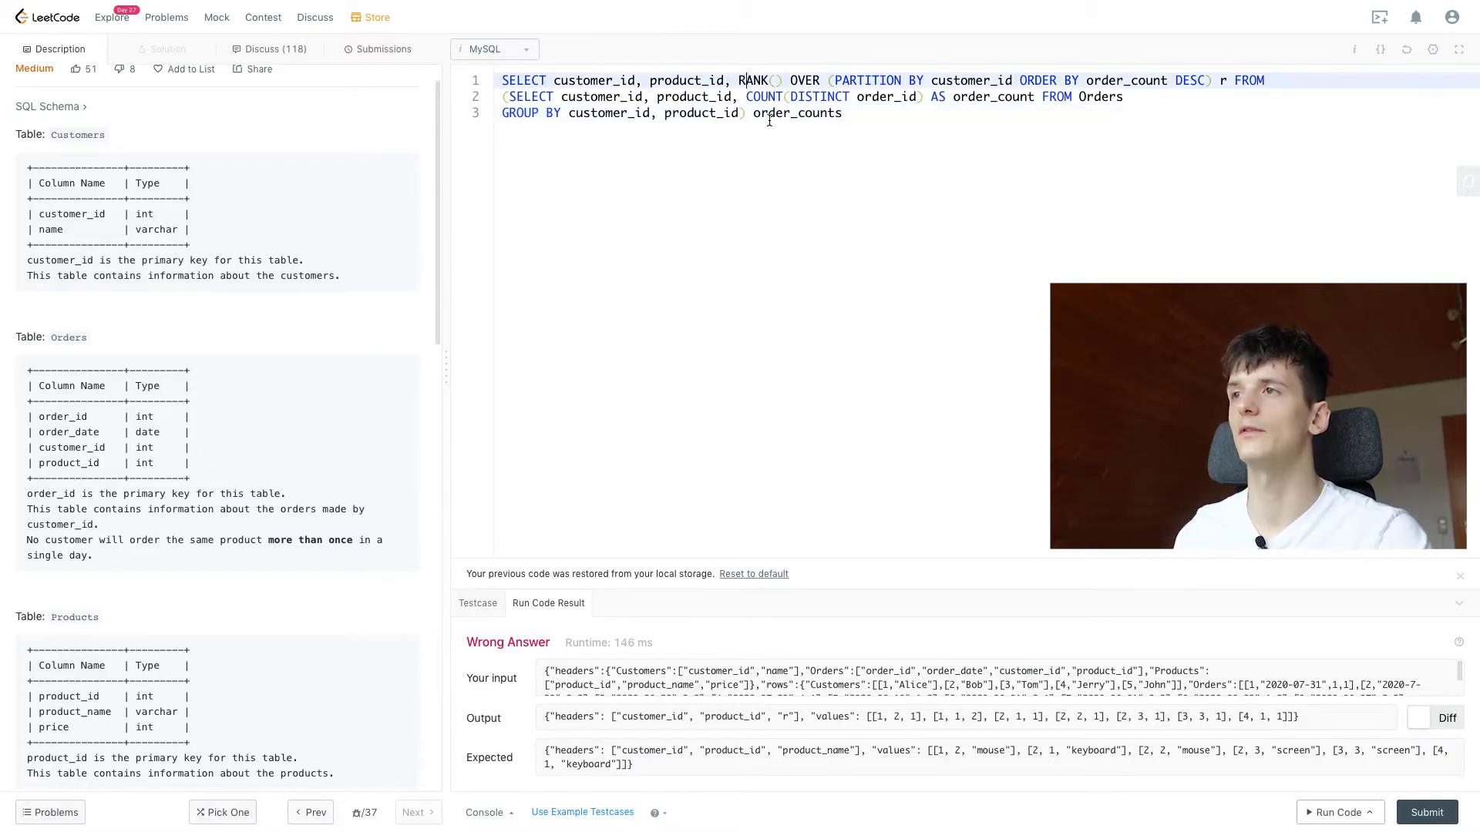
text(order_count)
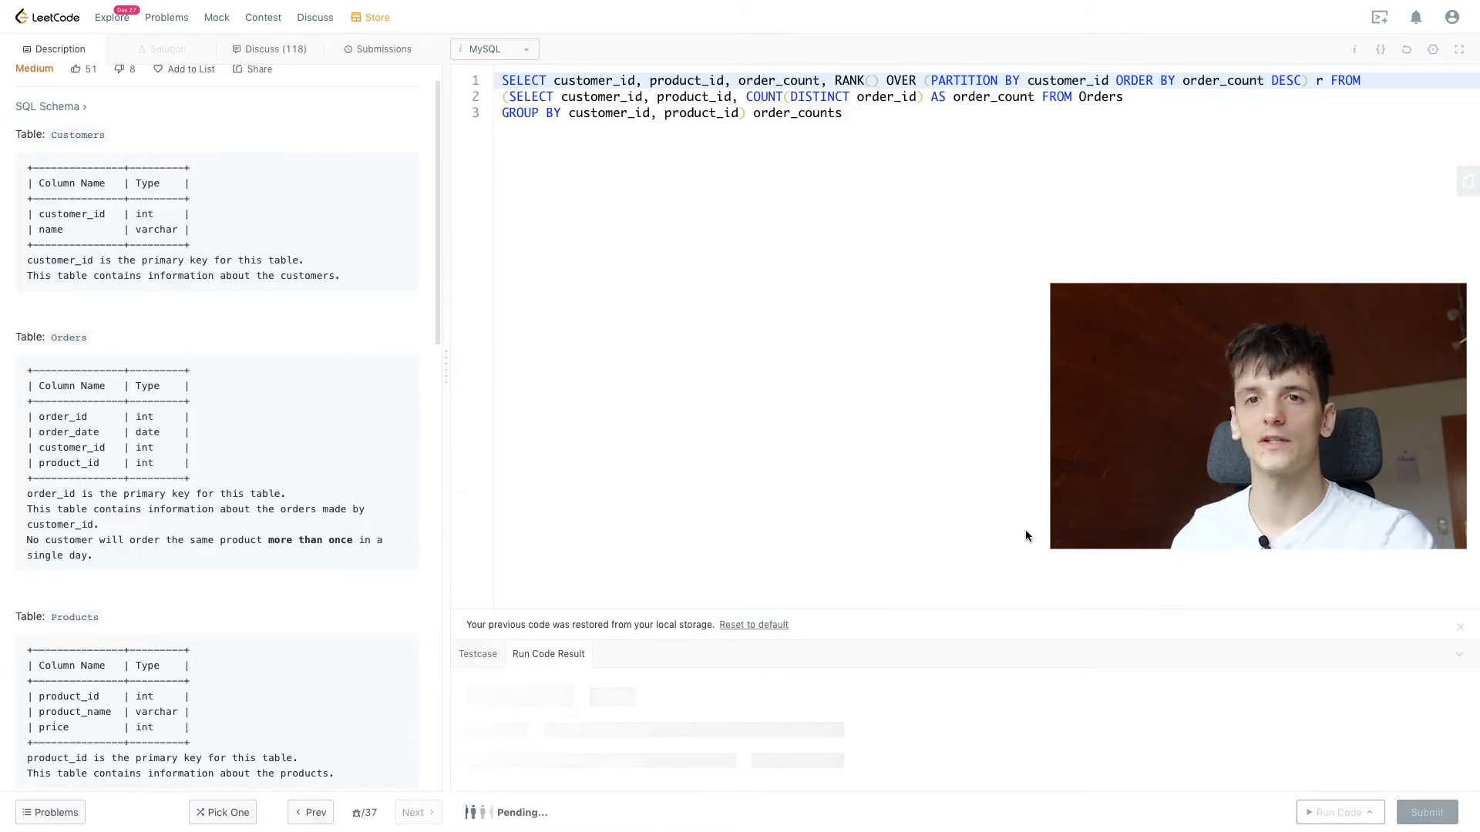
click(1339, 812)
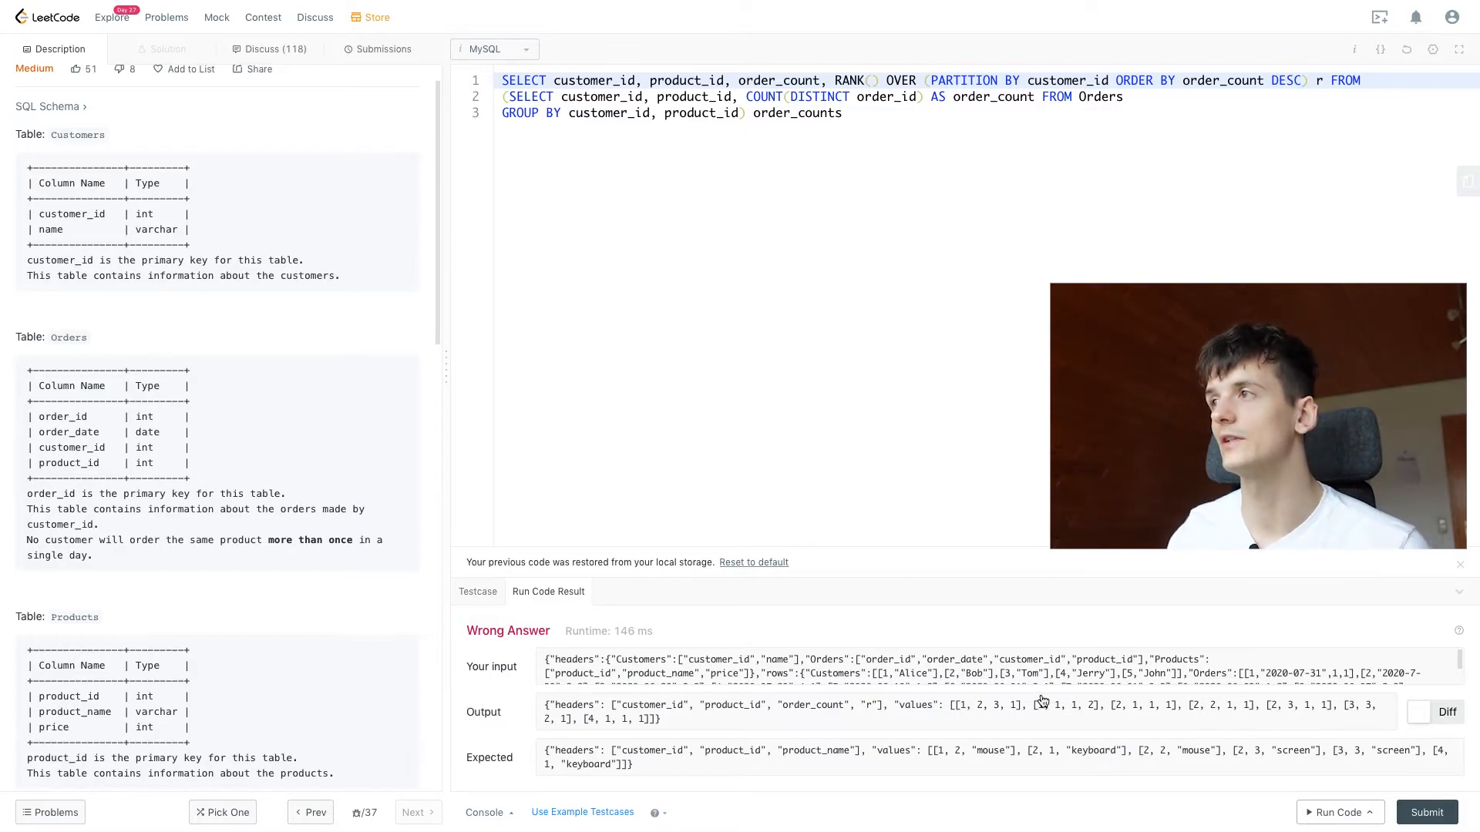
mouse_move(962, 716)
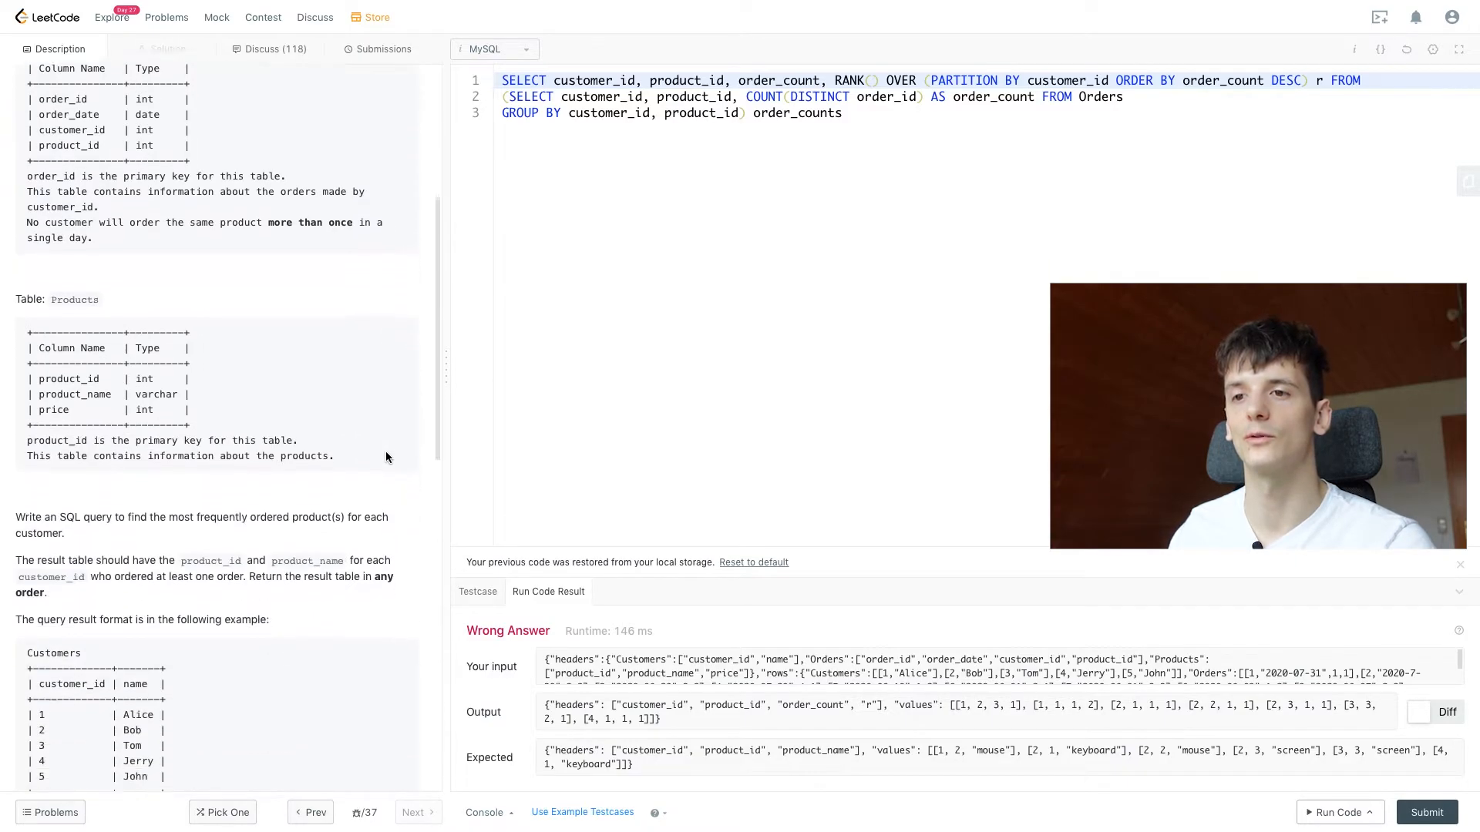
Review the example Result table and start wrapping the ranking query in an opening parenthesis
scroll(down, 3)
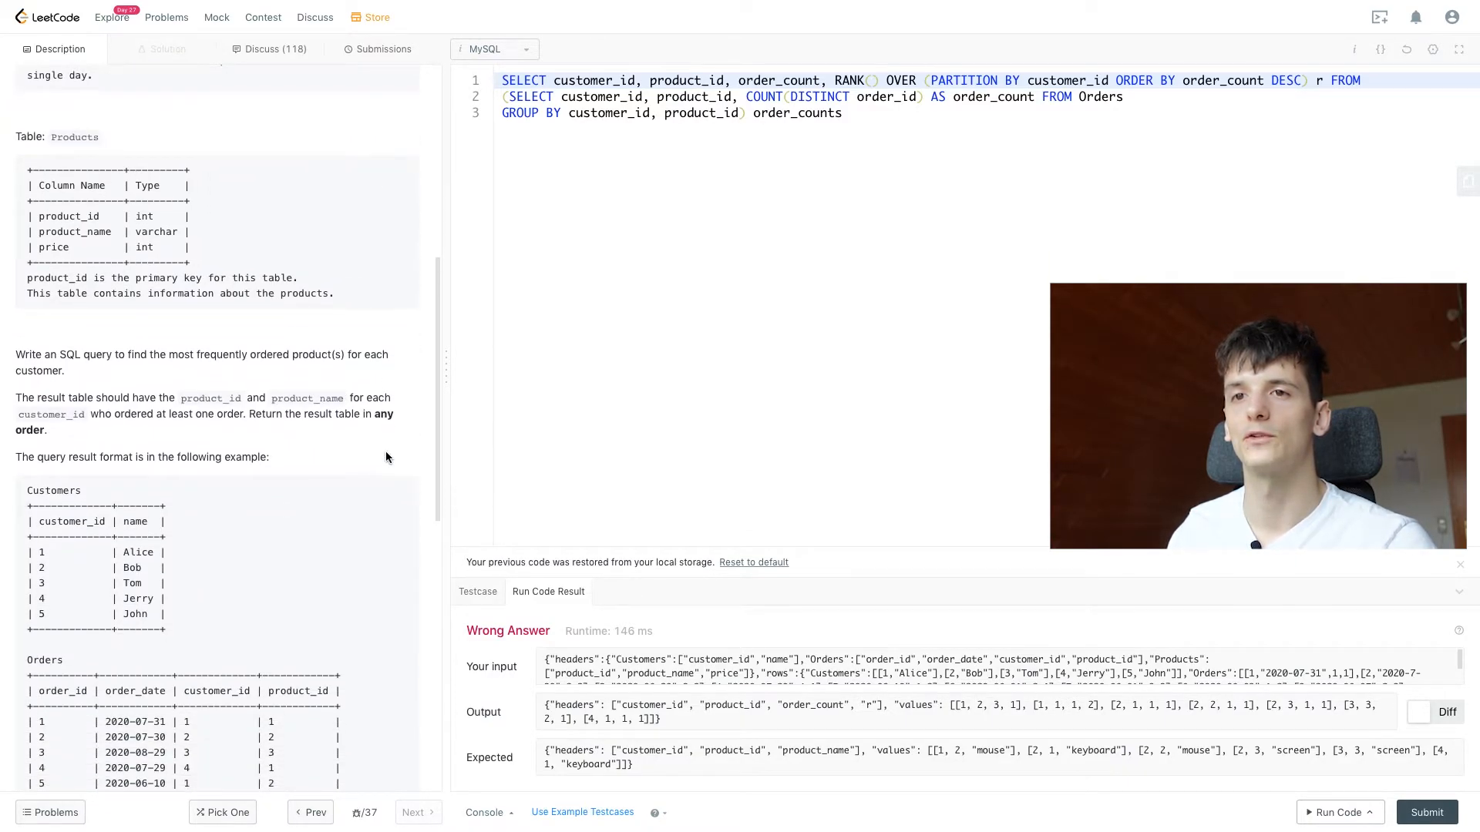
scroll(down, 3)
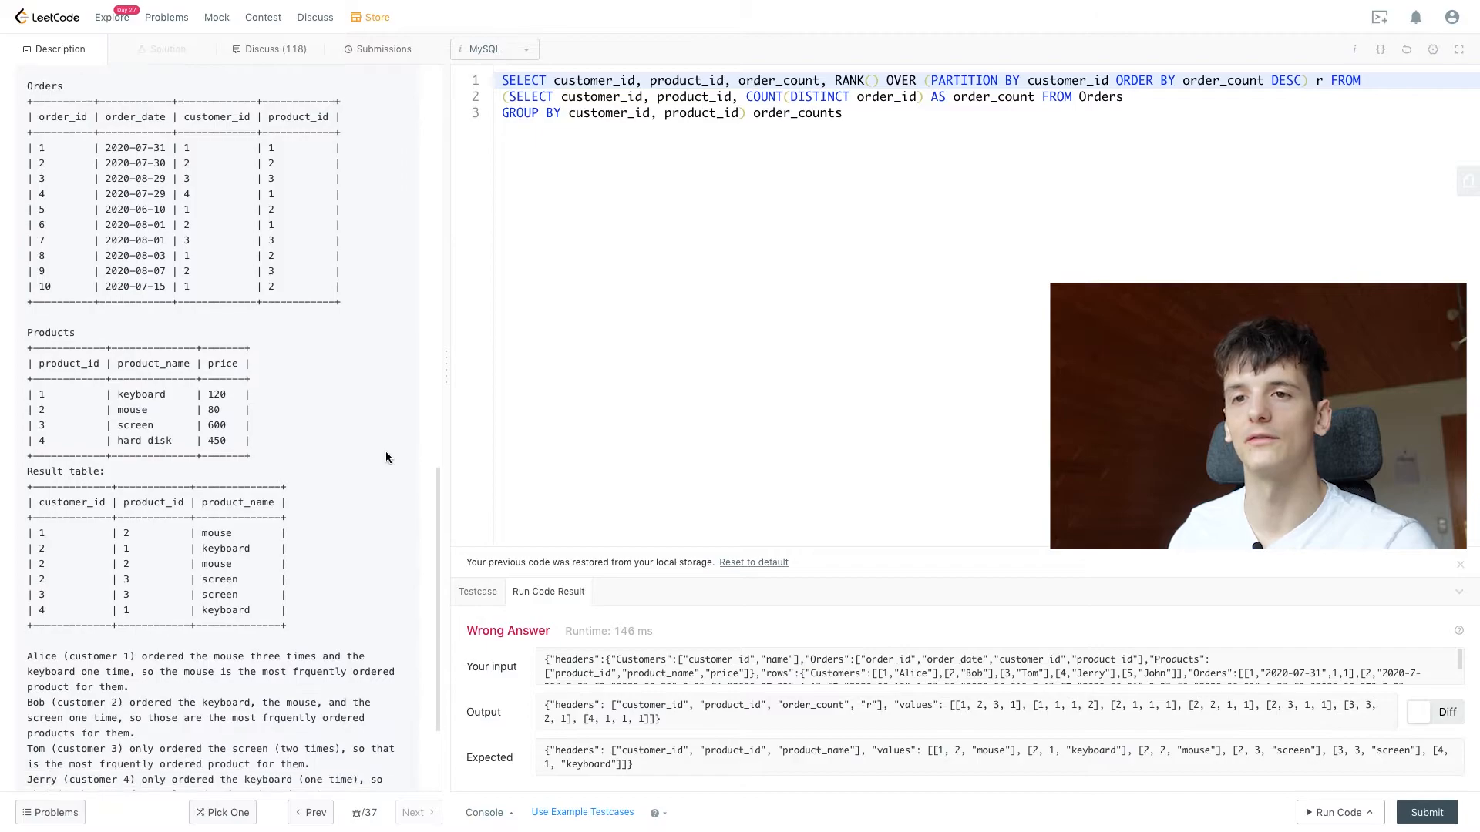
scroll(down, 3)
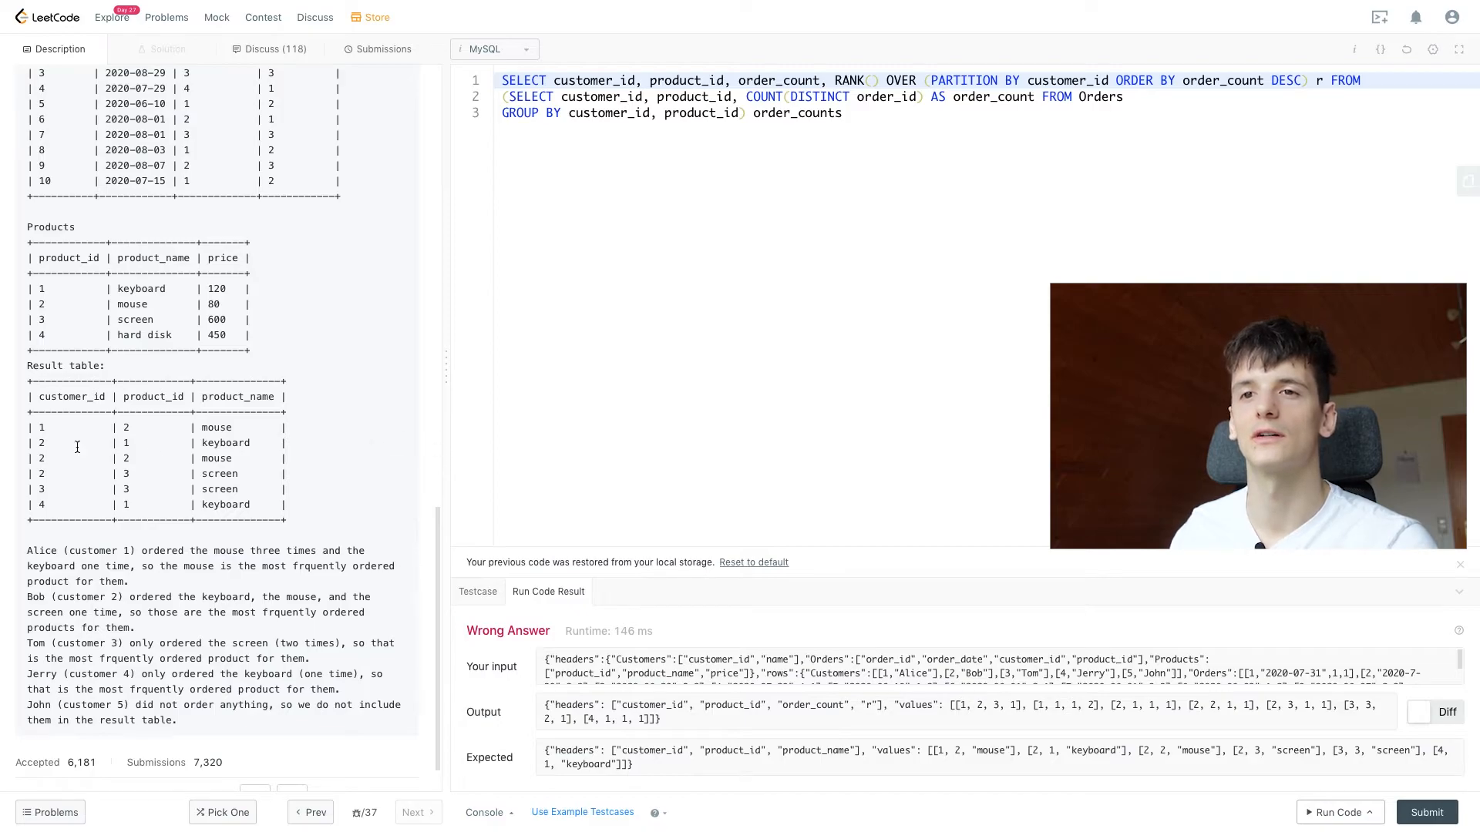
drag(42, 442, 217, 473)
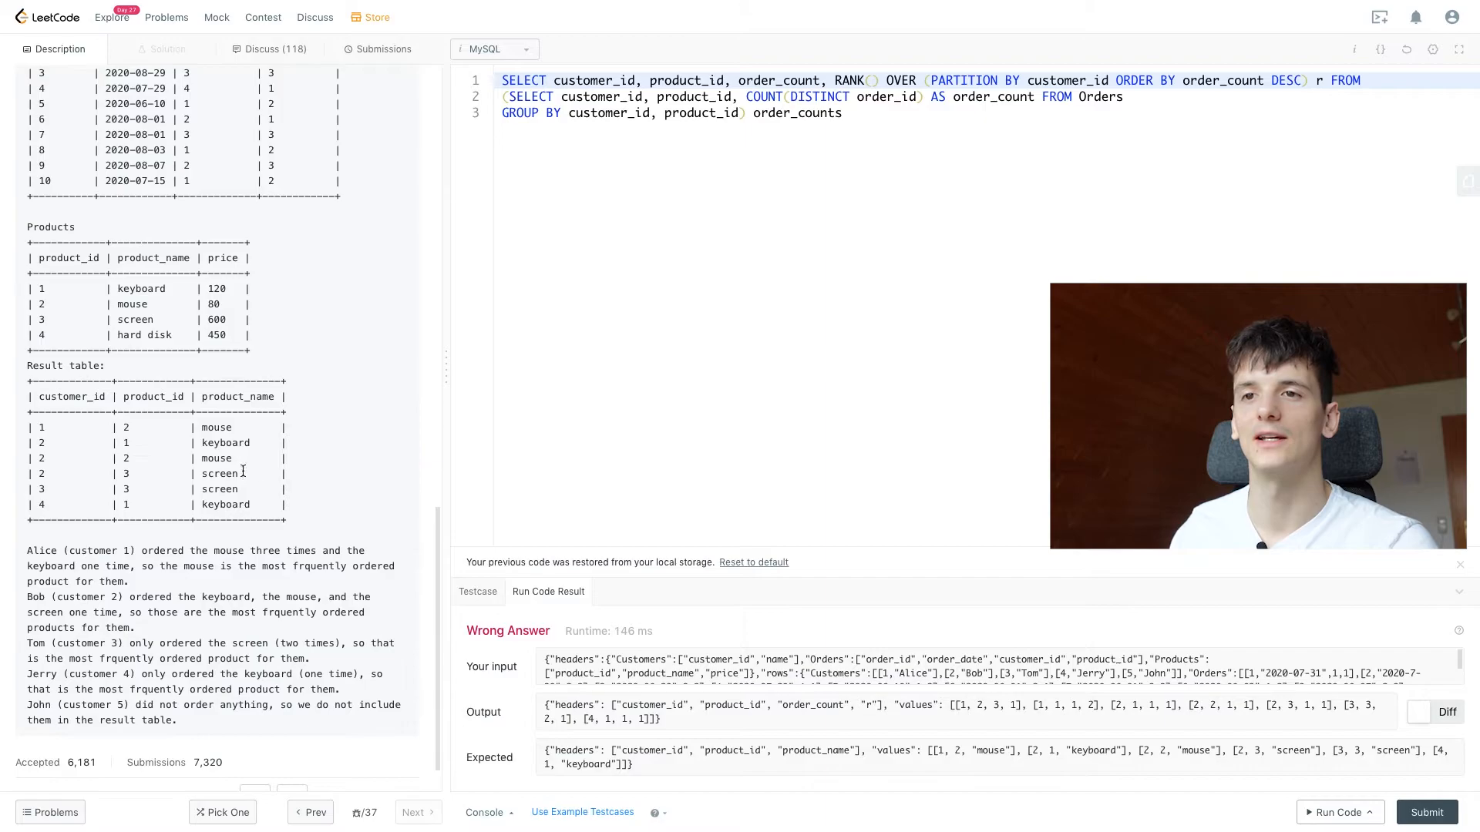
drag(37, 442, 264, 473)
text(()
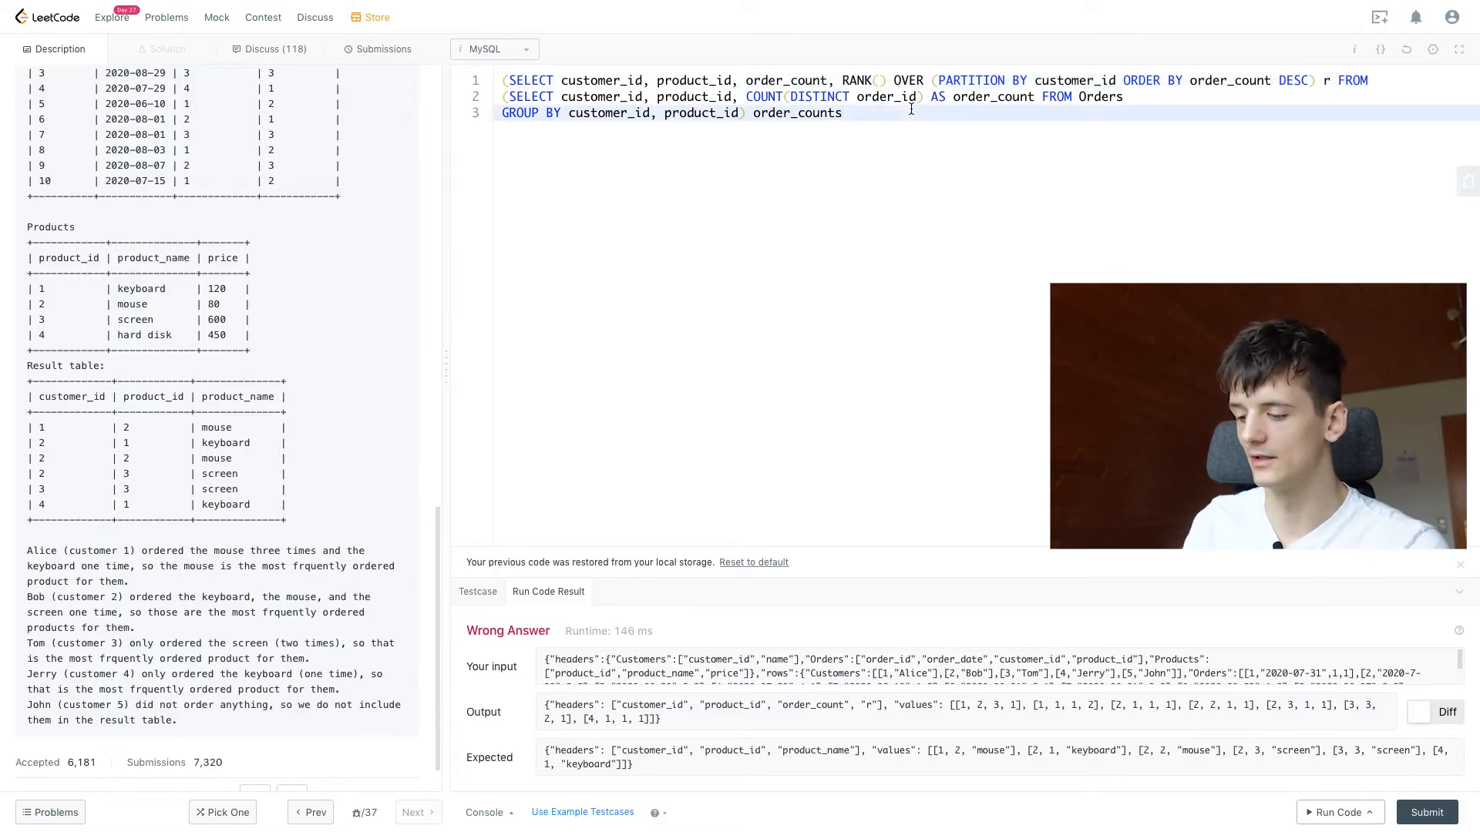
Write a new outer SELECT customer_id, product_id, product_name FROM over the ranked subquery
text(=)
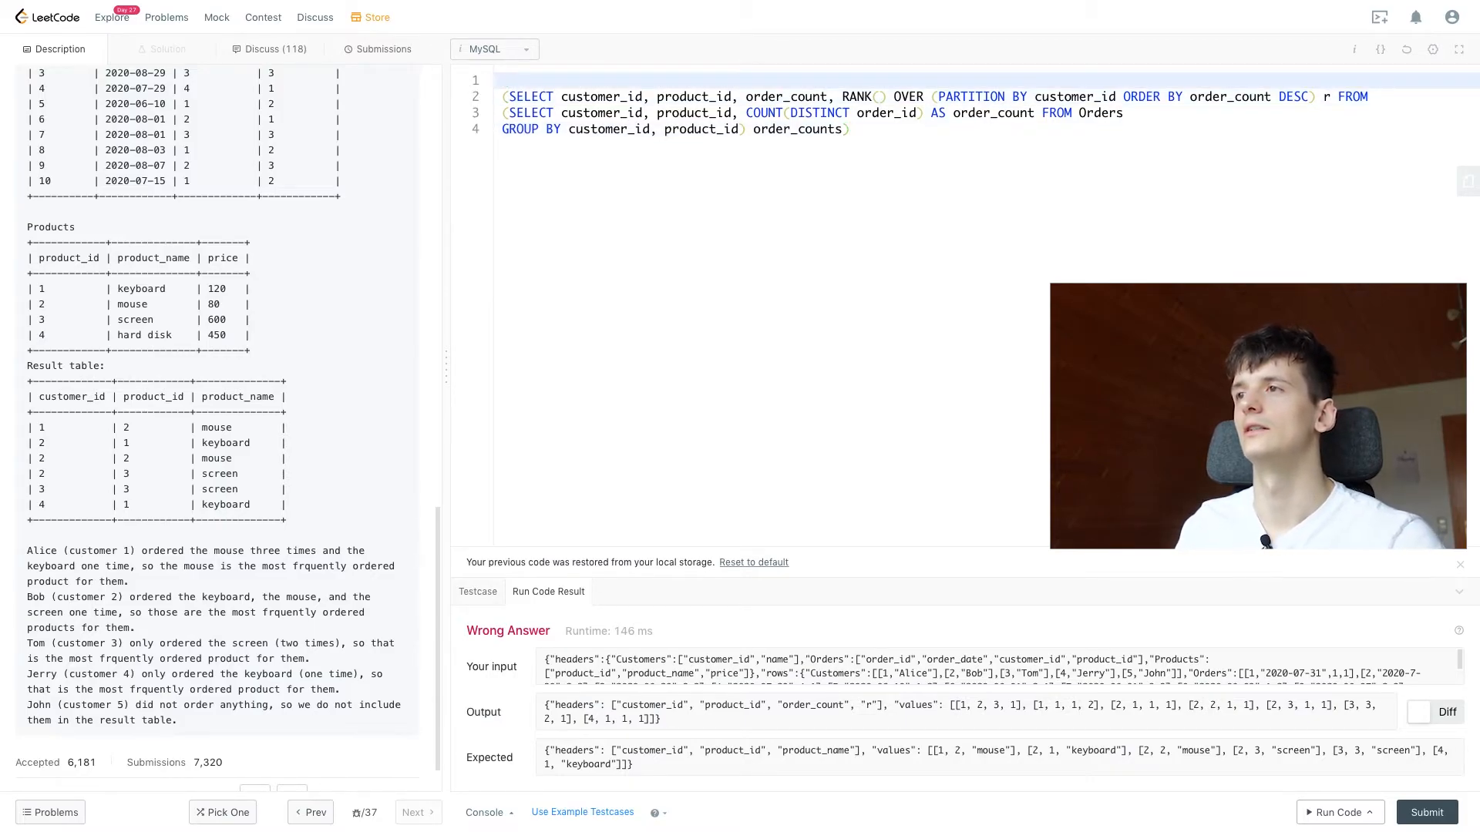
text(SELECT)
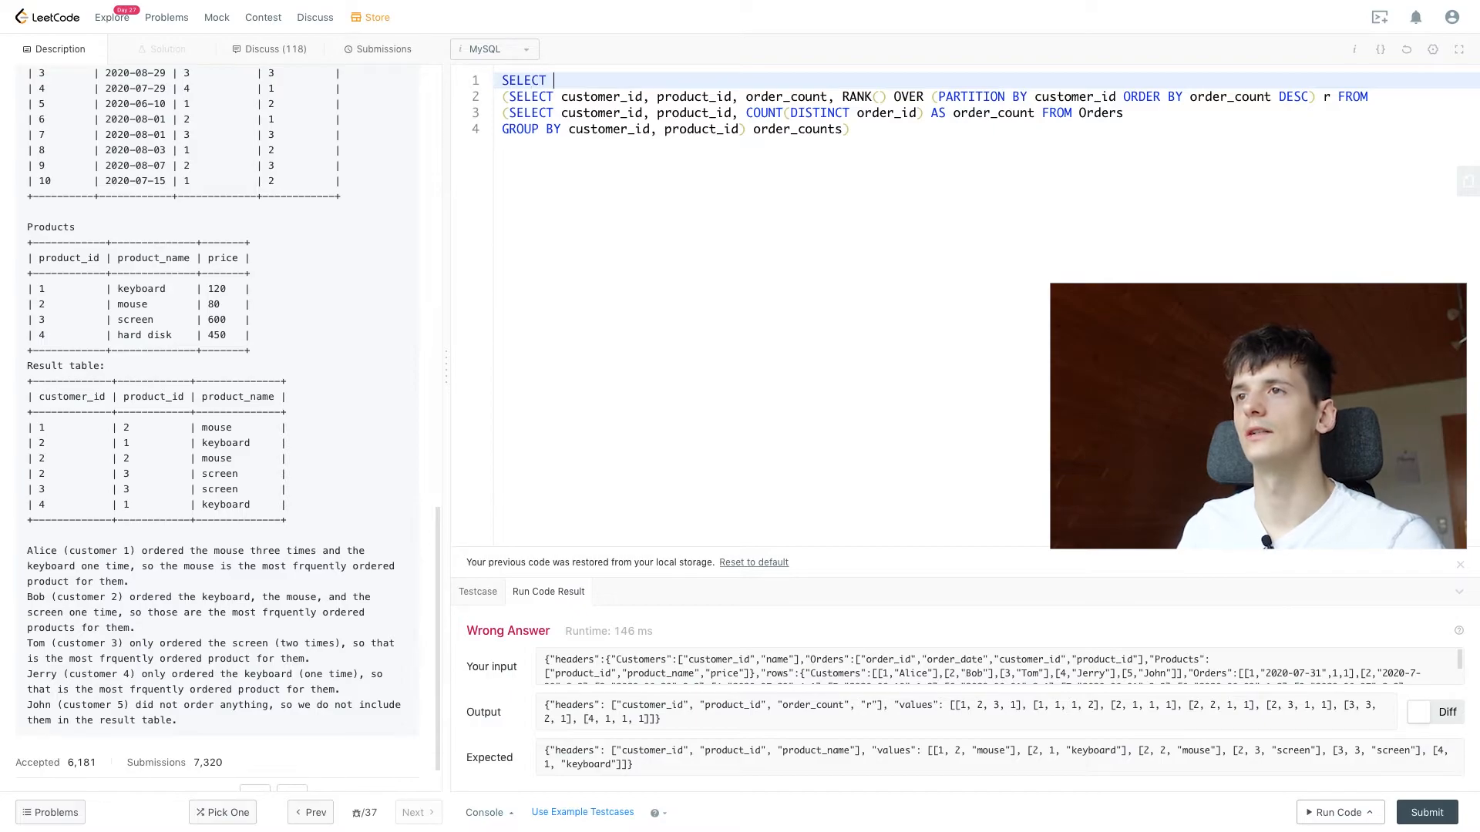
text(FROM)
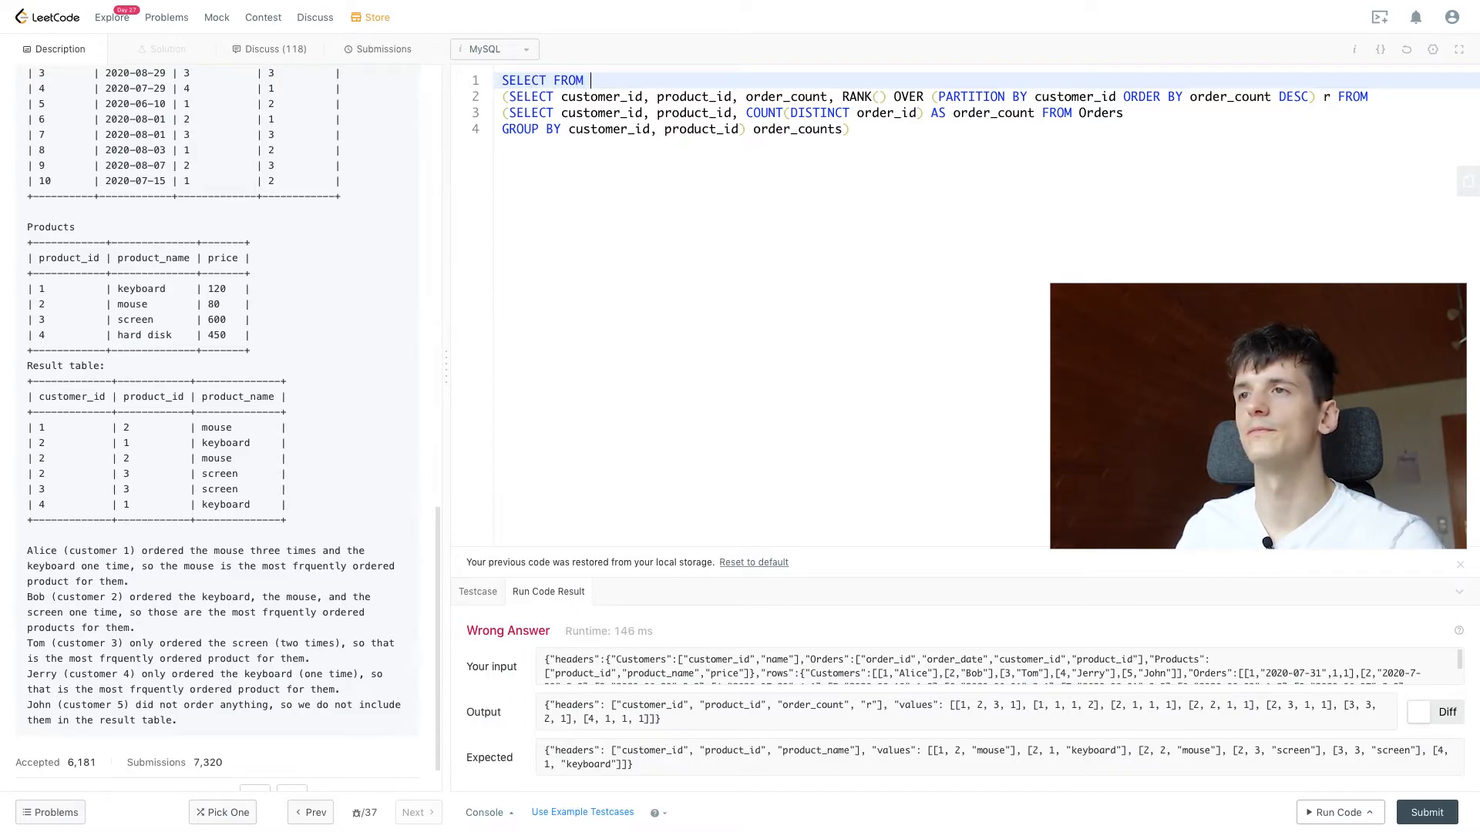
text(customer)
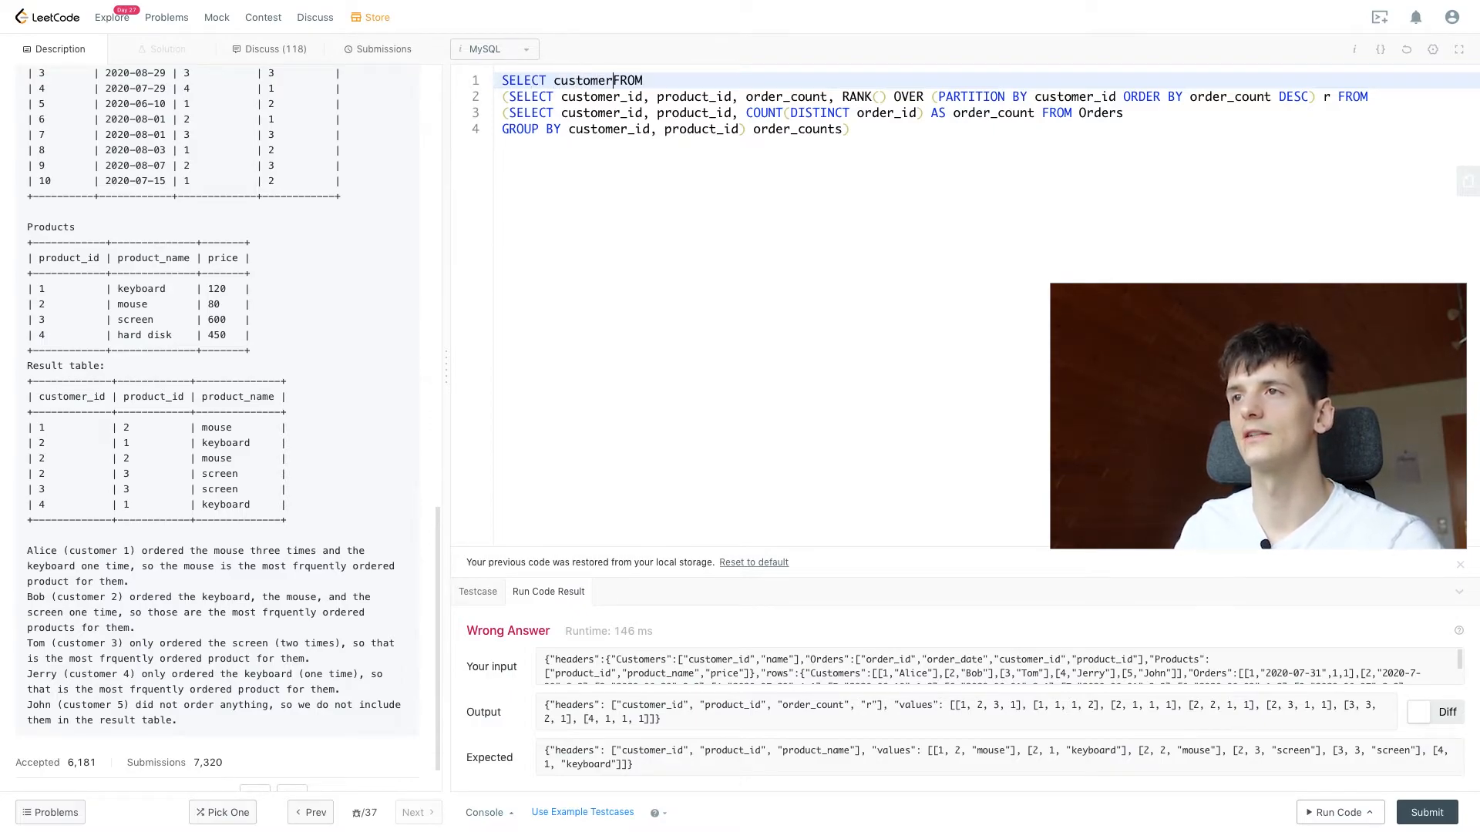
text(_id)
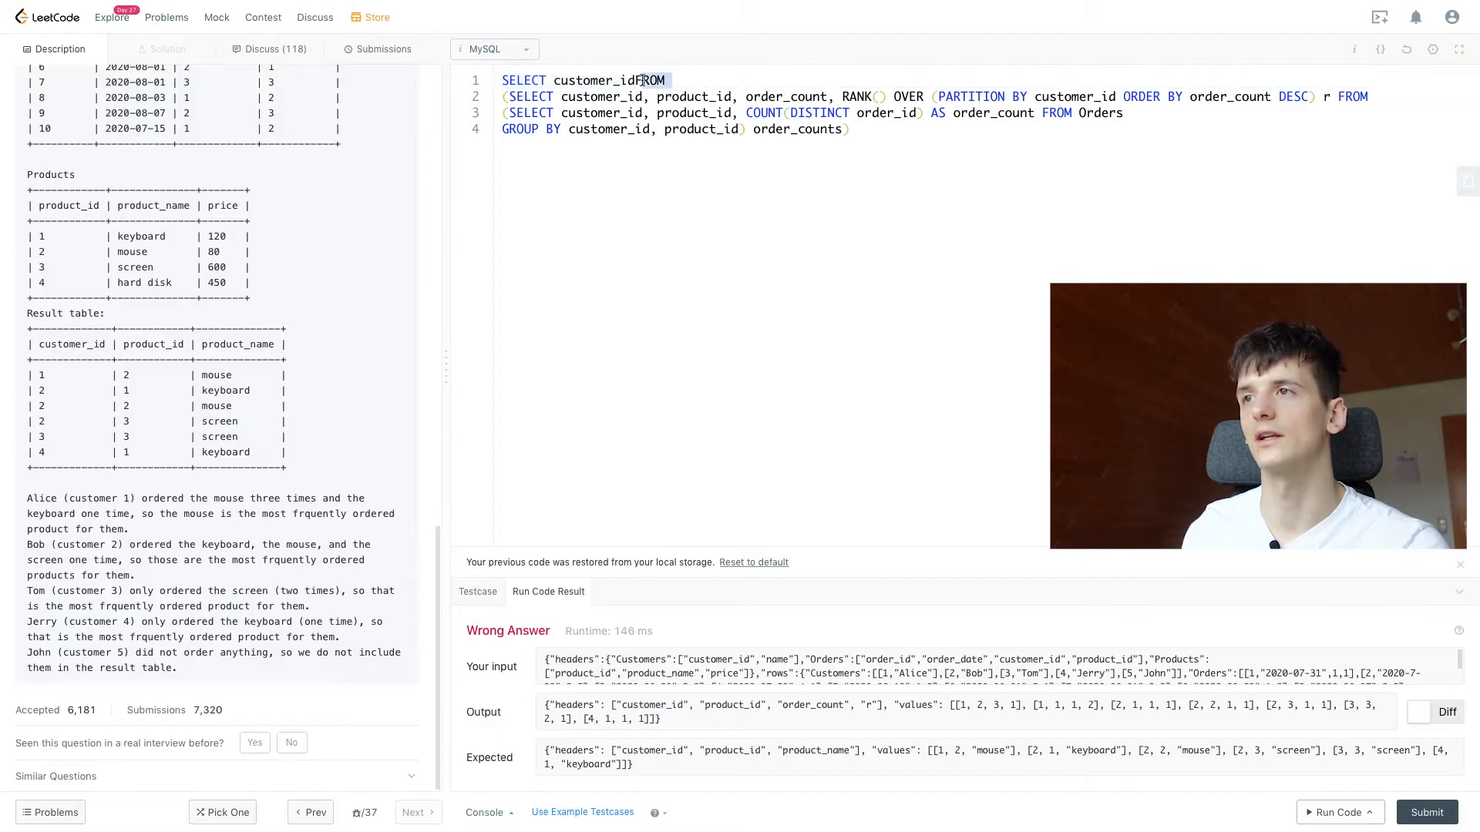
text(, pr)
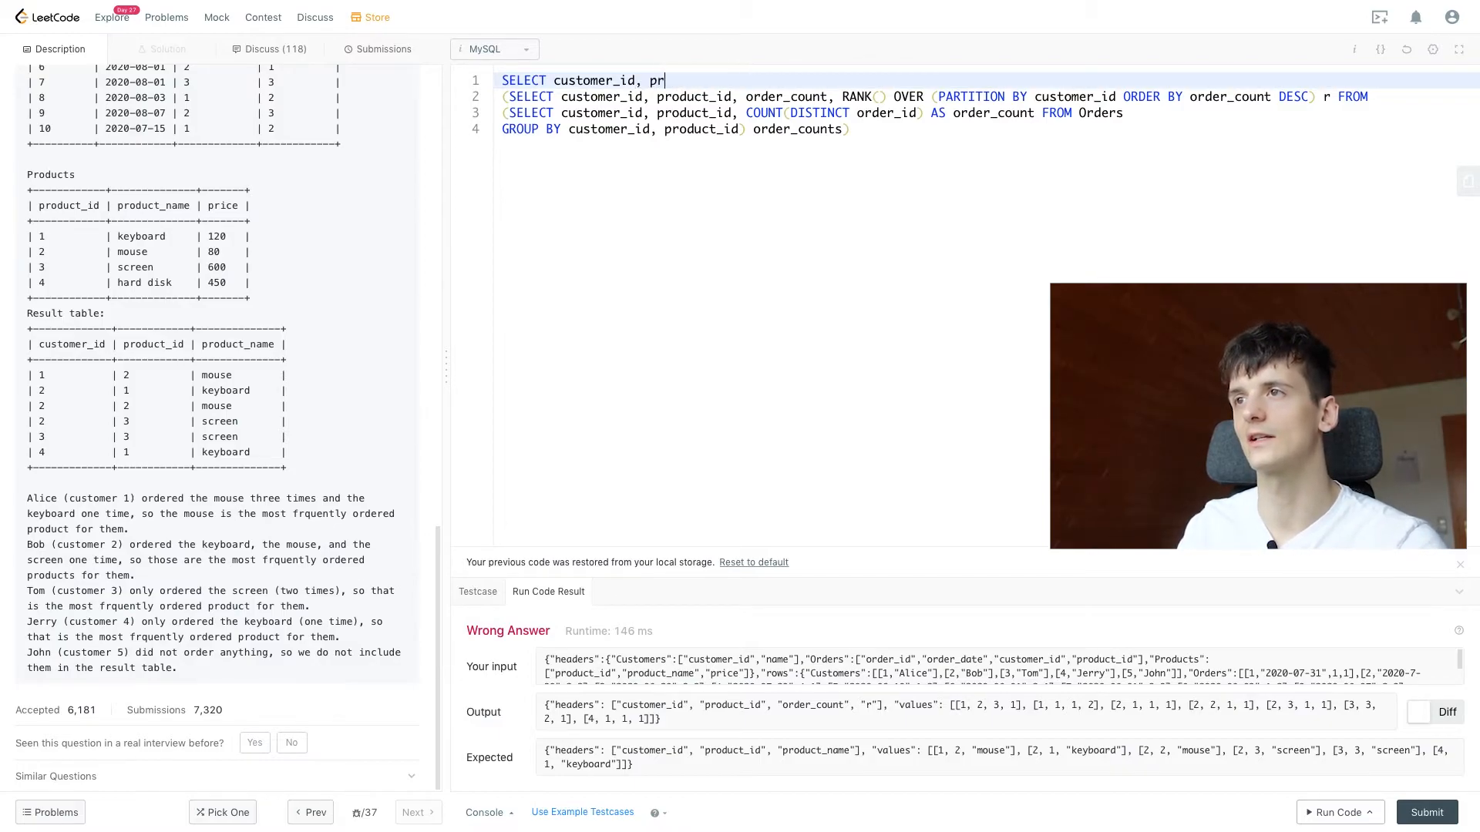
text(oduct_id,)
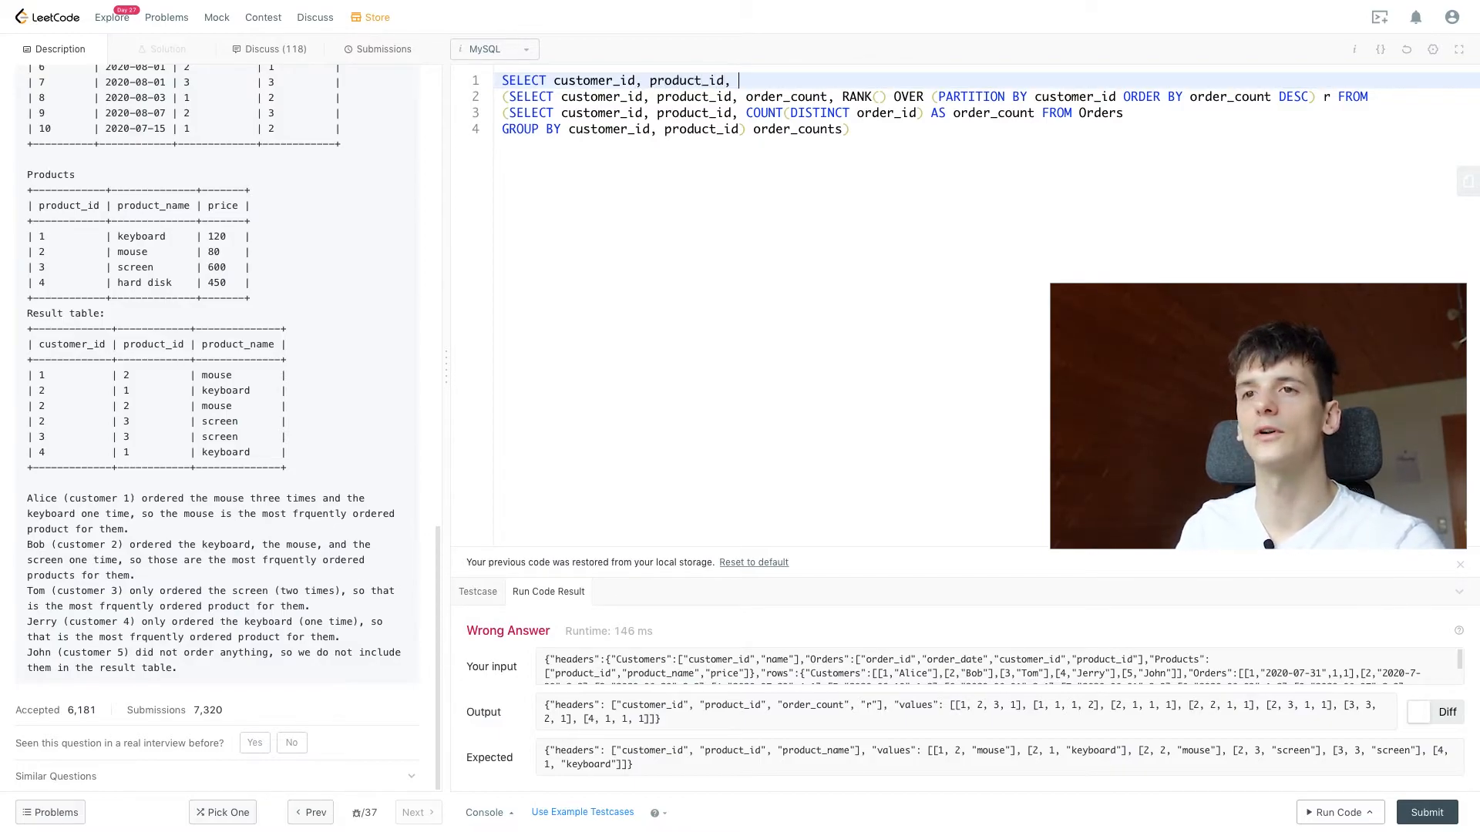
text(product)
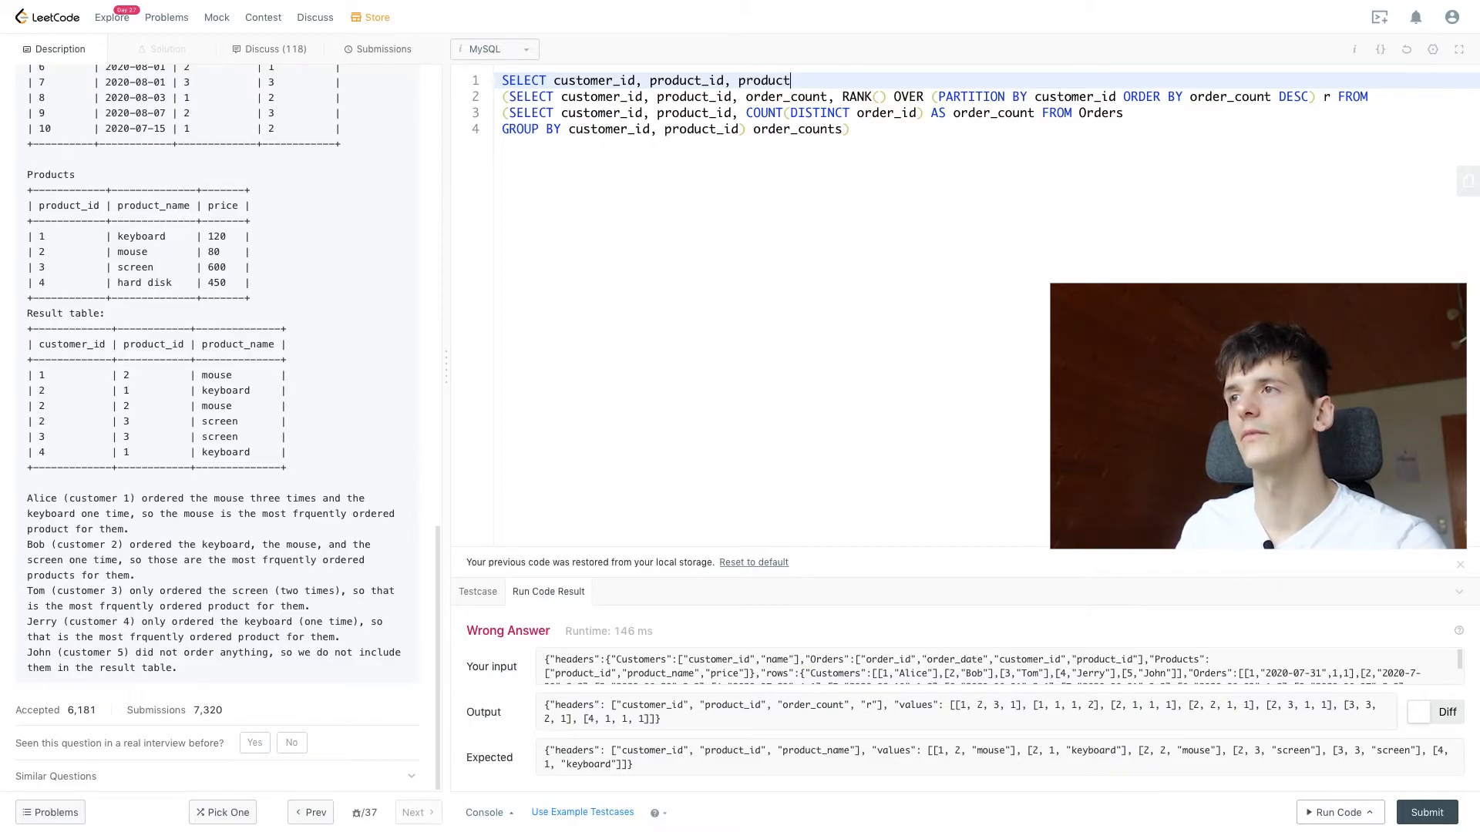
text(_name)
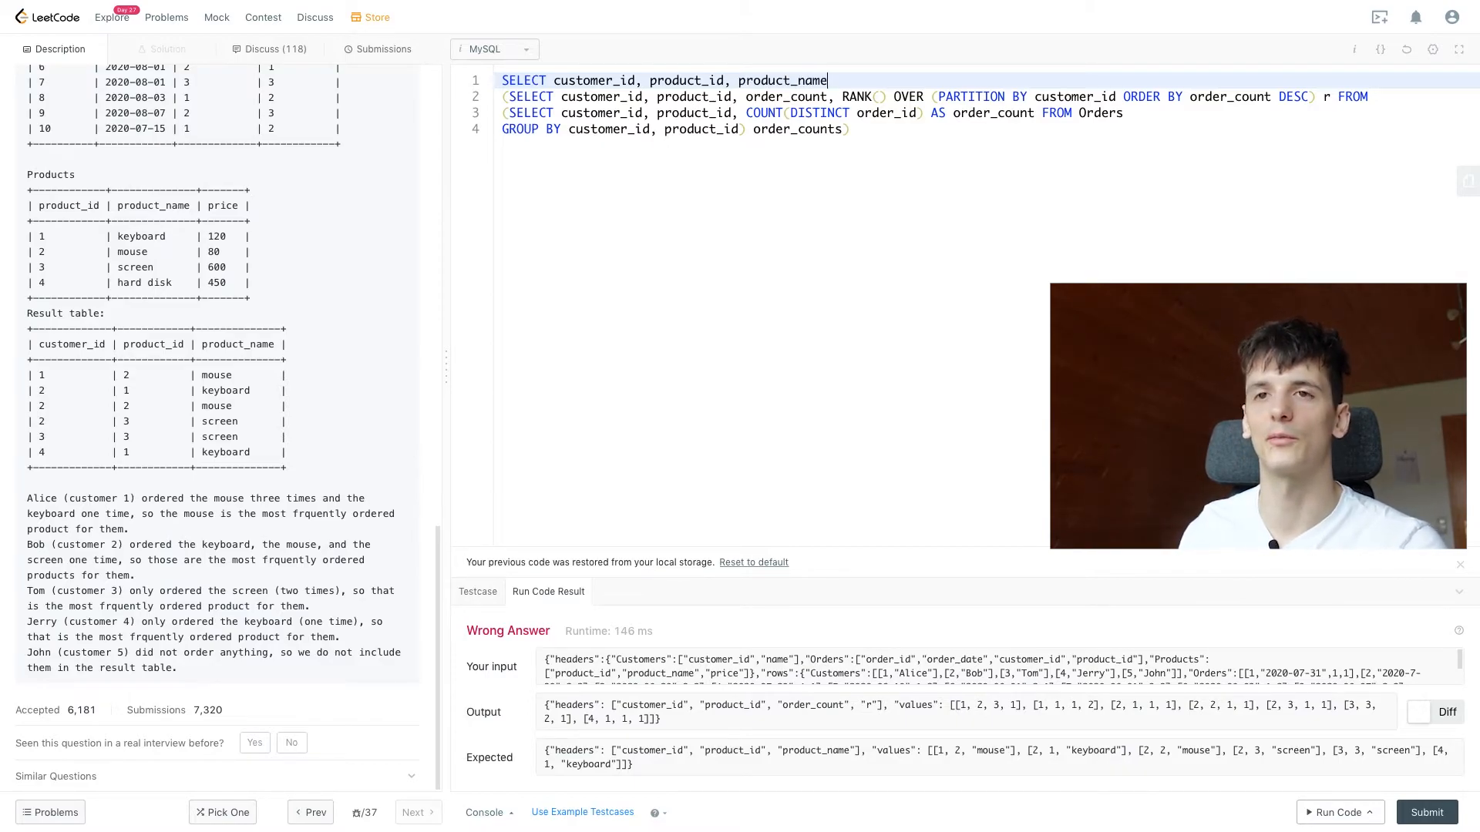
text(FROM)
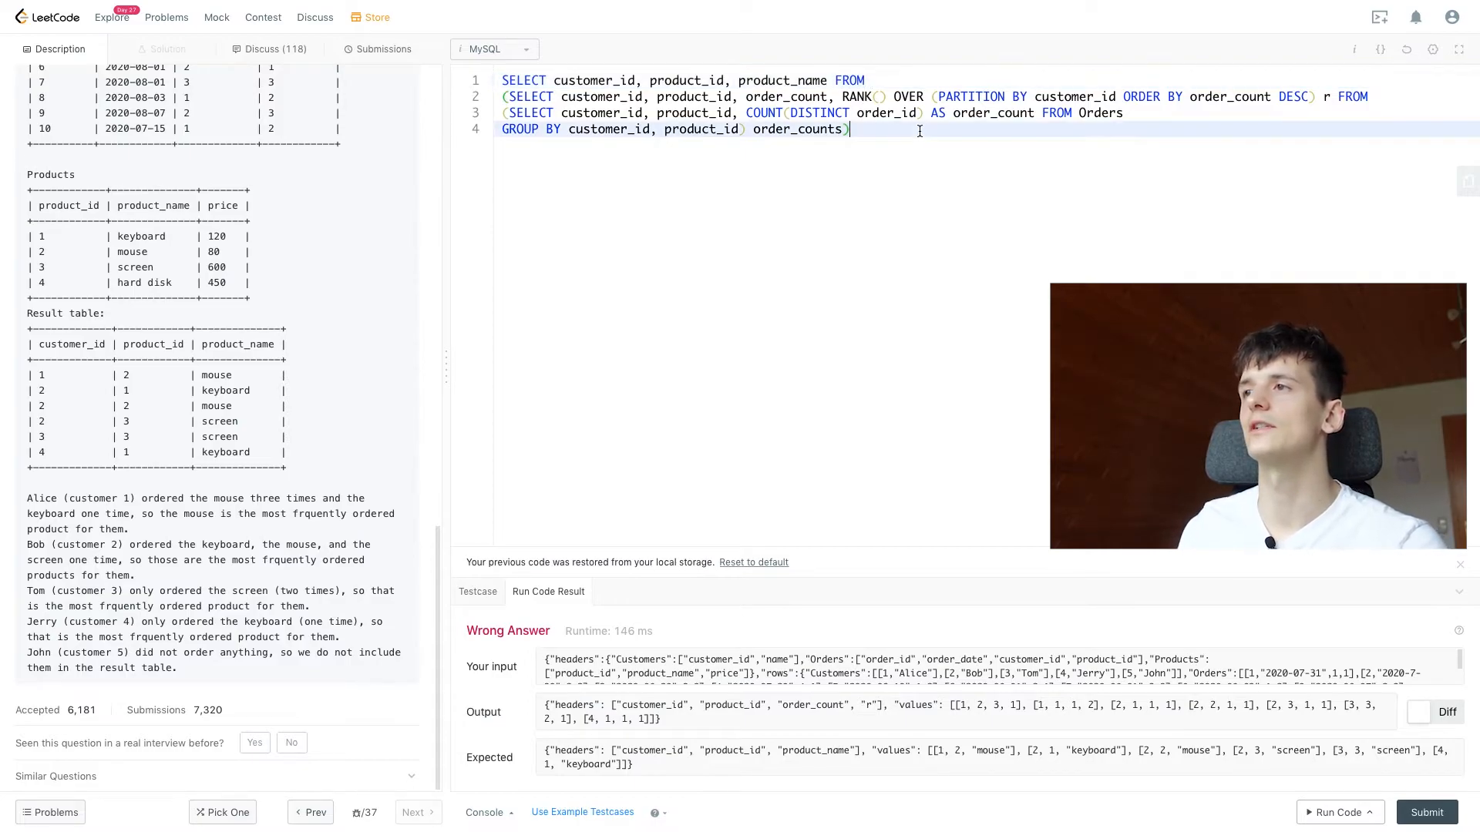
Alias the ranked subquery as order_counts_ranked
text(ord)
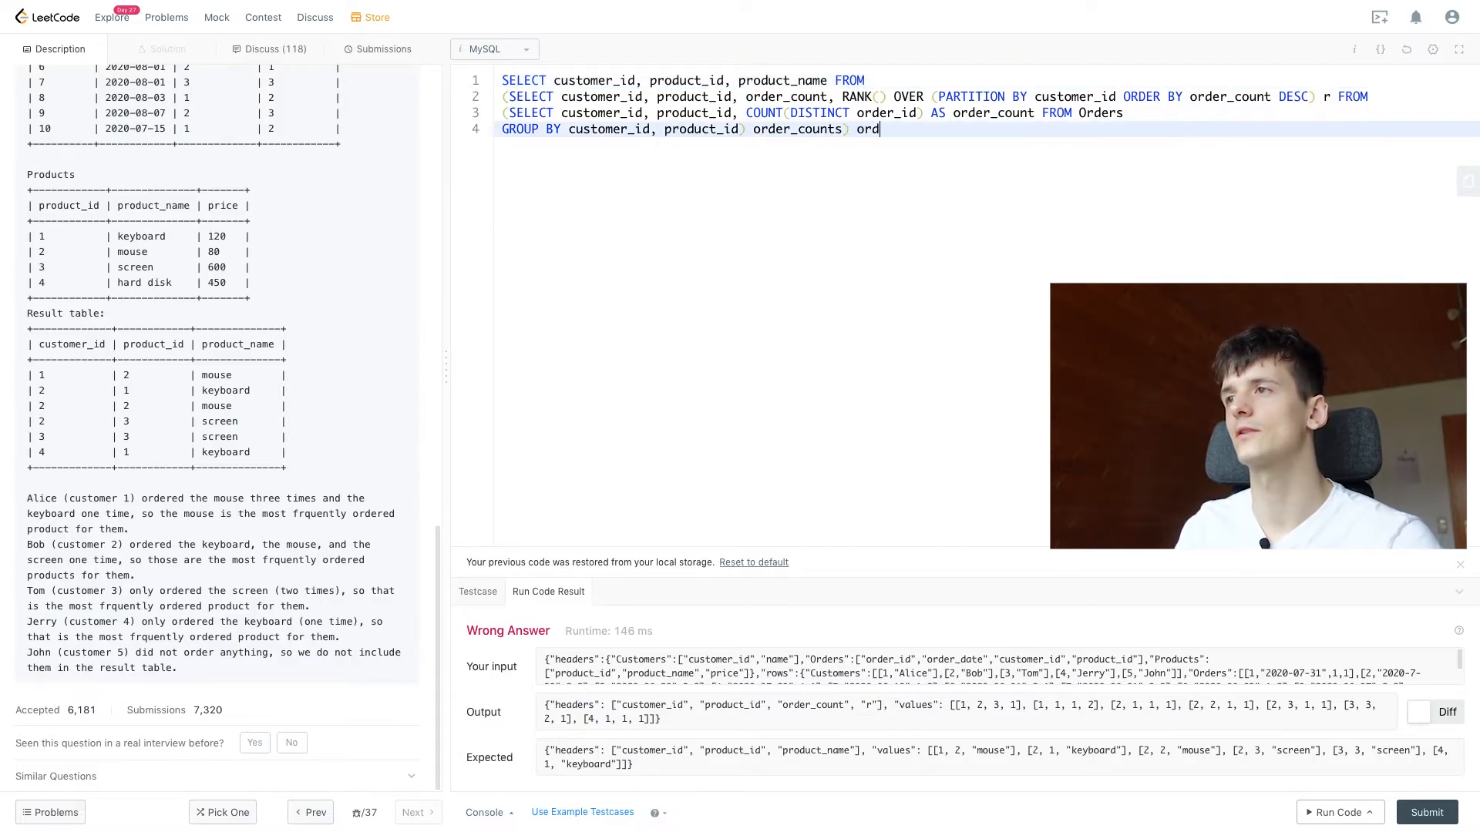
text(er)
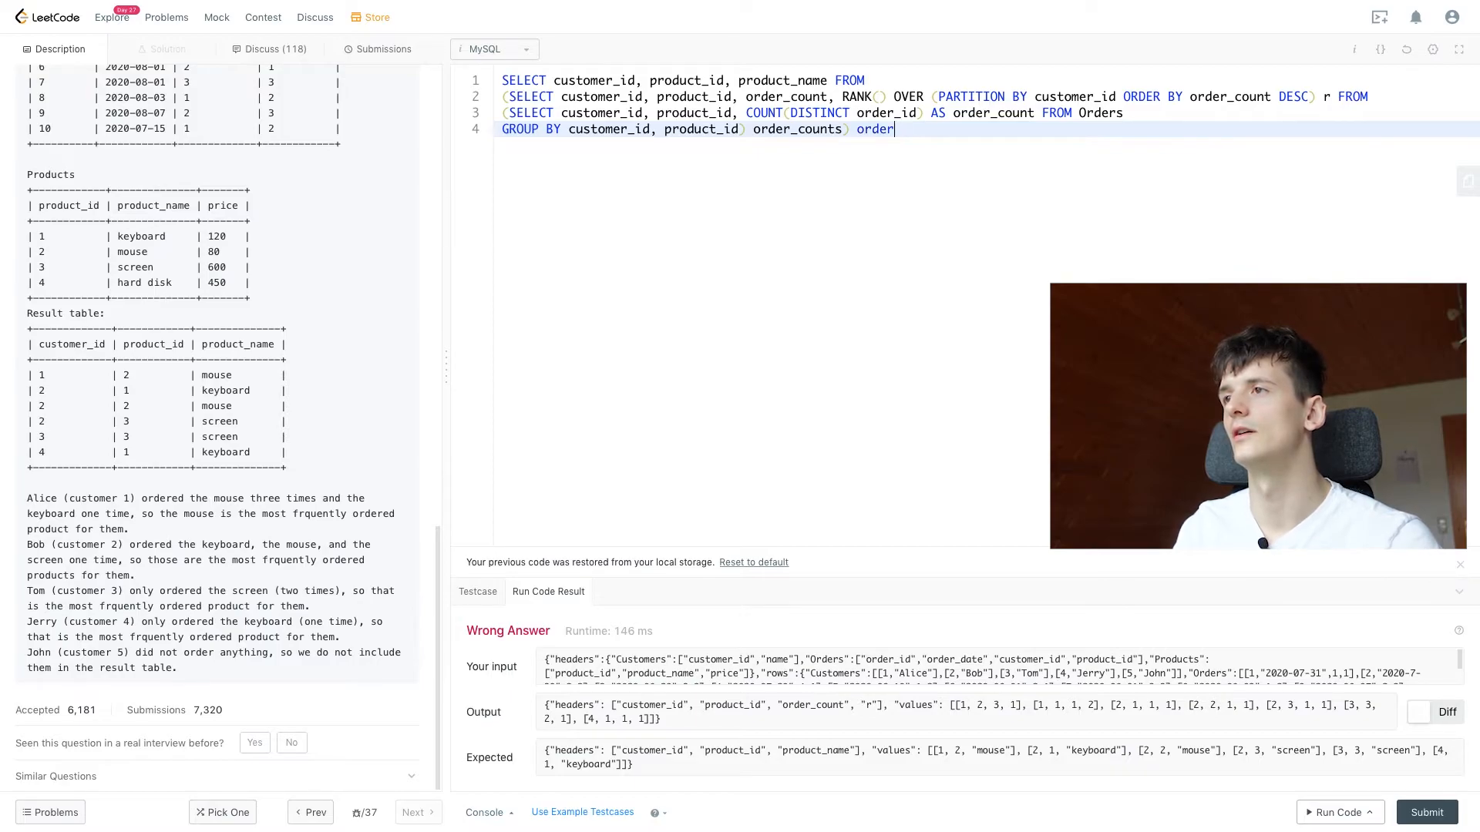
text(_counts_rank)
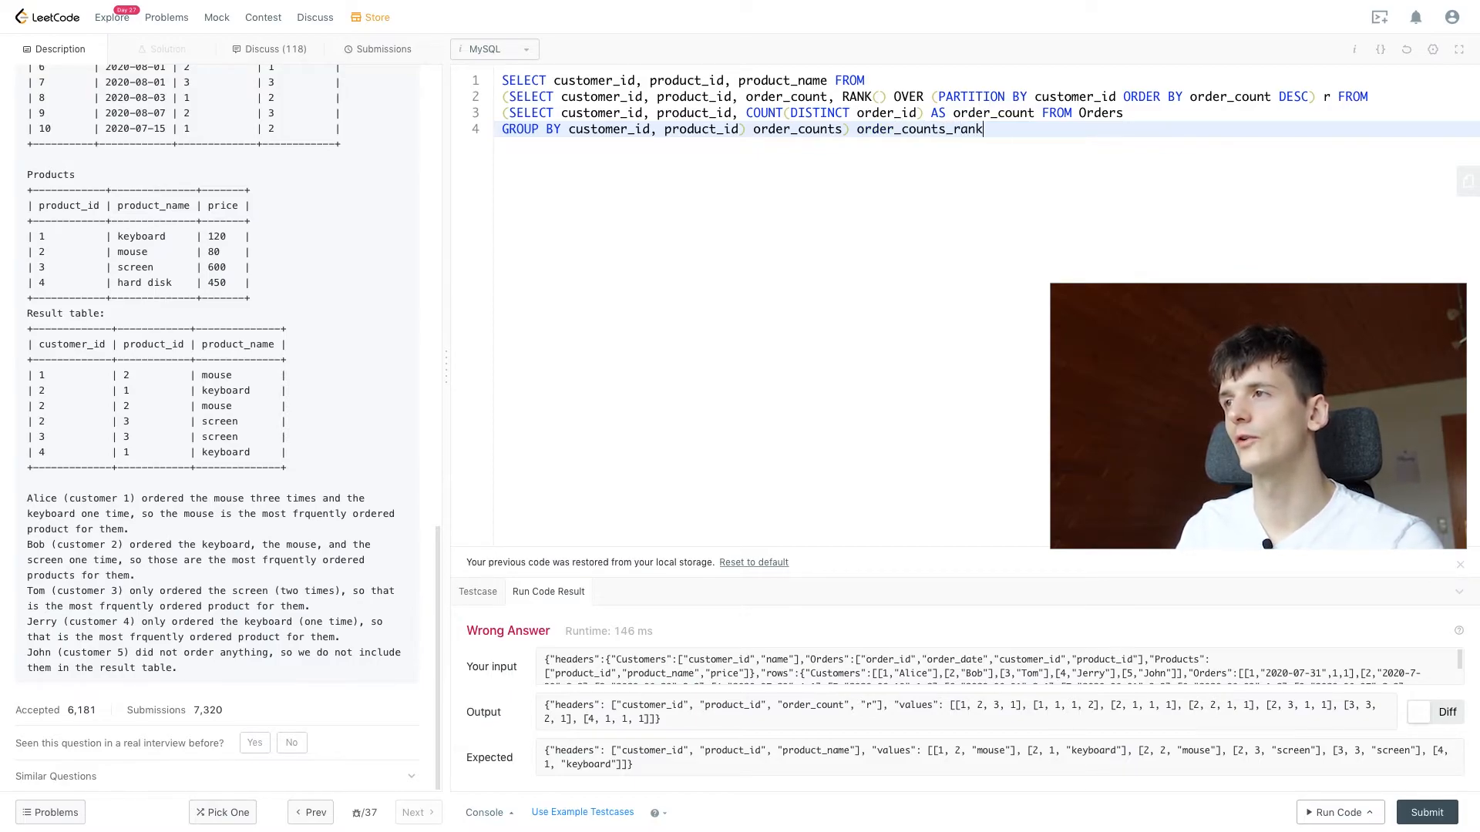
text(ed)
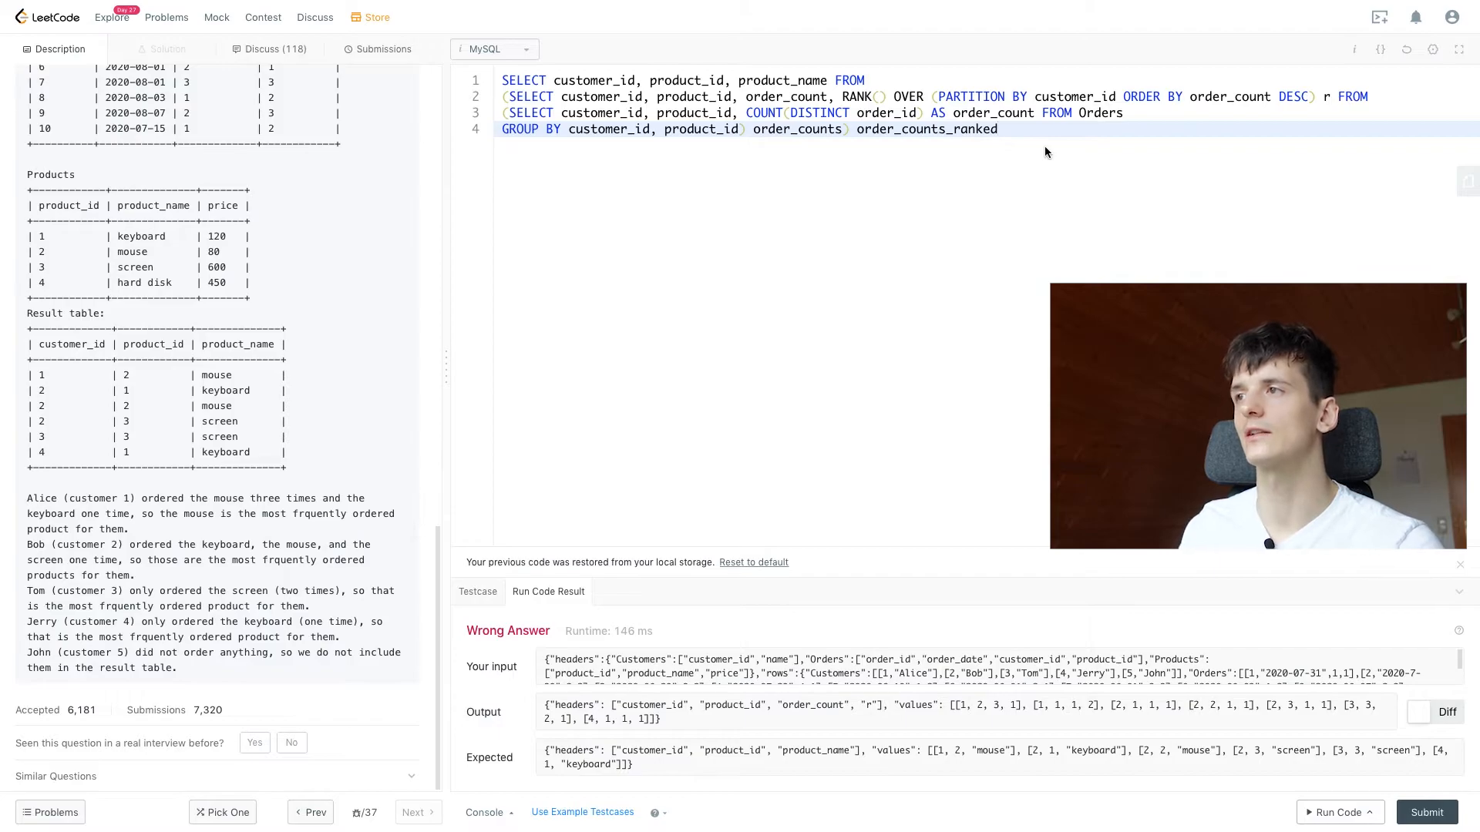
JOIN Products ON order_counts_ranked.product_id = Products.product_id and filter WHERE r = 1
text(JOIN)
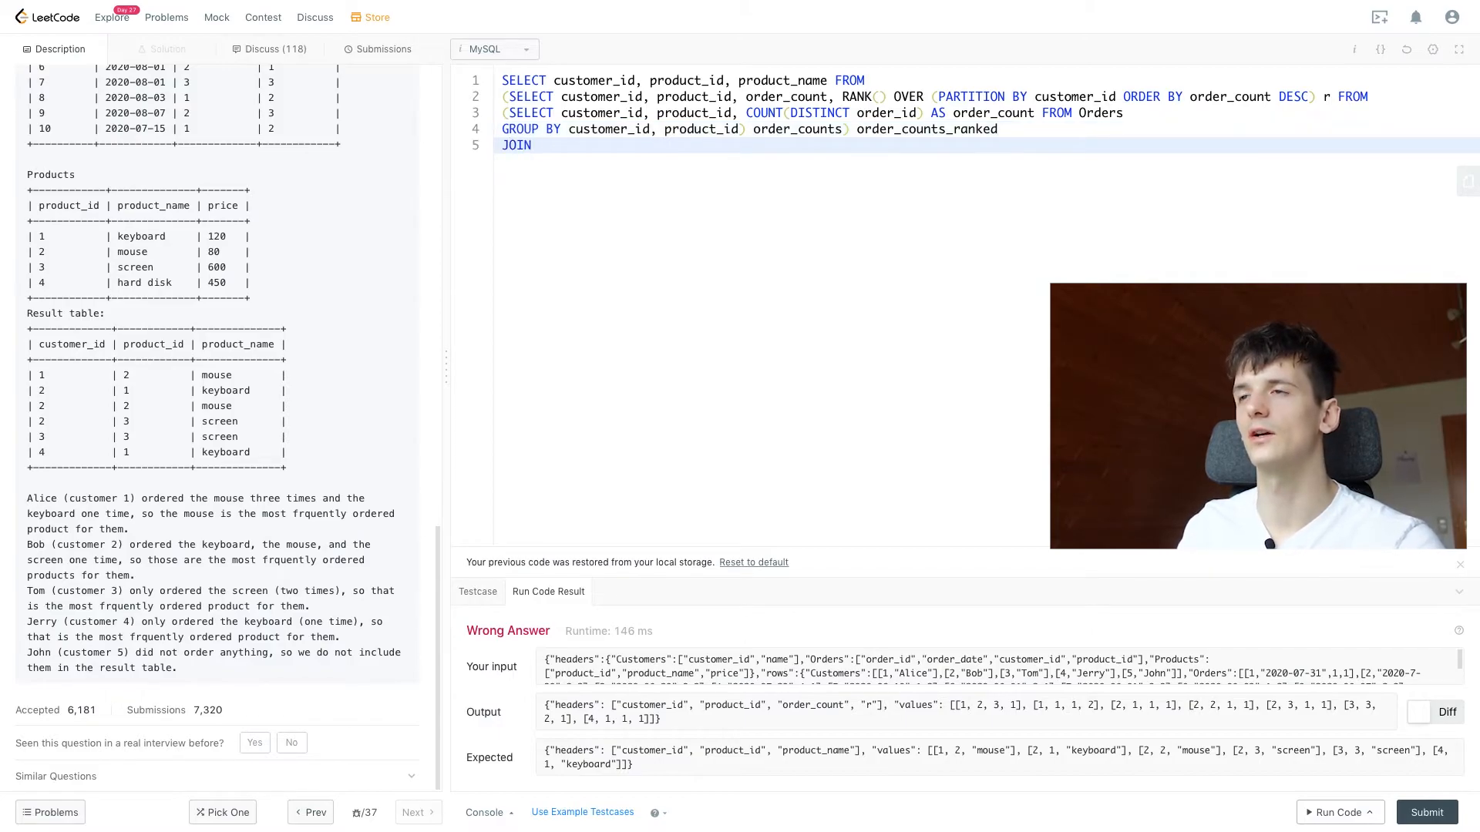
text(Produc)
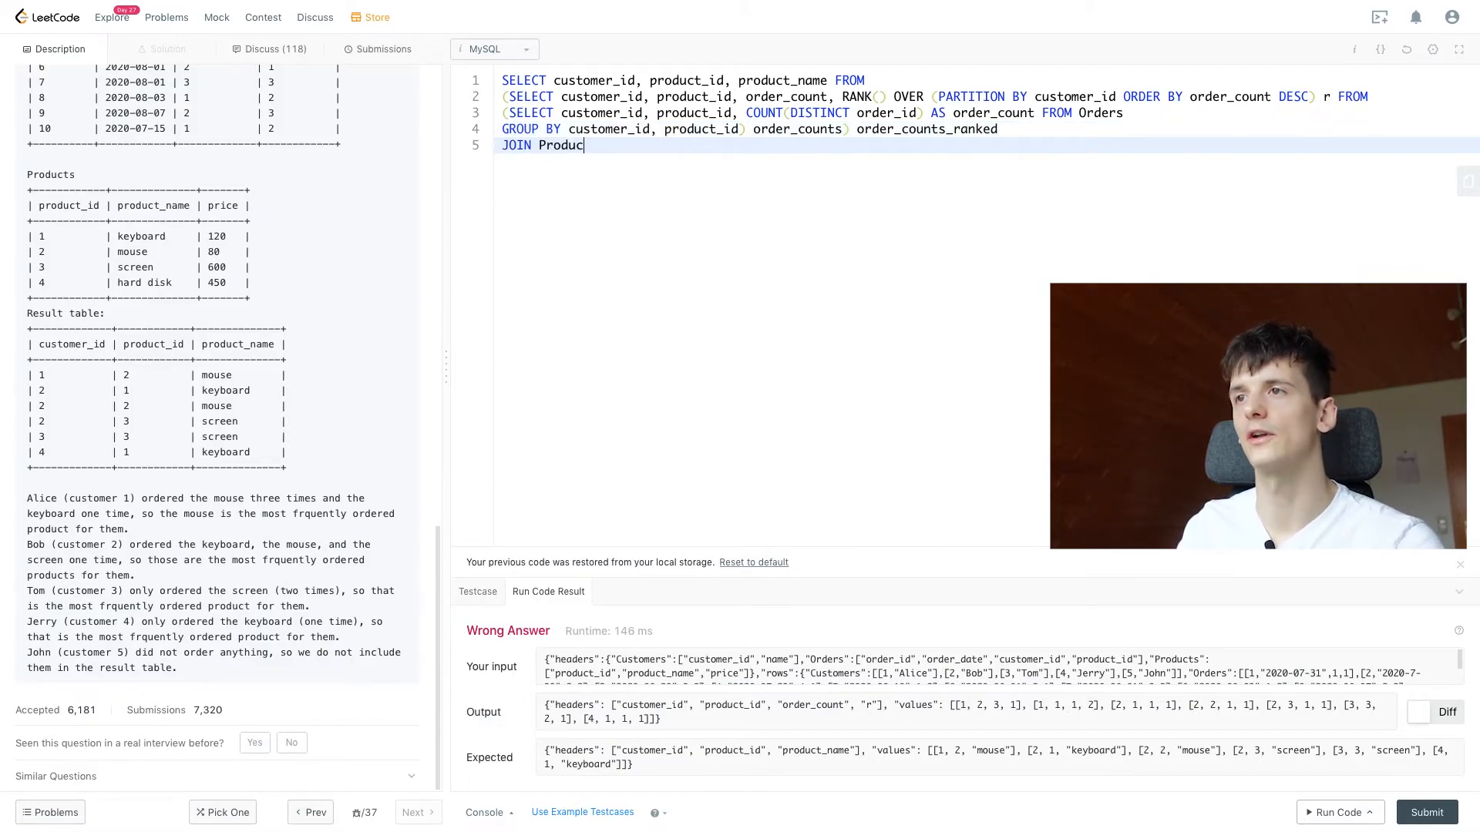
text(ts ON)
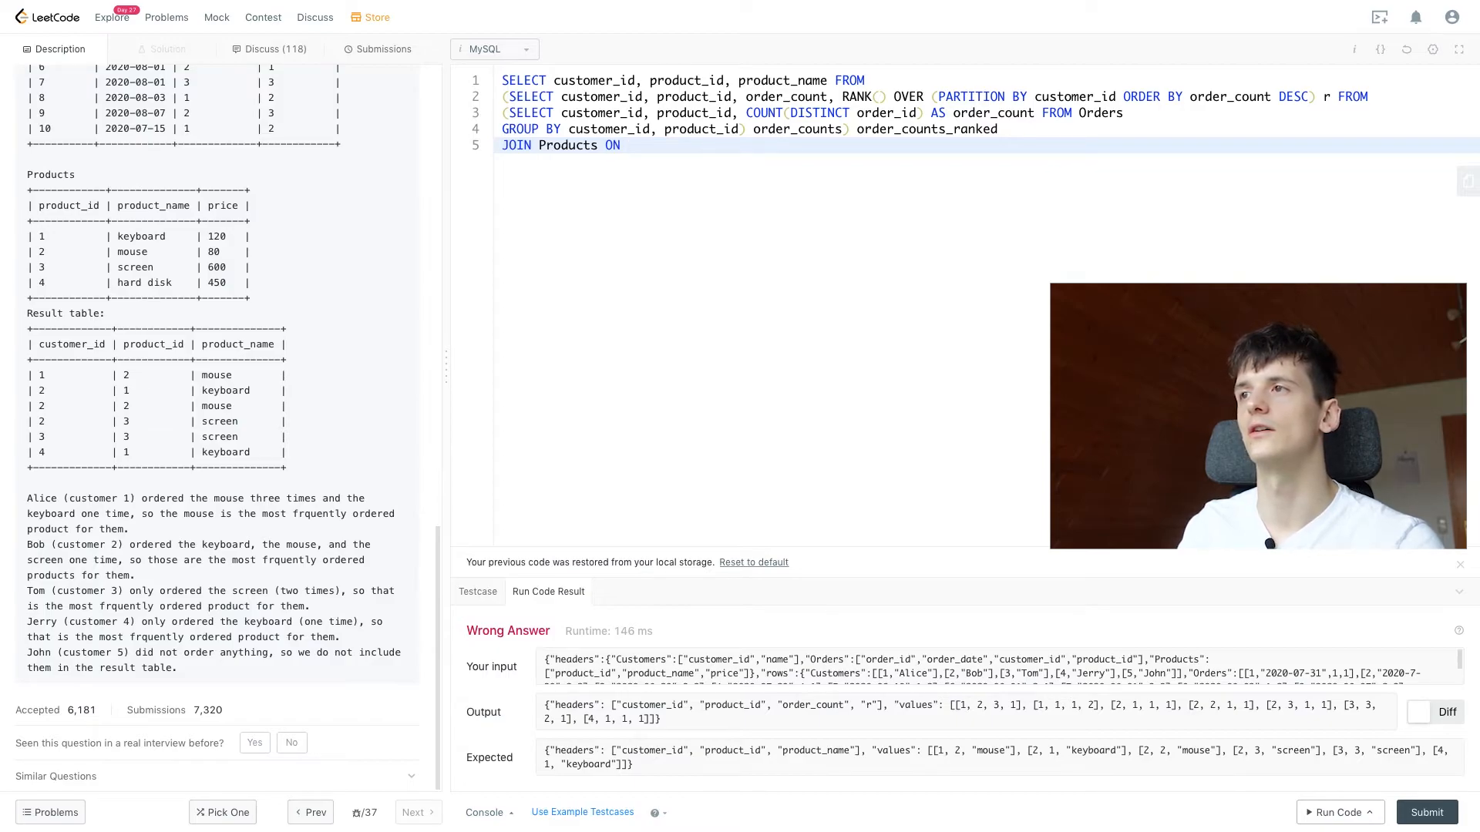
text(order)
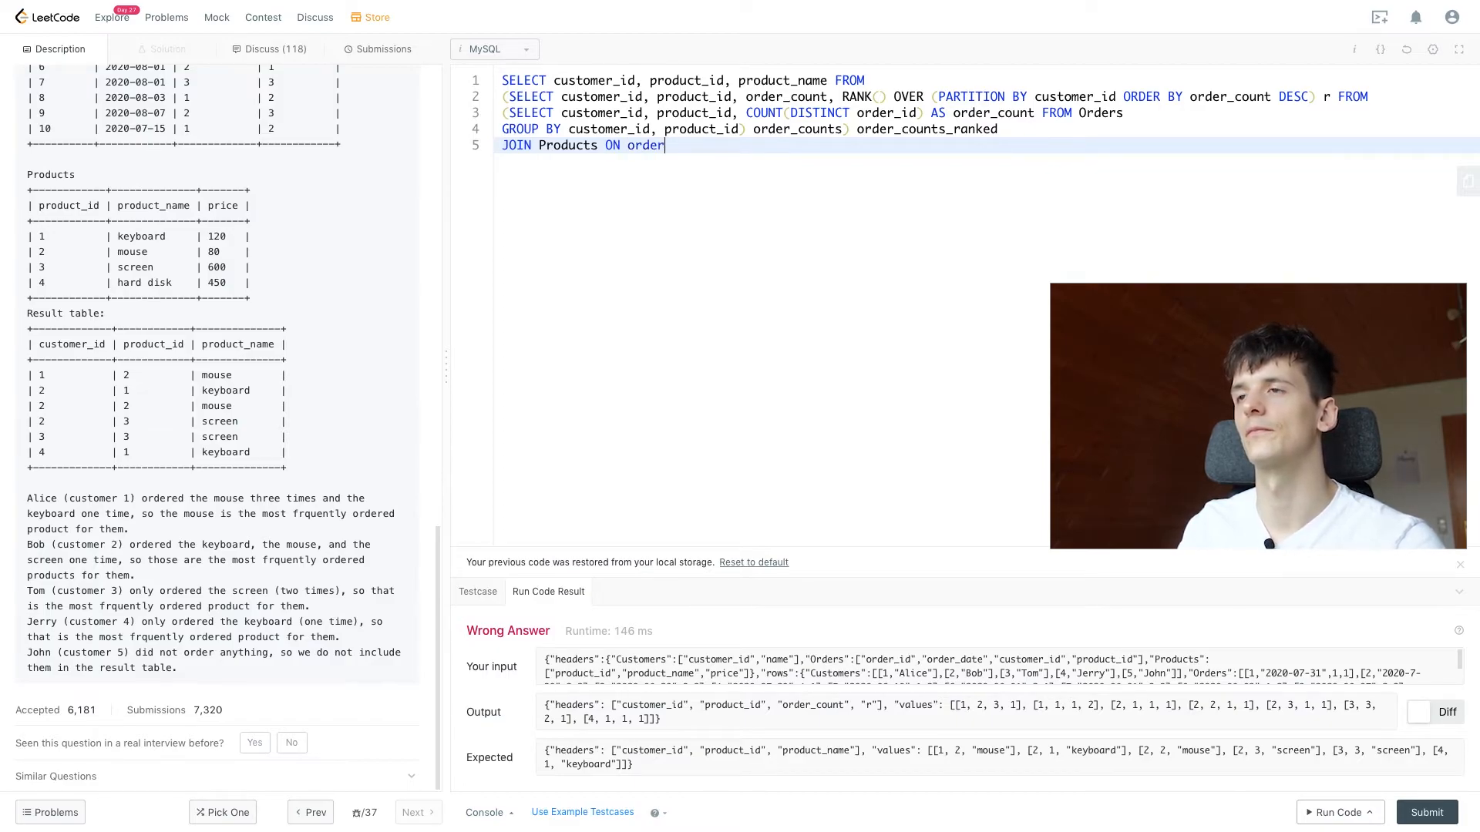
text(_counts_ranked.p)
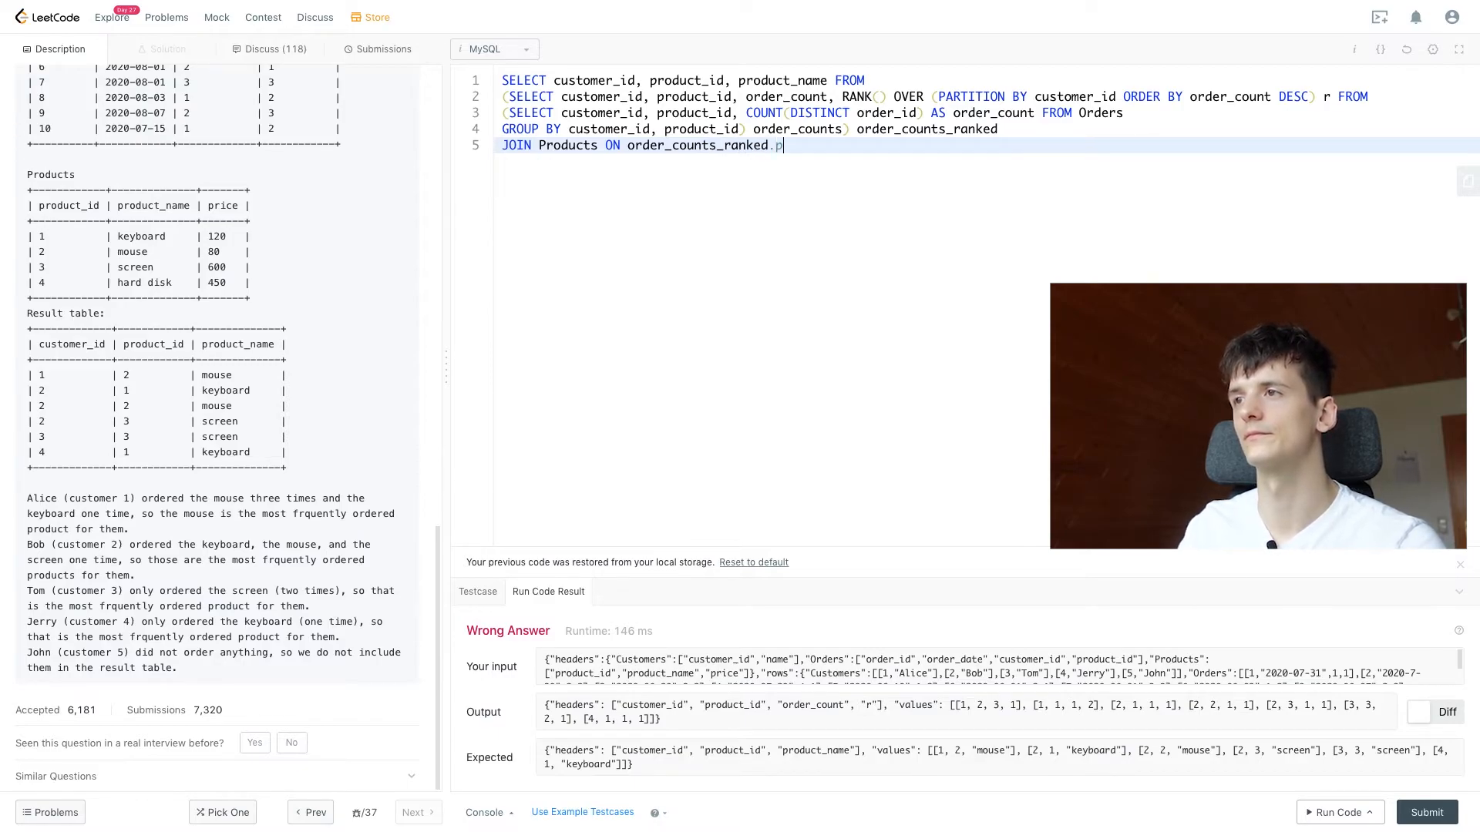
text(roduct_id. =)
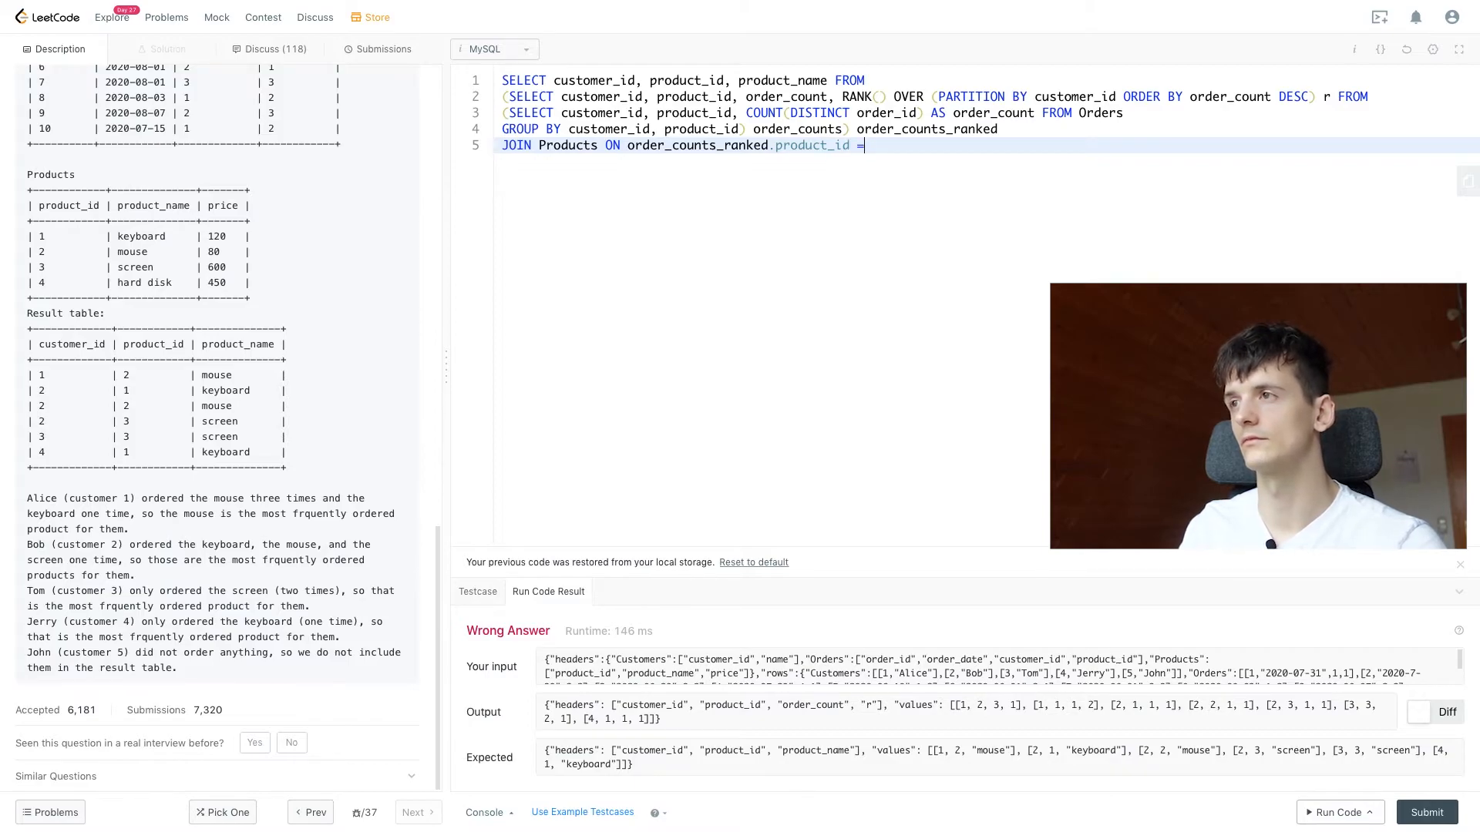
text(Produc)
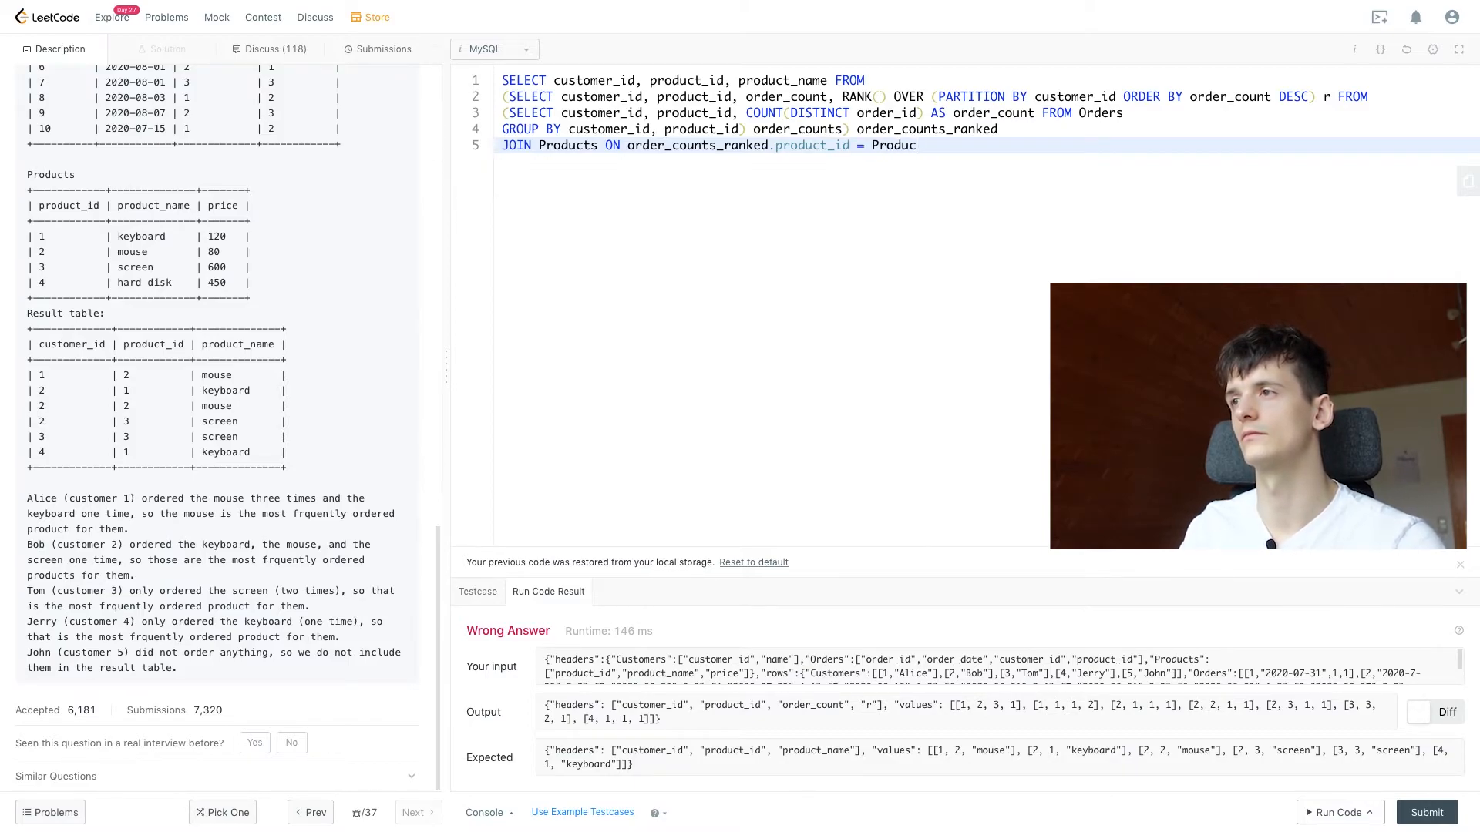
text(ts.product_id)
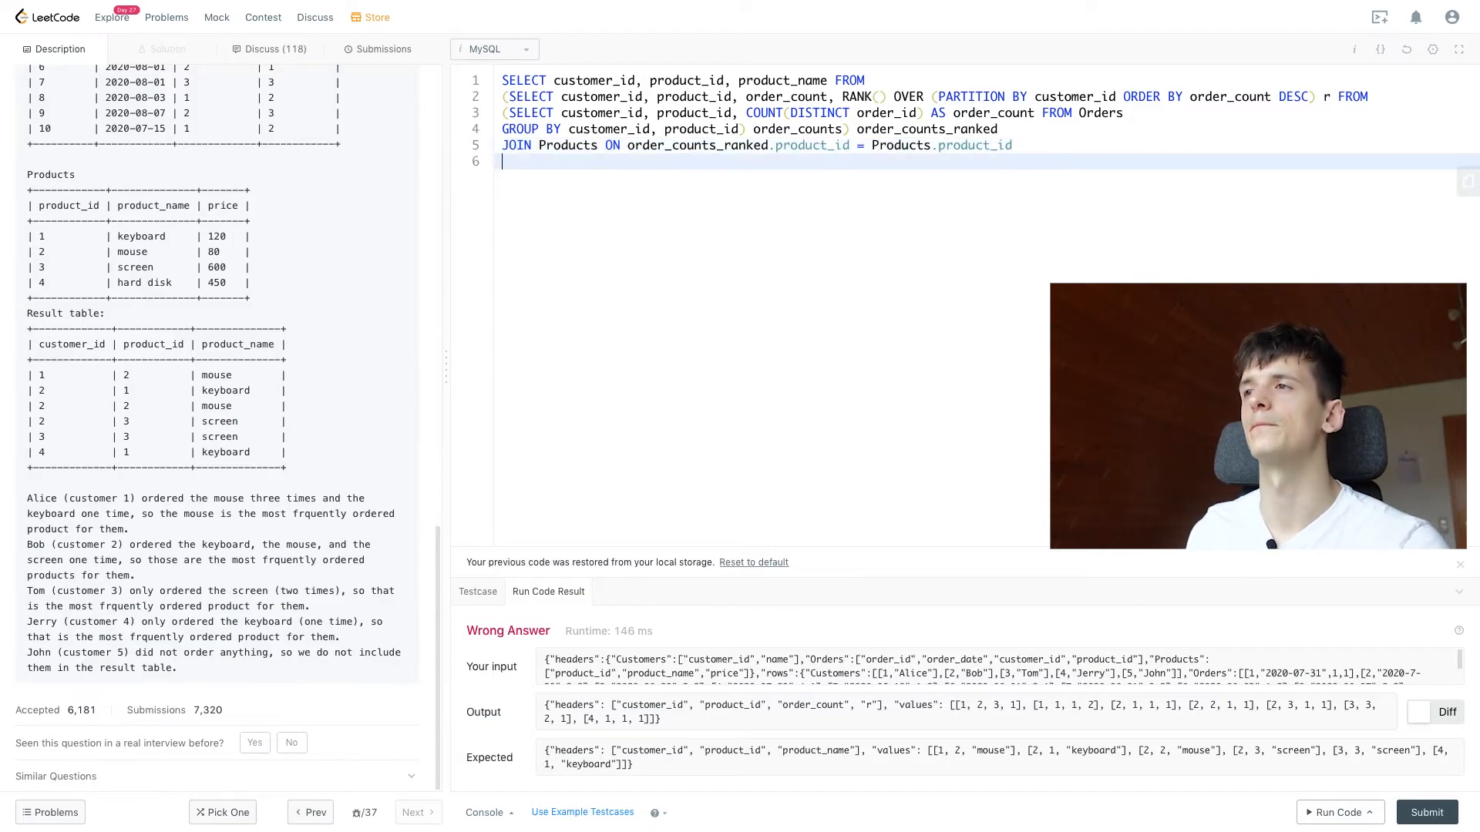
text(WHERE)
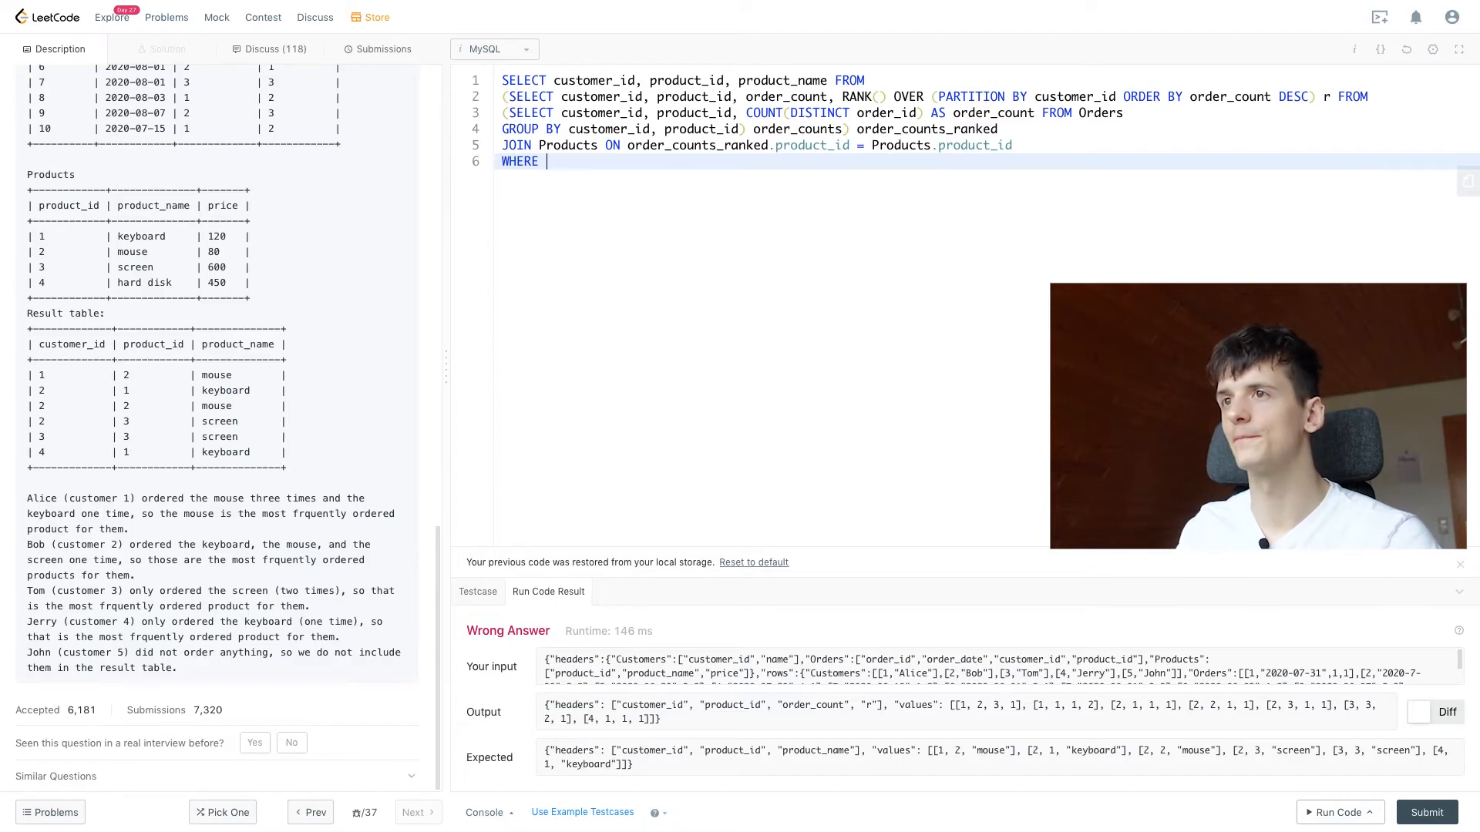
text(r = 1)
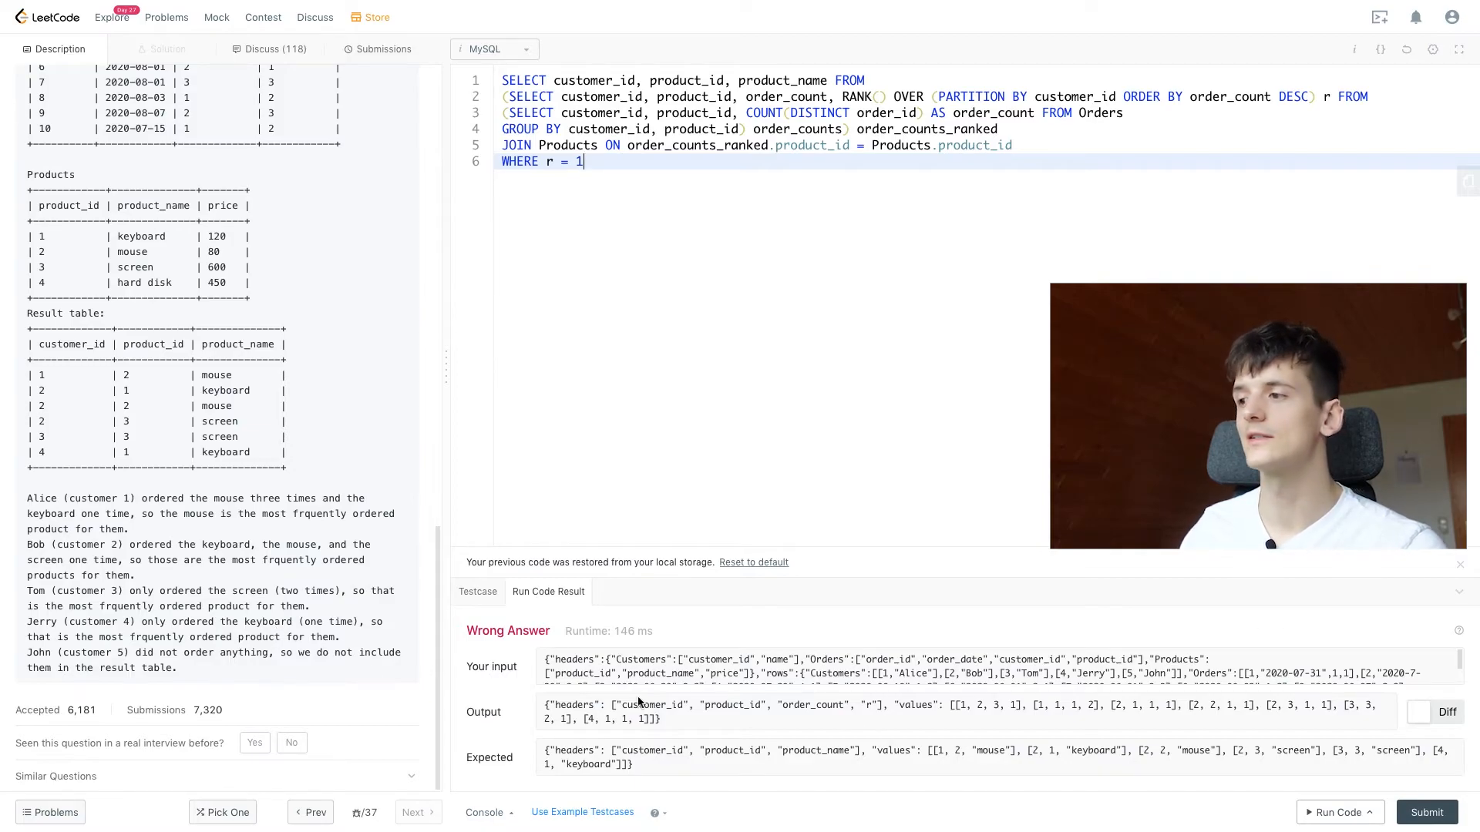
Run the query, spot the ambiguous product_id error and prefix product_id and product_name with Products
click(1338, 813)
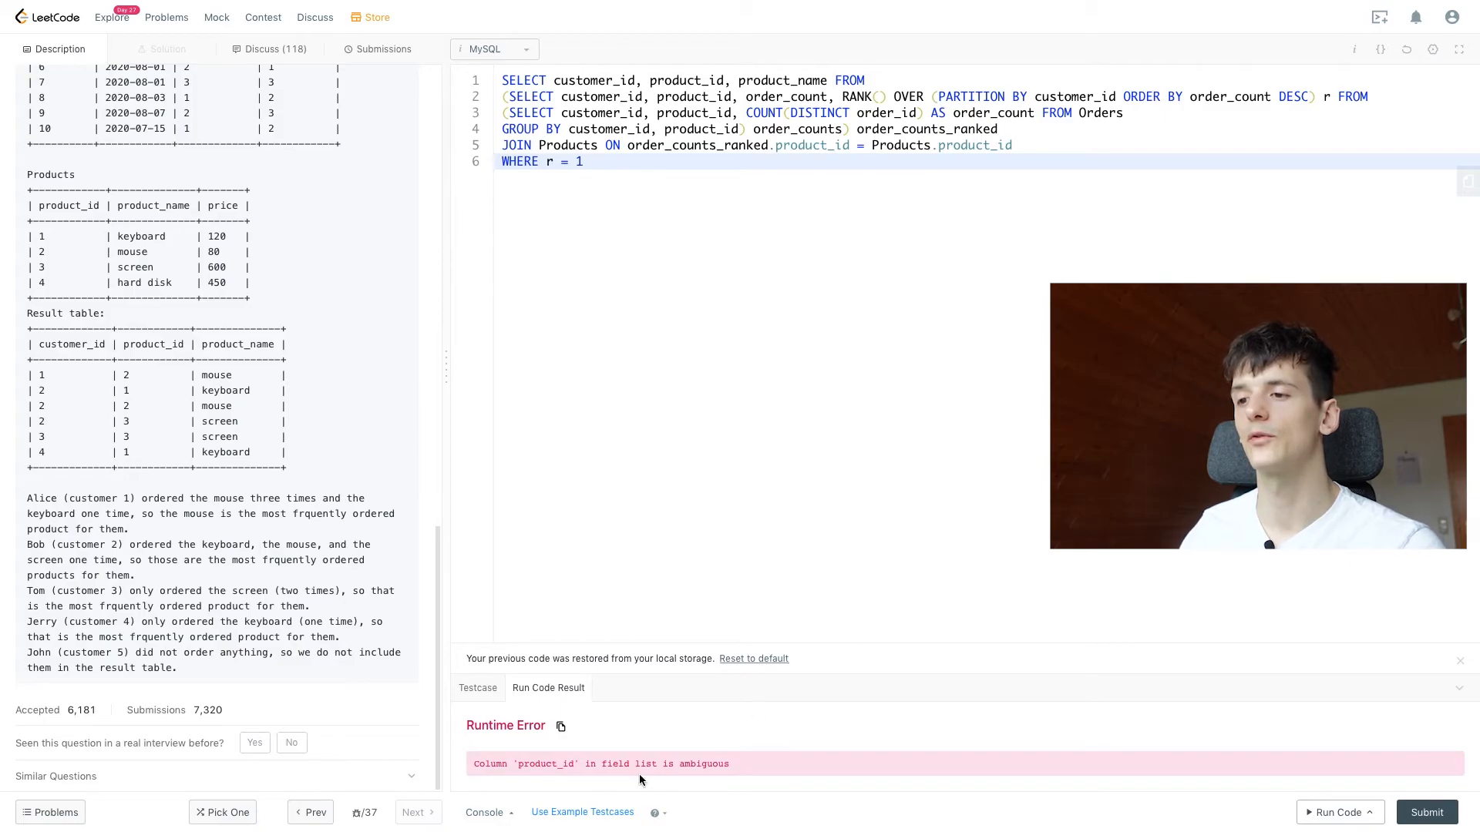
double_click(545, 763)
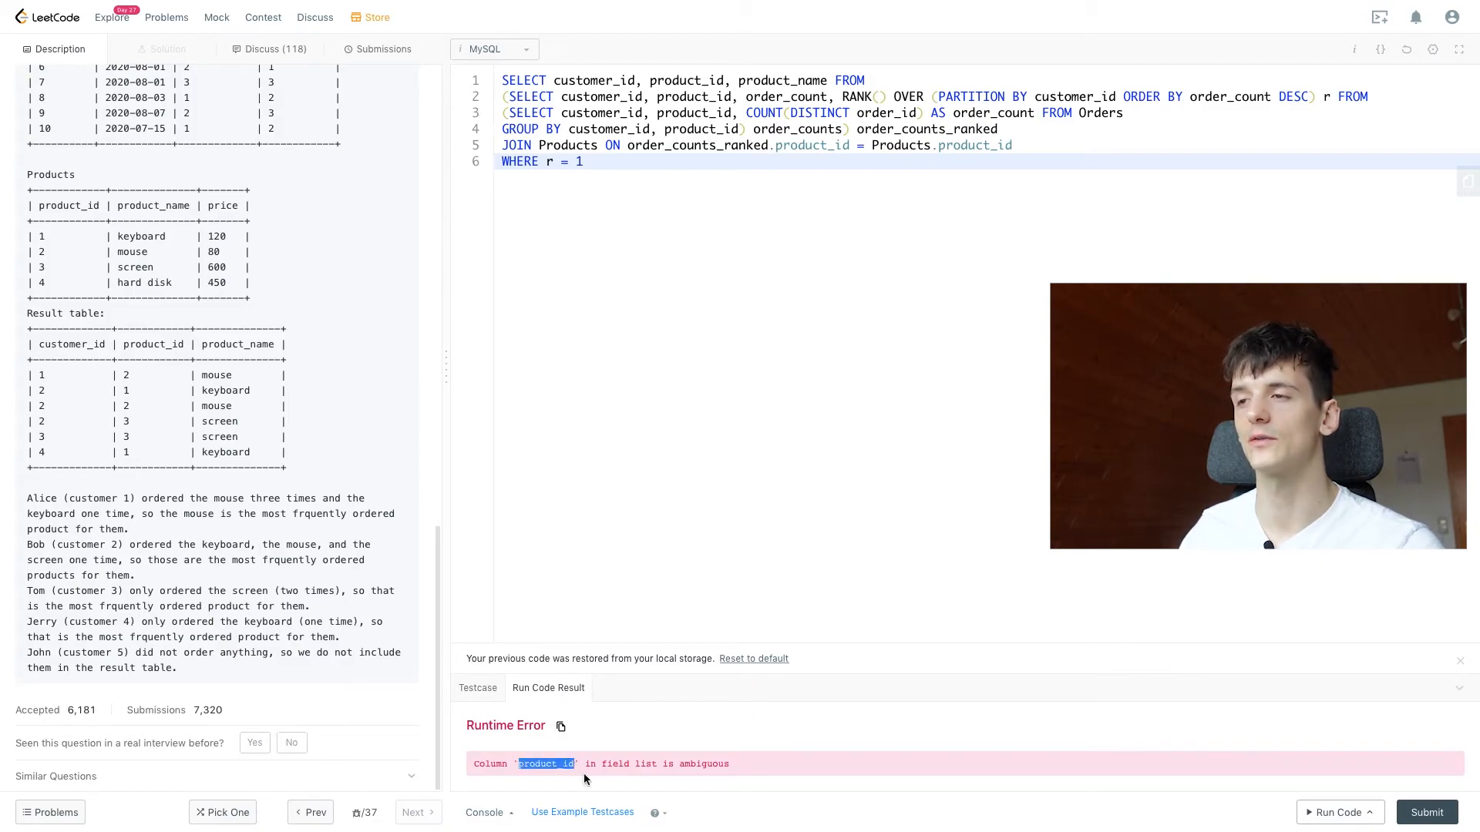
click(649, 80)
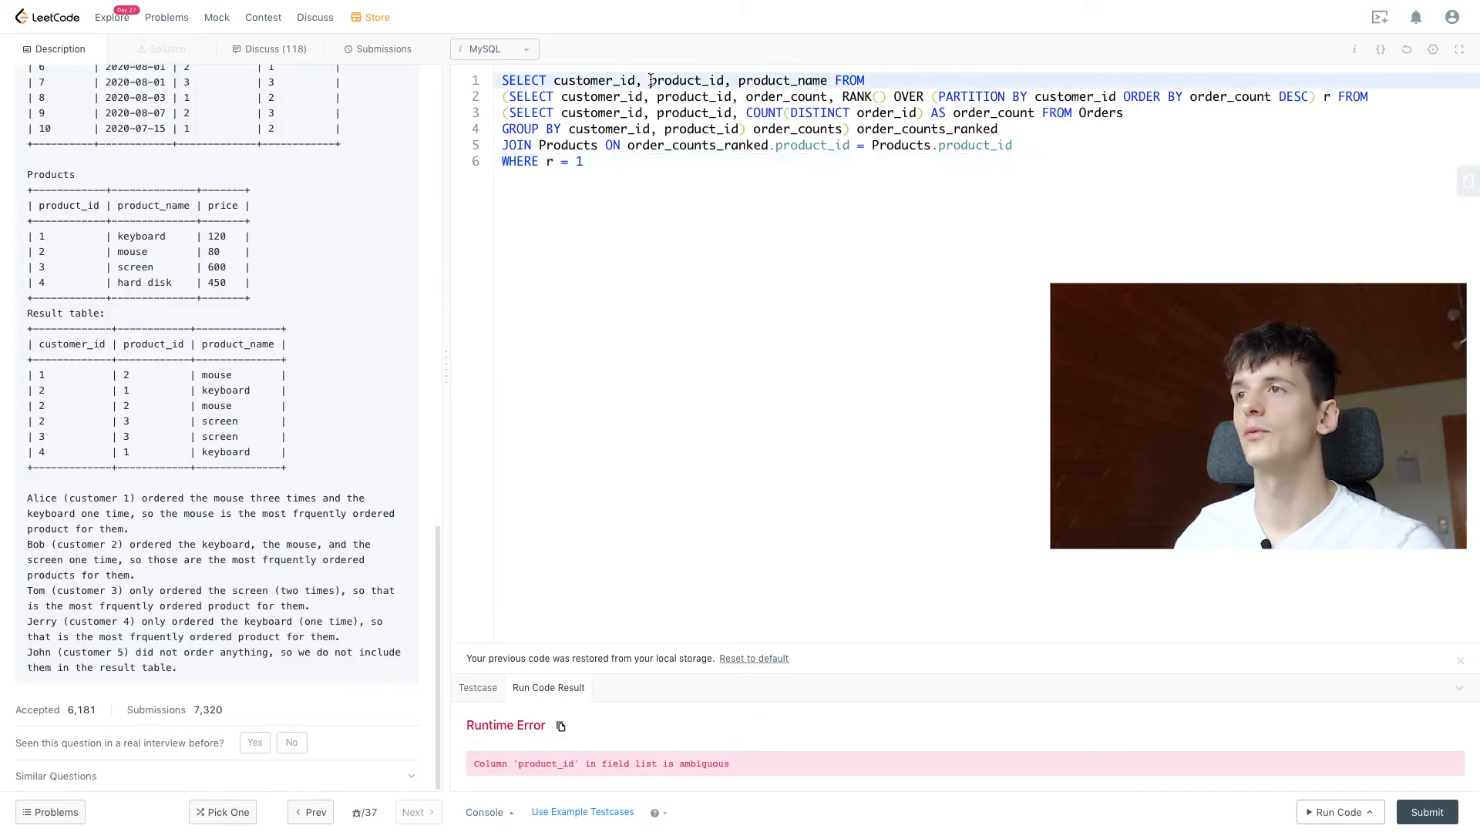
text(Products.)
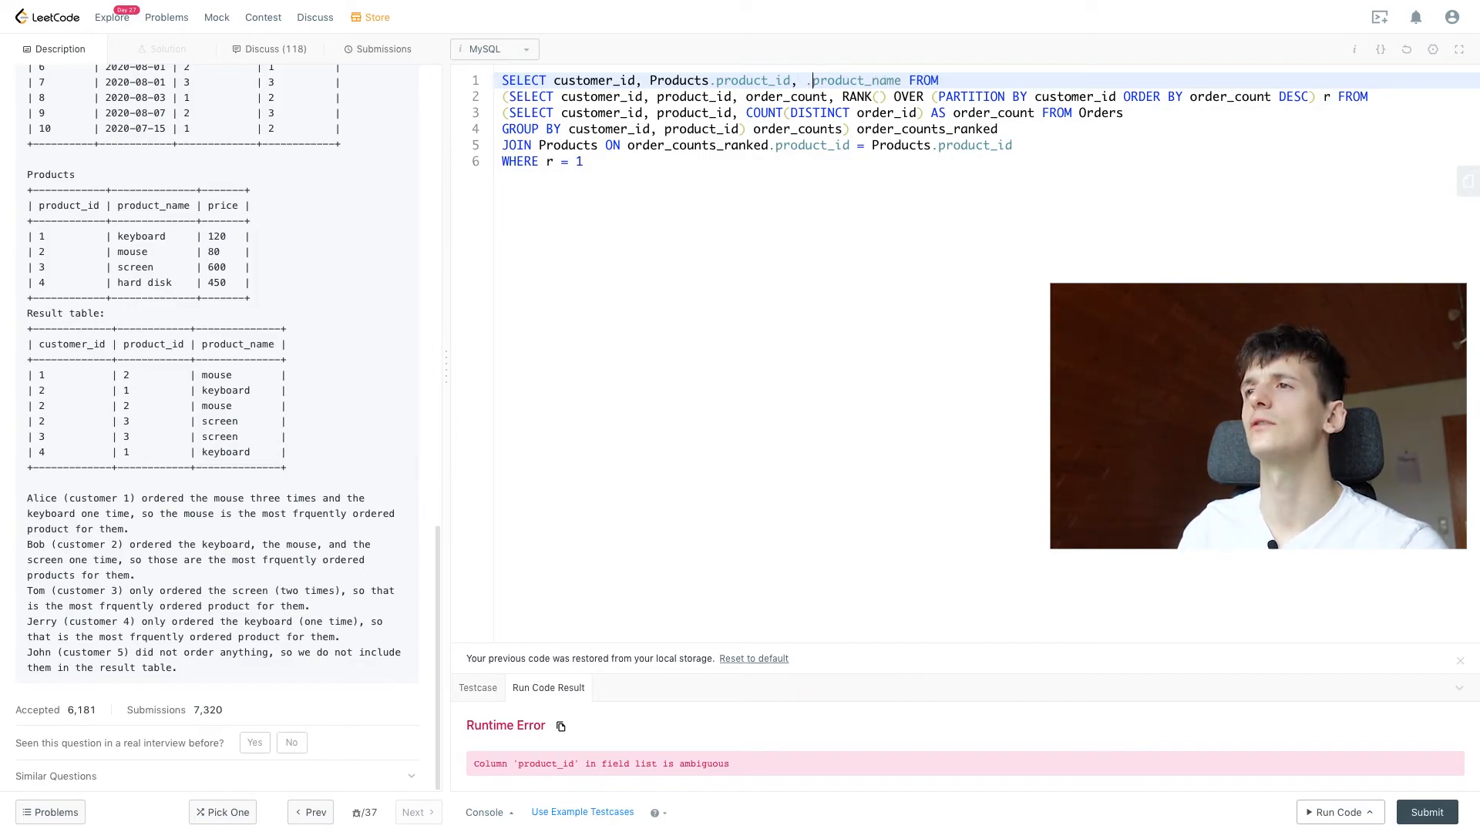
text(Products)
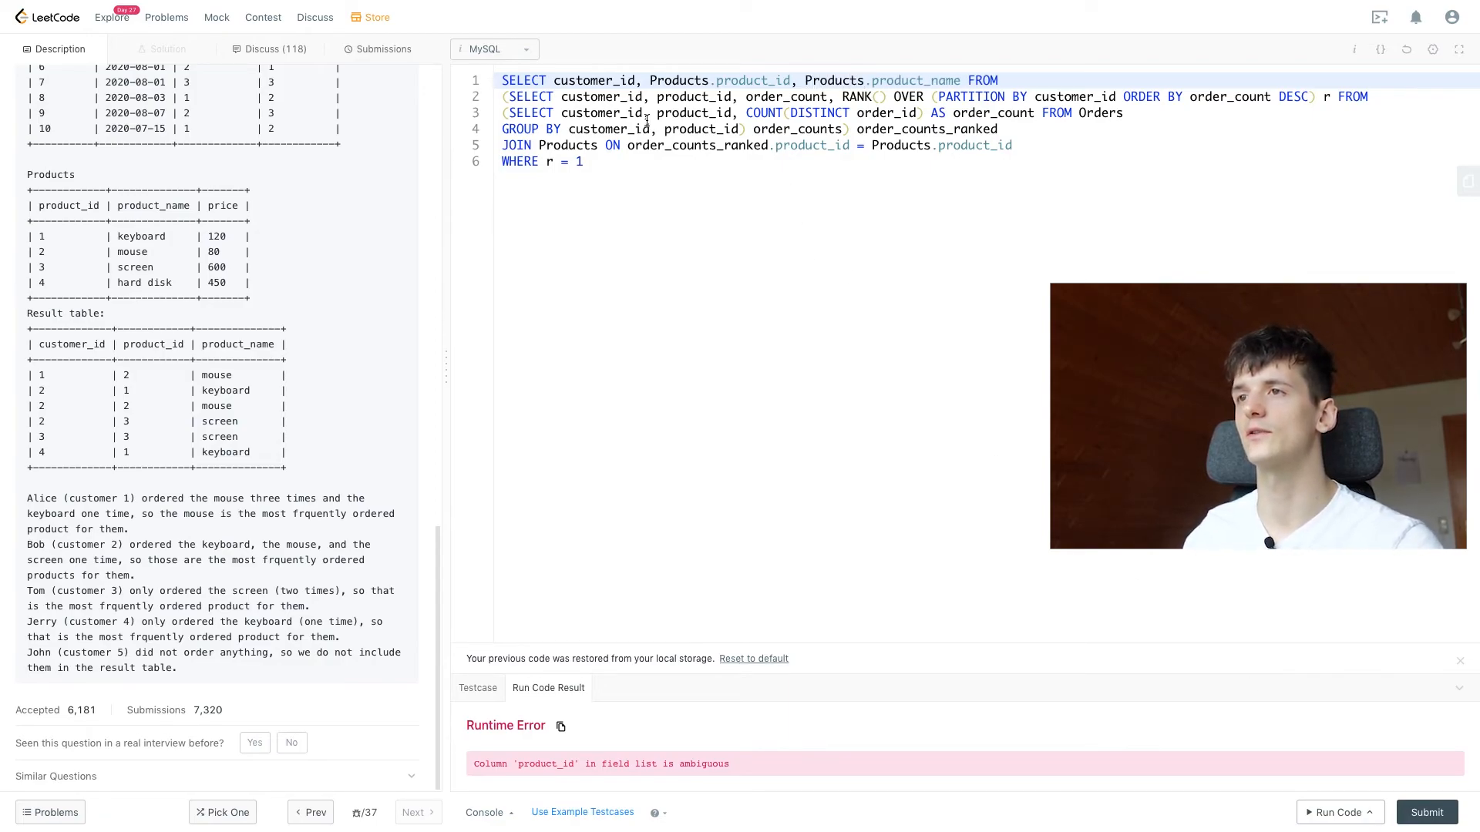
Submit the corrected solution, see it Accepted, and return to the Description
click(1337, 813)
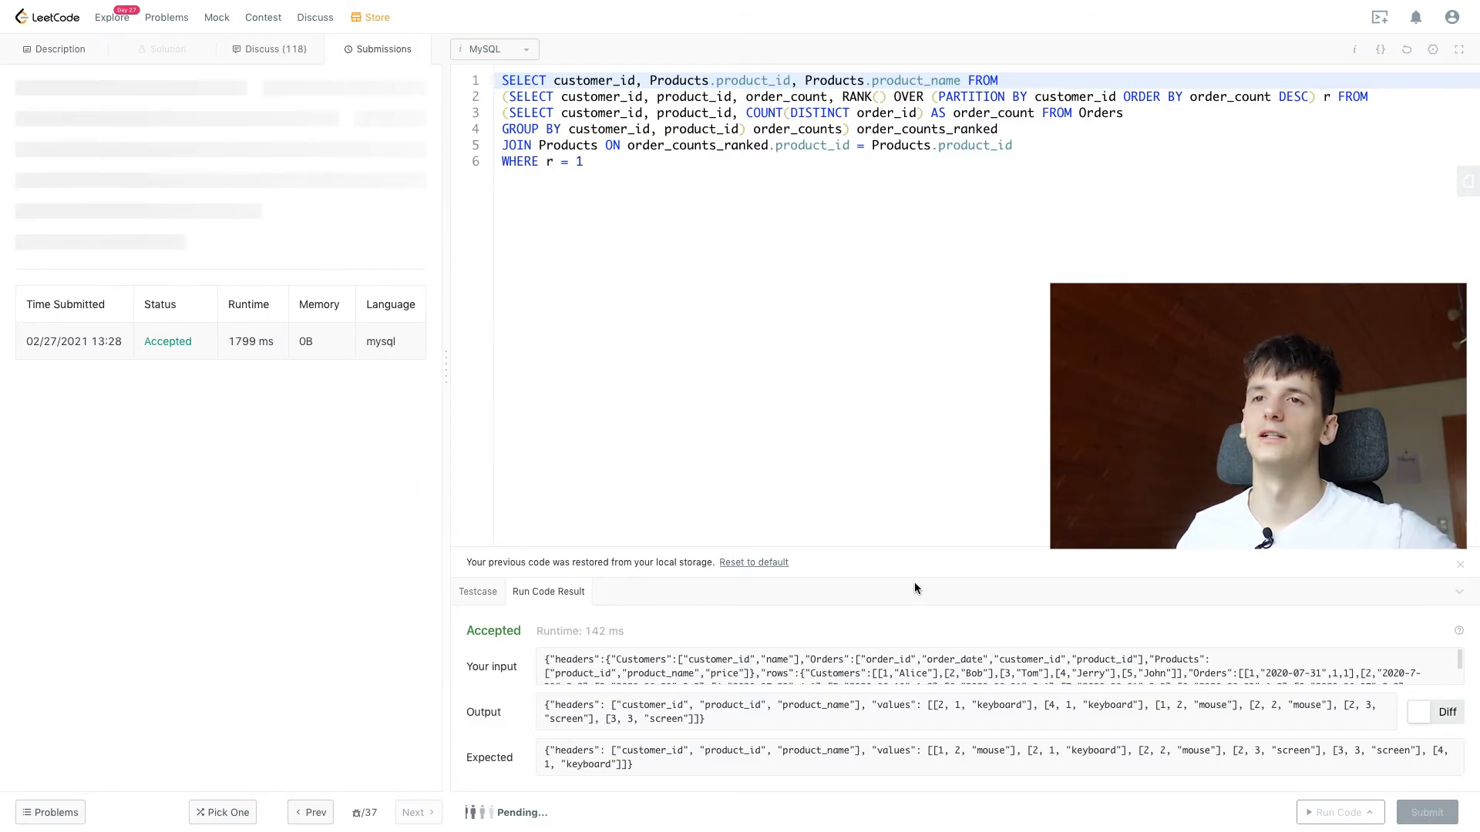
click(1426, 812)
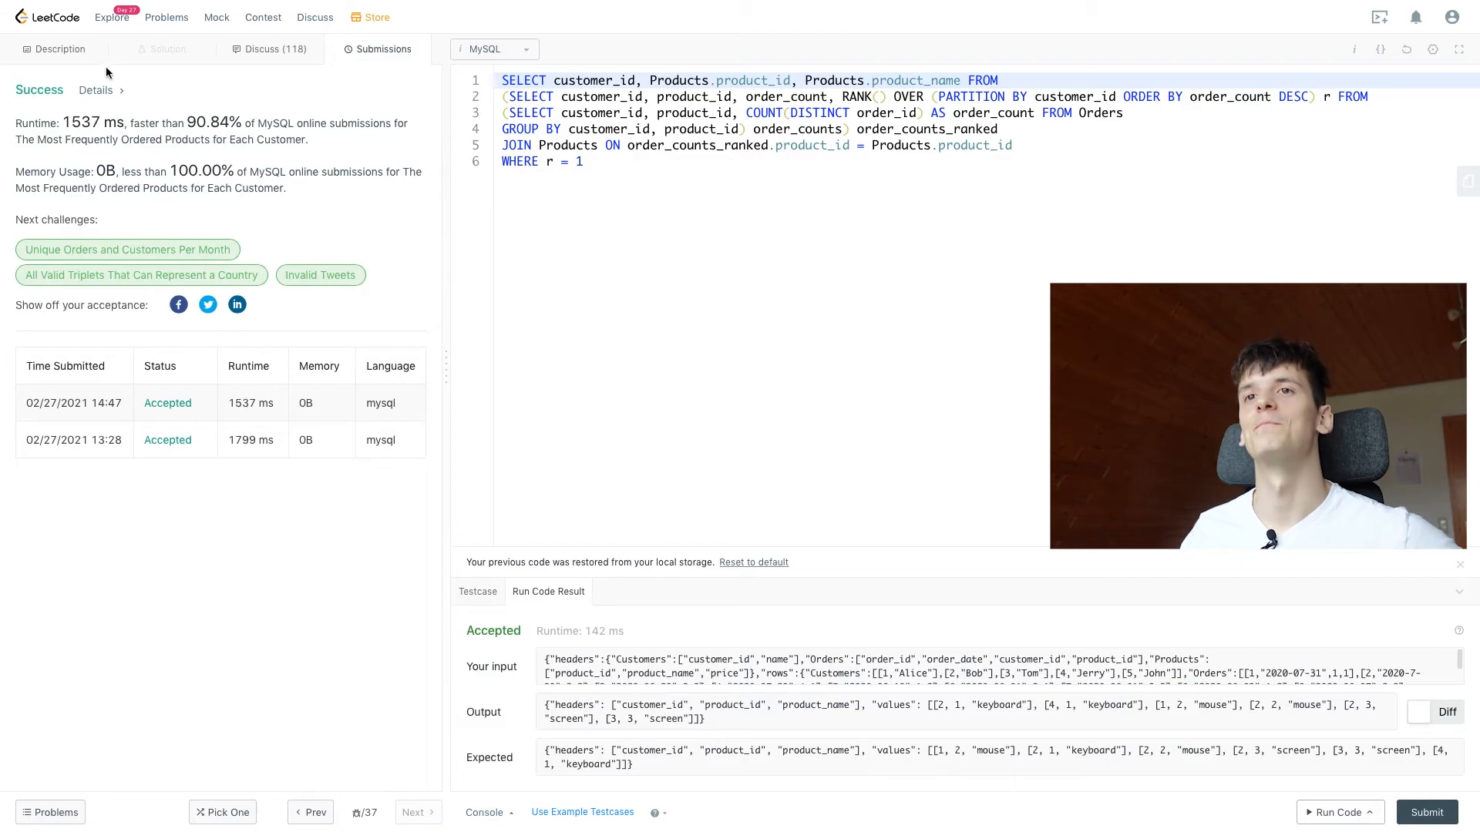
click(58, 49)
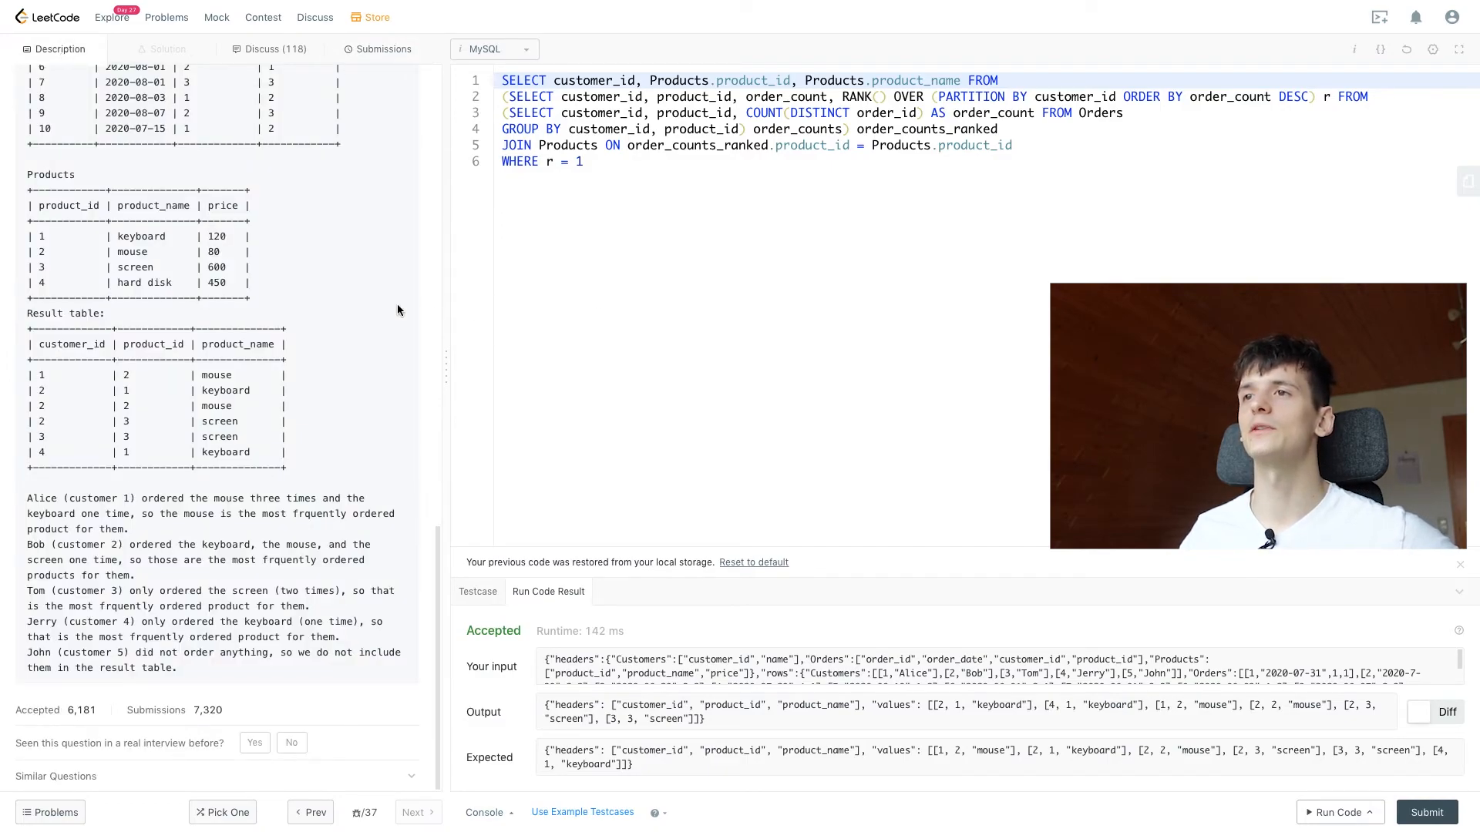
mouse_move(646, 322)
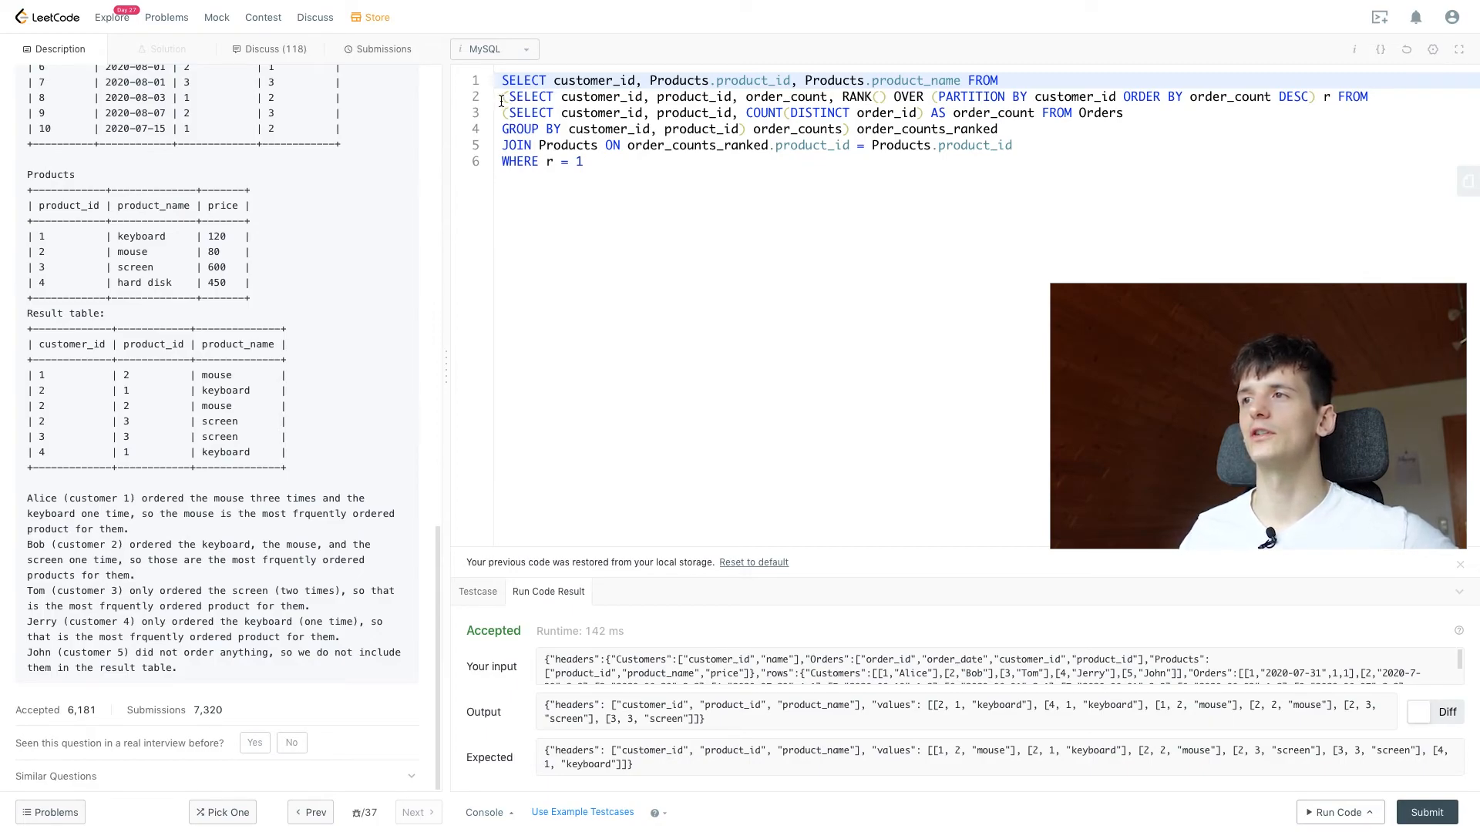
Select order_count in the ranked subquery's column list for removal
double_click(785, 95)
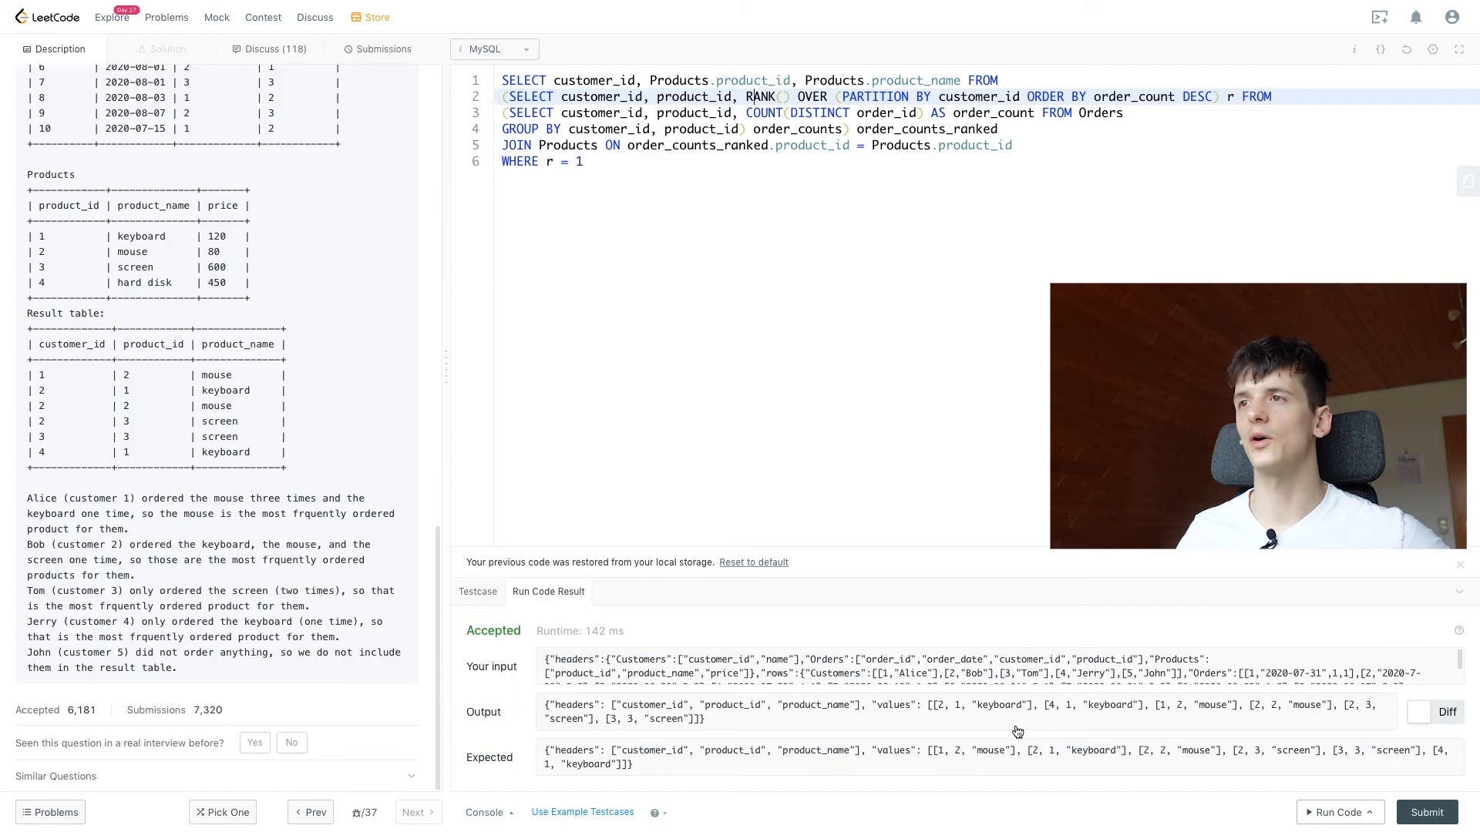
mouse_move(755, 193)
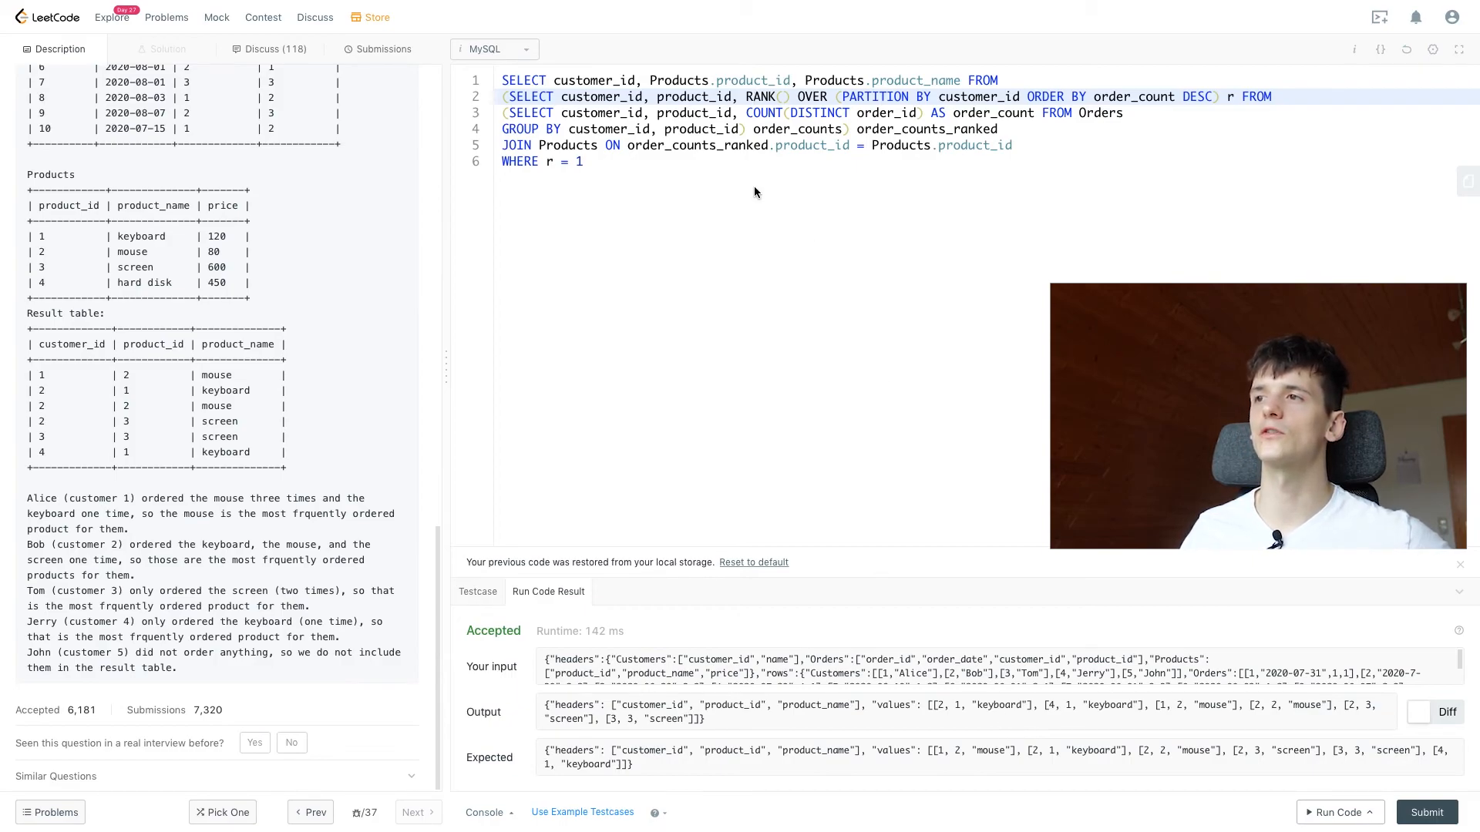